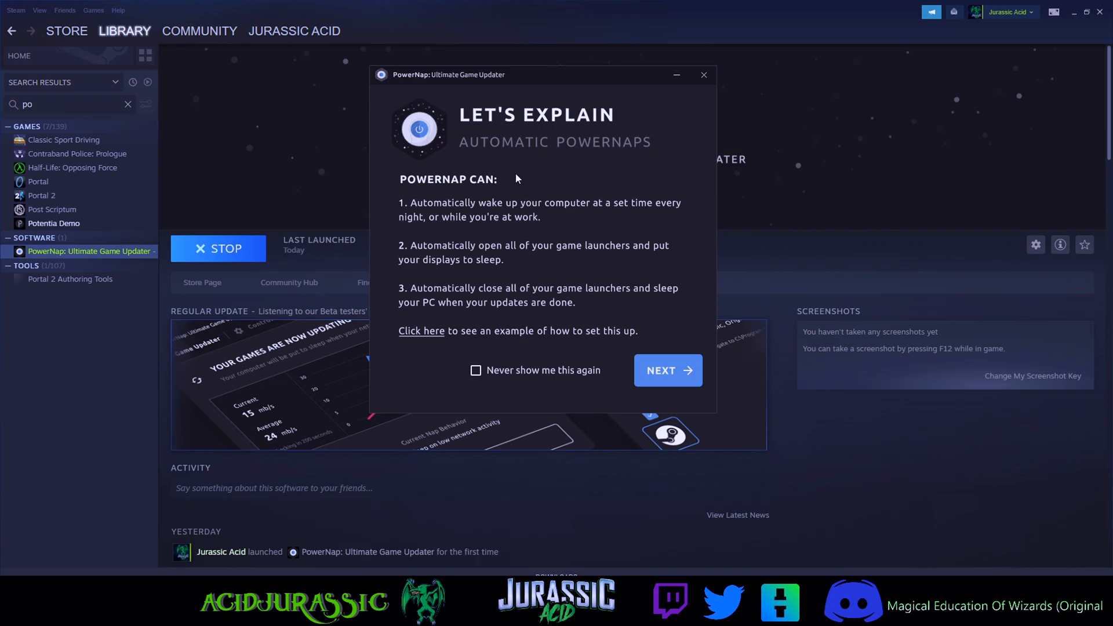
{"action": "mouse_move", "coordinate": [575, 149]}
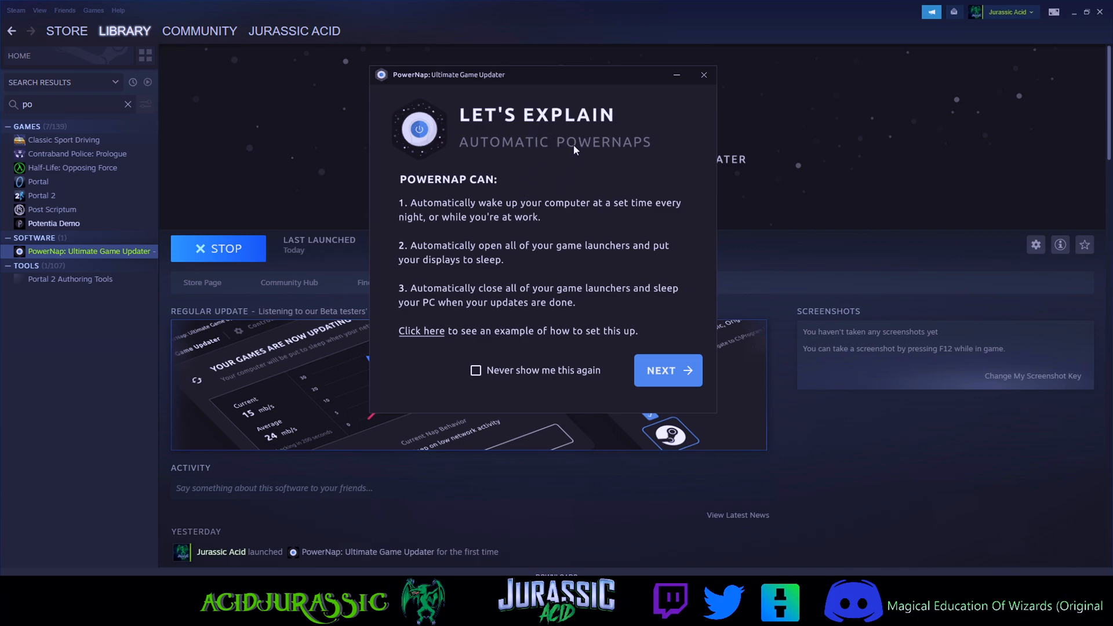
{"action": "mouse_move", "coordinate": [475, 161]}
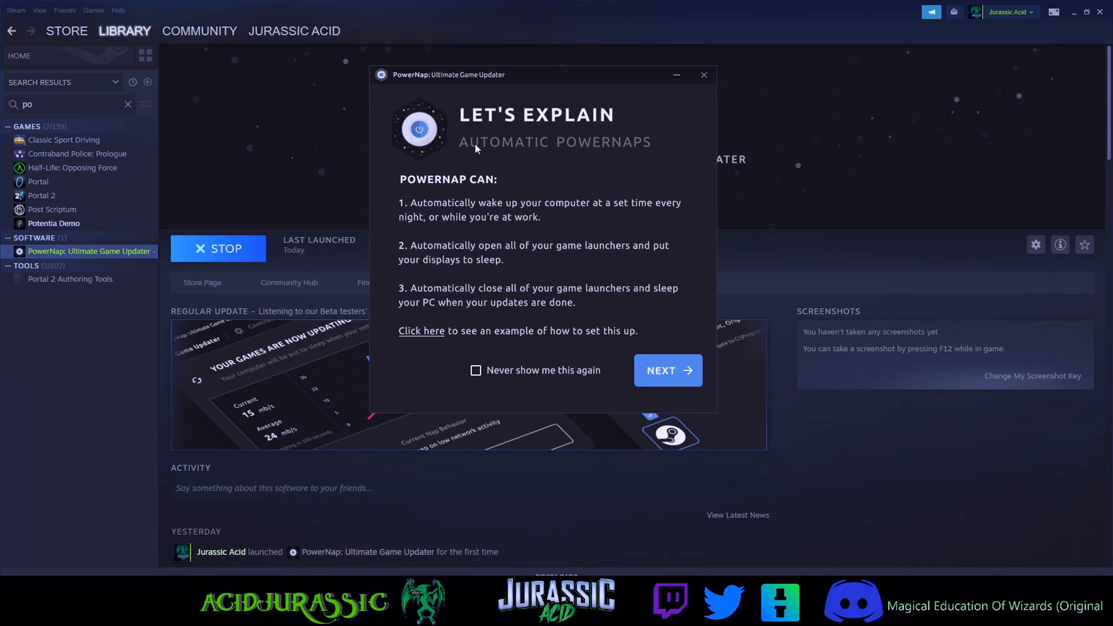
{"action": "mouse_move", "coordinate": [423, 89]}
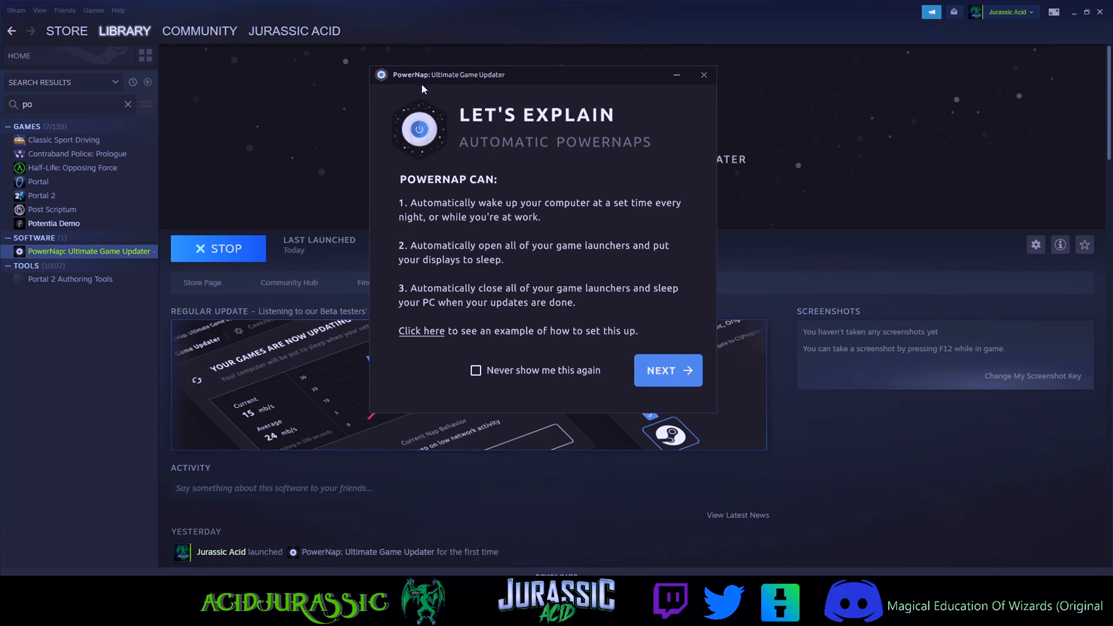
{"action": "mouse_move", "coordinate": [488, 95]}
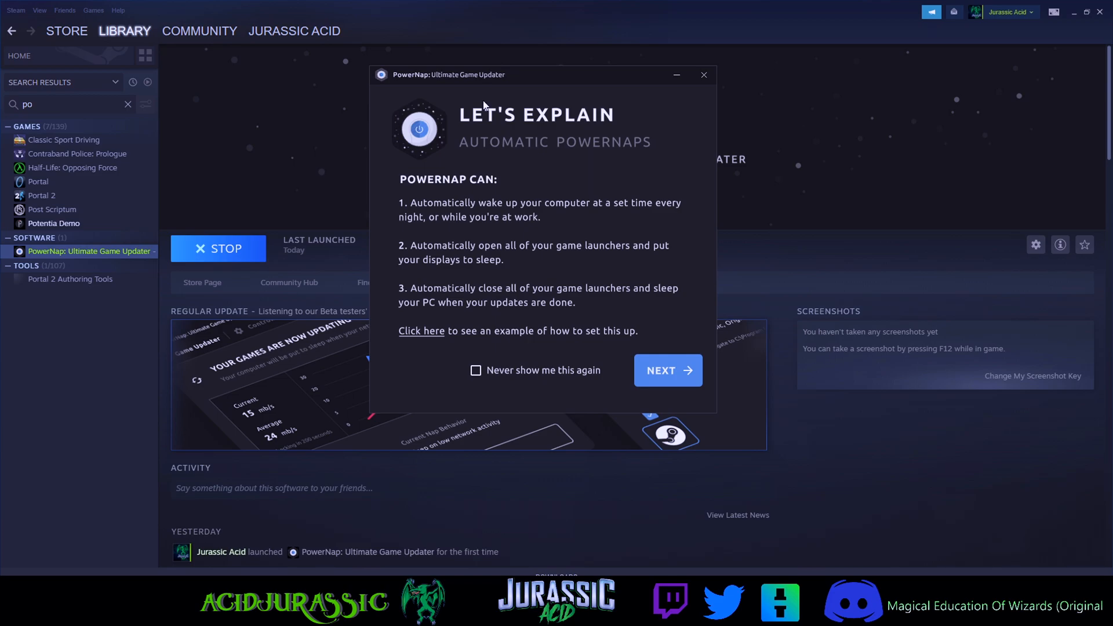
{"action": "mouse_move", "coordinate": [502, 225]}
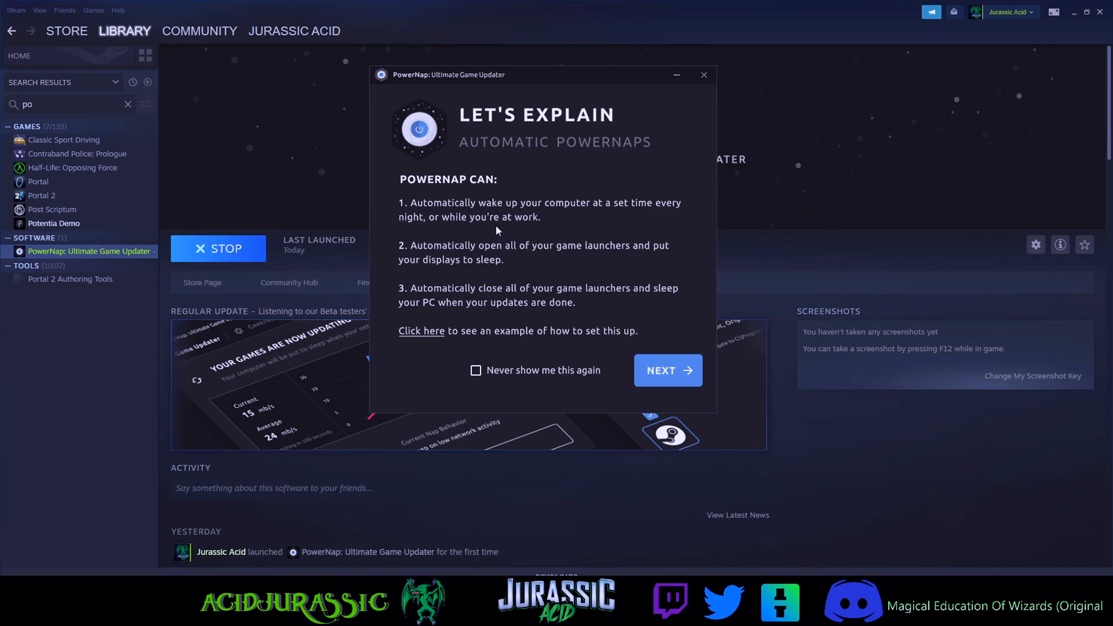
{"action": "mouse_move", "coordinate": [594, 252]}
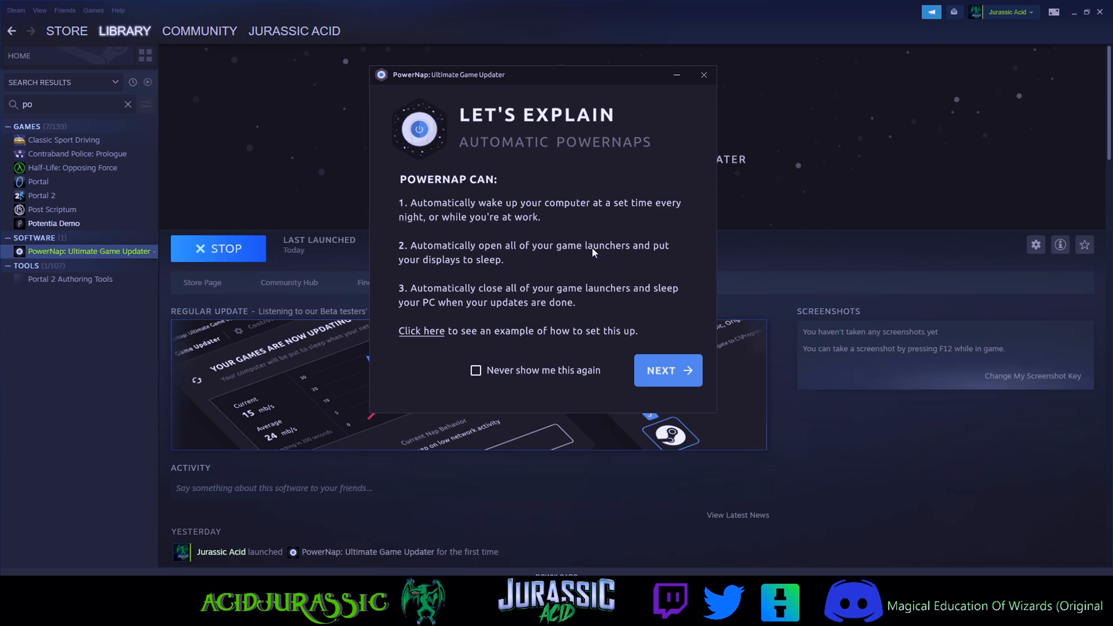
{"action": "mouse_move", "coordinate": [451, 303]}
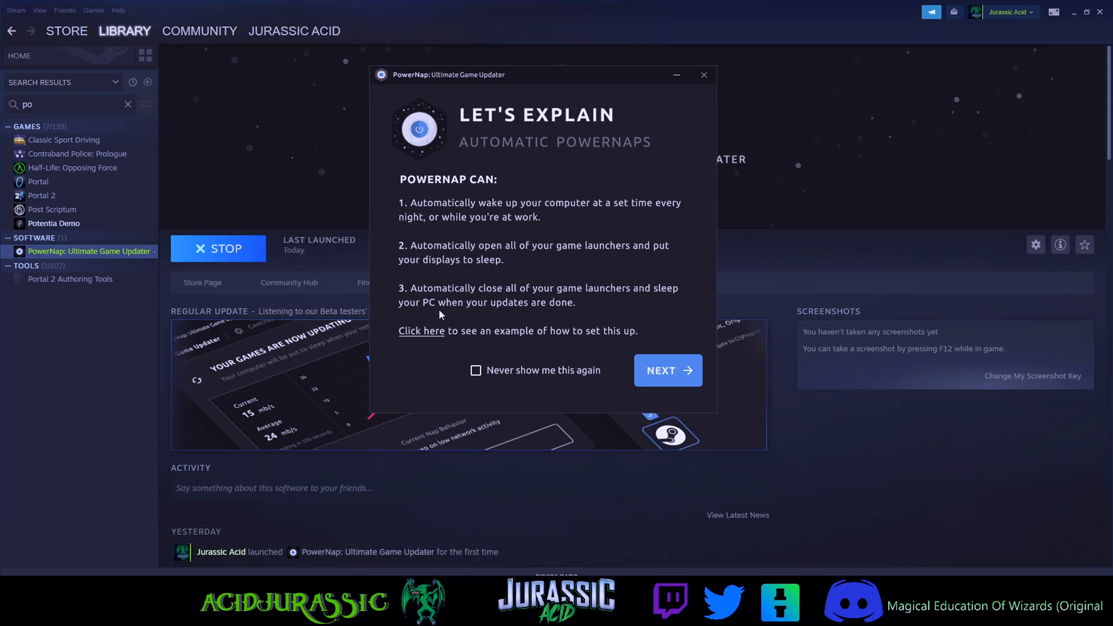
{"action": "mouse_move", "coordinate": [427, 347]}
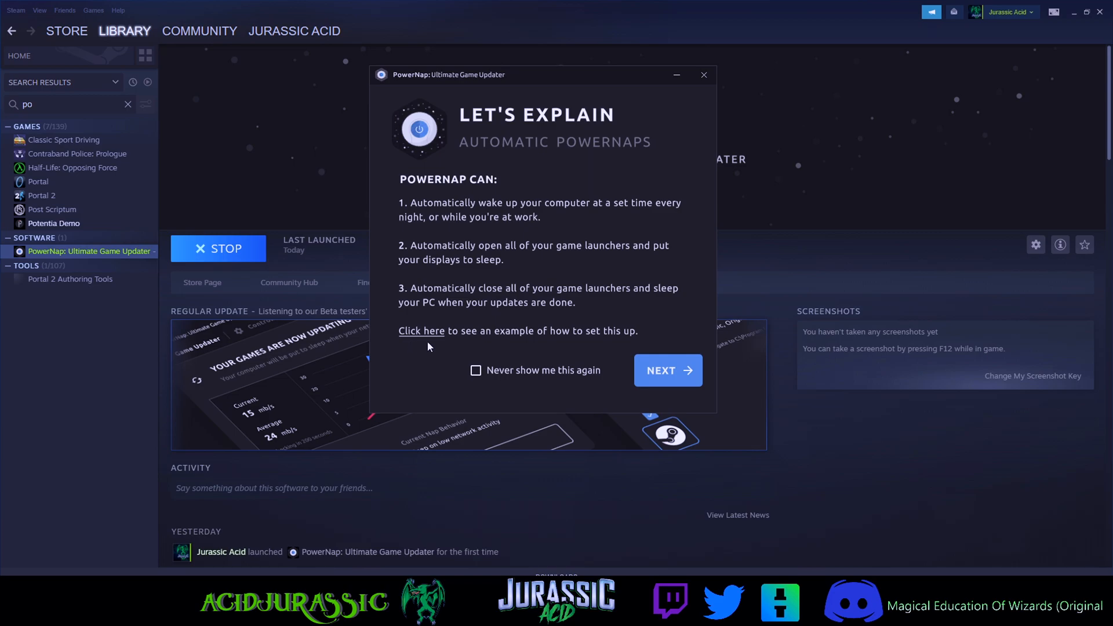
{"action": "mouse_move", "coordinate": [422, 334]}
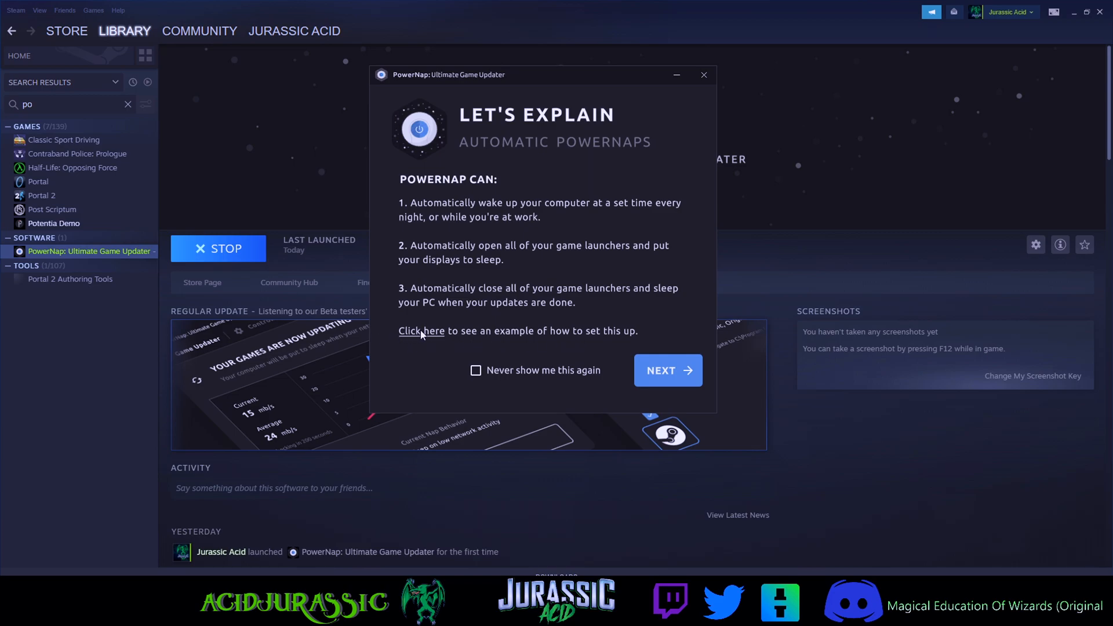
{"action": "mouse_move", "coordinate": [566, 297]}
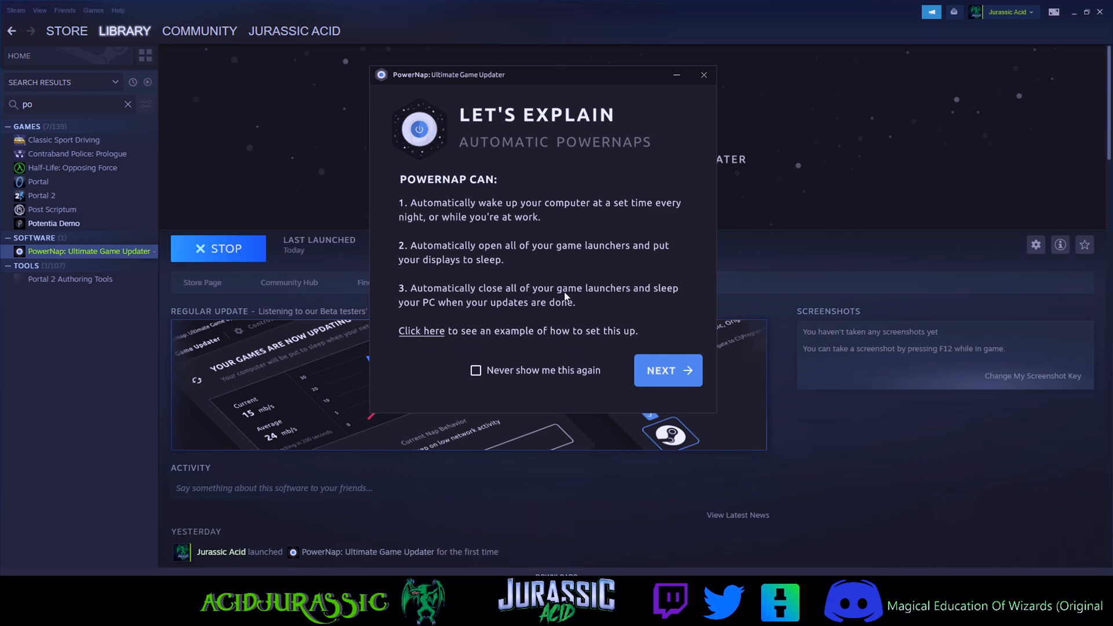
{"action": "mouse_move", "coordinate": [667, 370]}
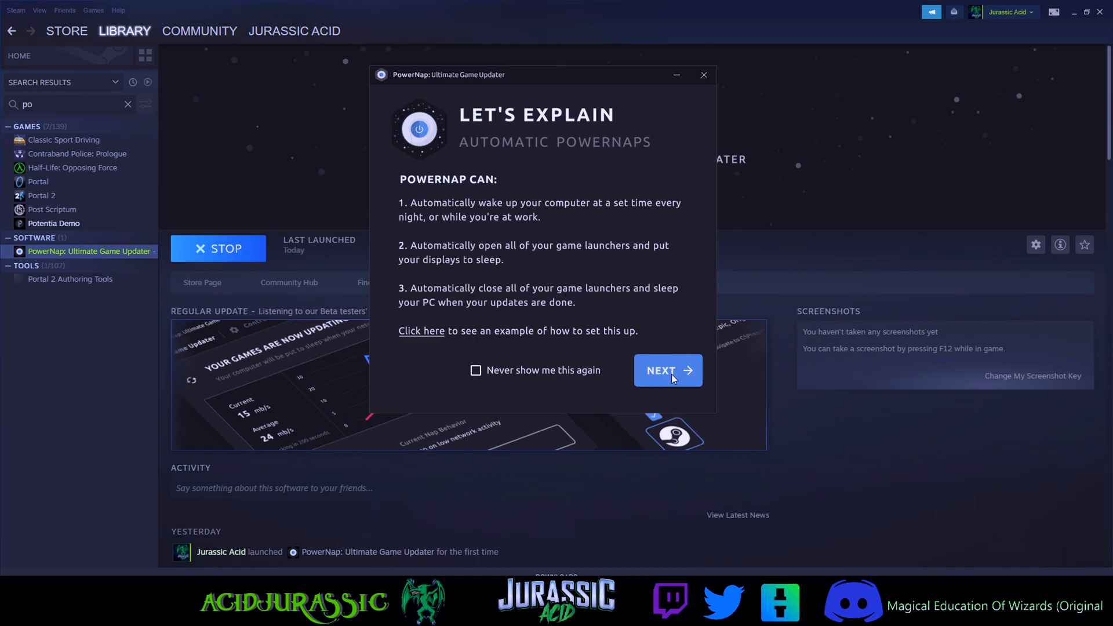
Advance from the Automatic PowerNaps intro to the three-step Manual PowerNaps page
{"action": "left_click", "coordinate": [666, 370]}
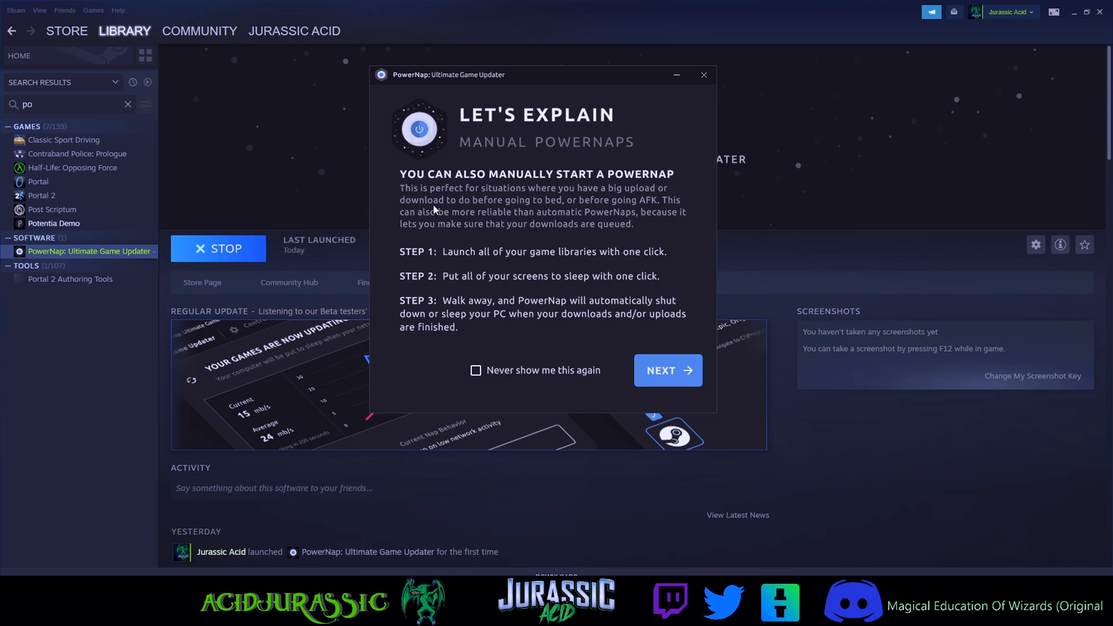
{"action": "mouse_move", "coordinate": [600, 204]}
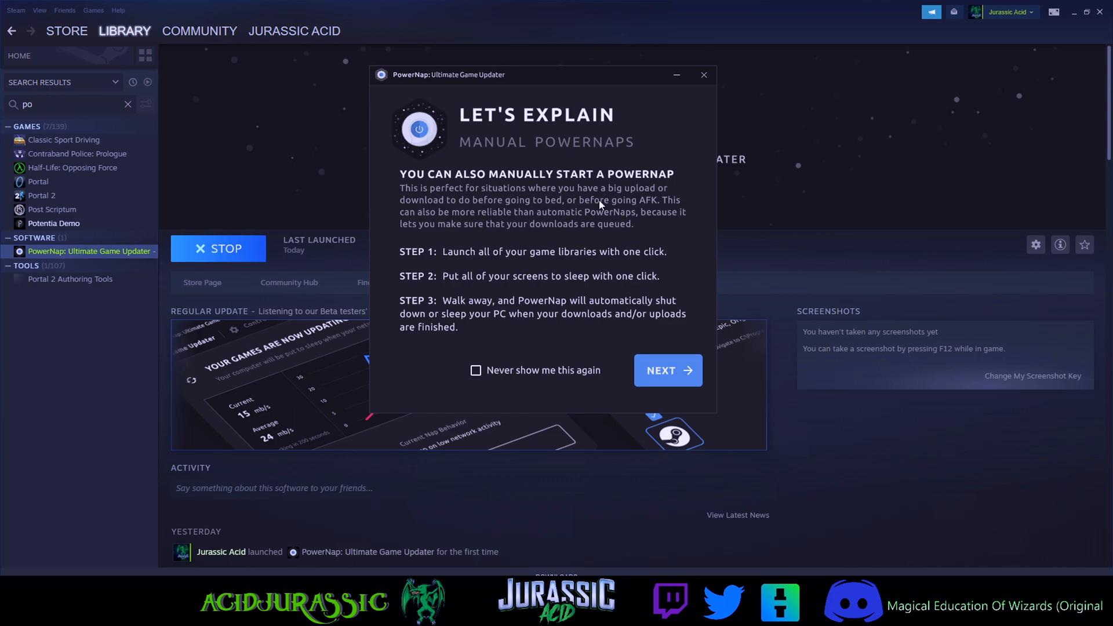
{"action": "mouse_move", "coordinate": [539, 215]}
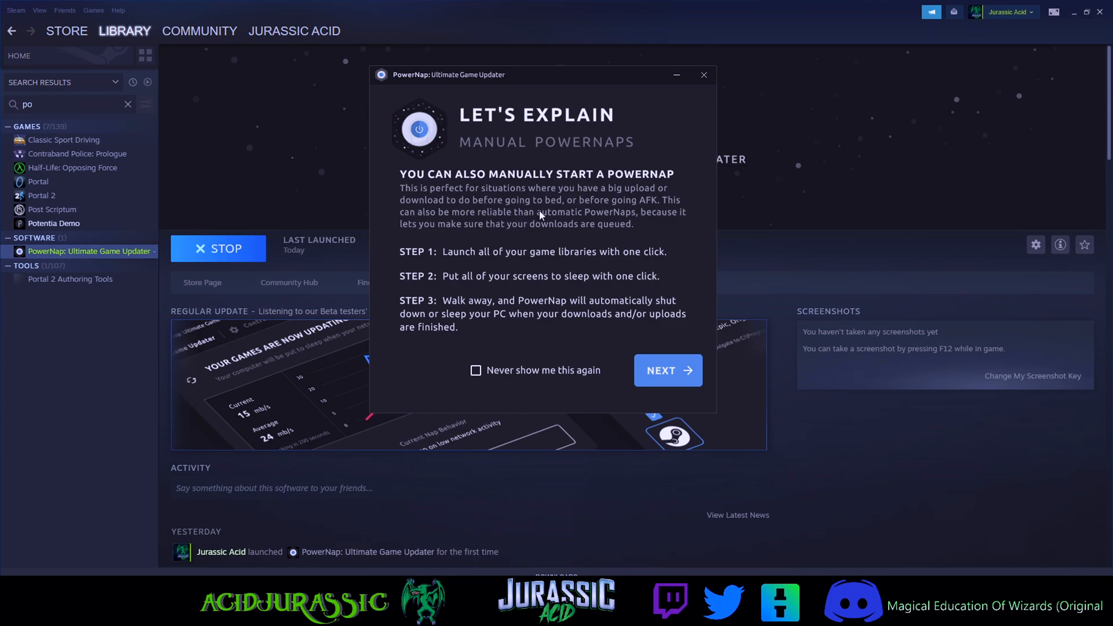
{"action": "mouse_move", "coordinate": [628, 212]}
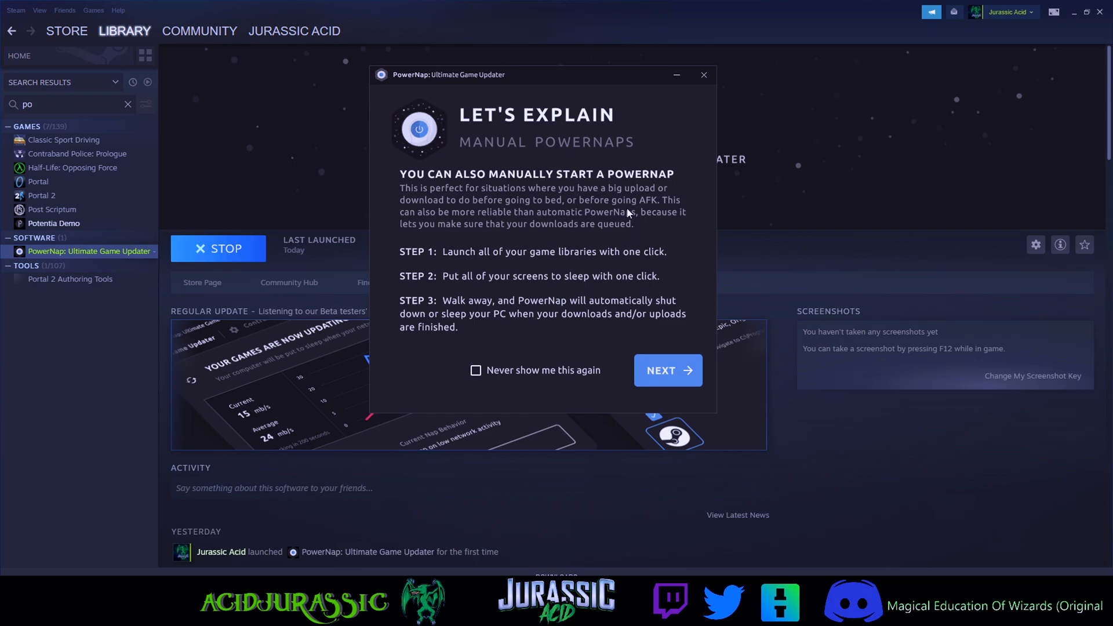
{"action": "mouse_move", "coordinate": [543, 230]}
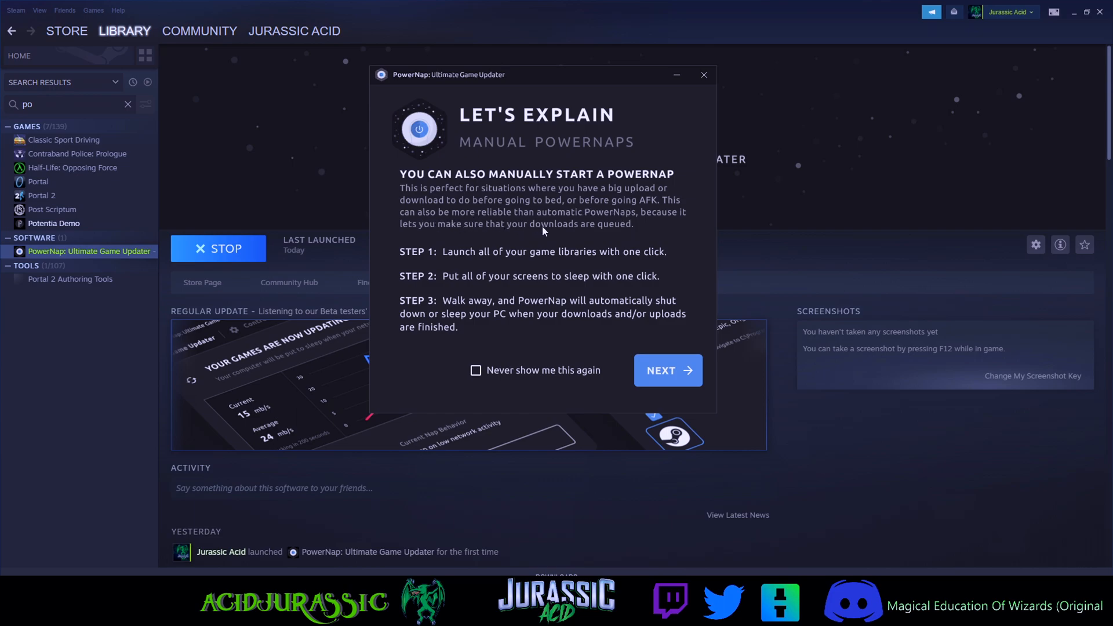
{"action": "mouse_move", "coordinate": [457, 234]}
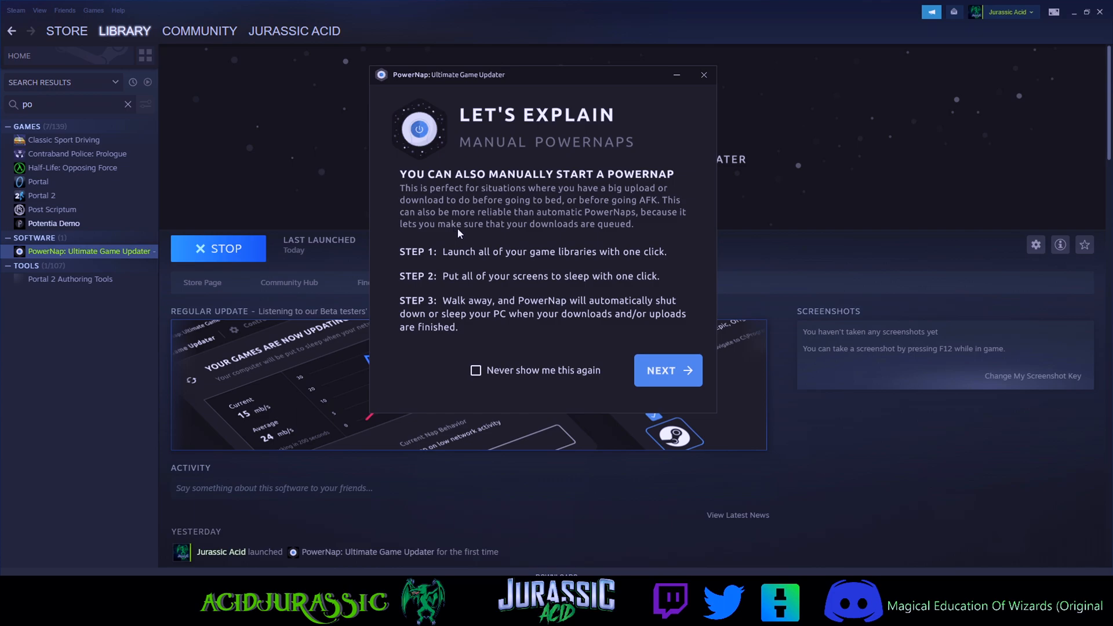
{"action": "mouse_move", "coordinate": [586, 242]}
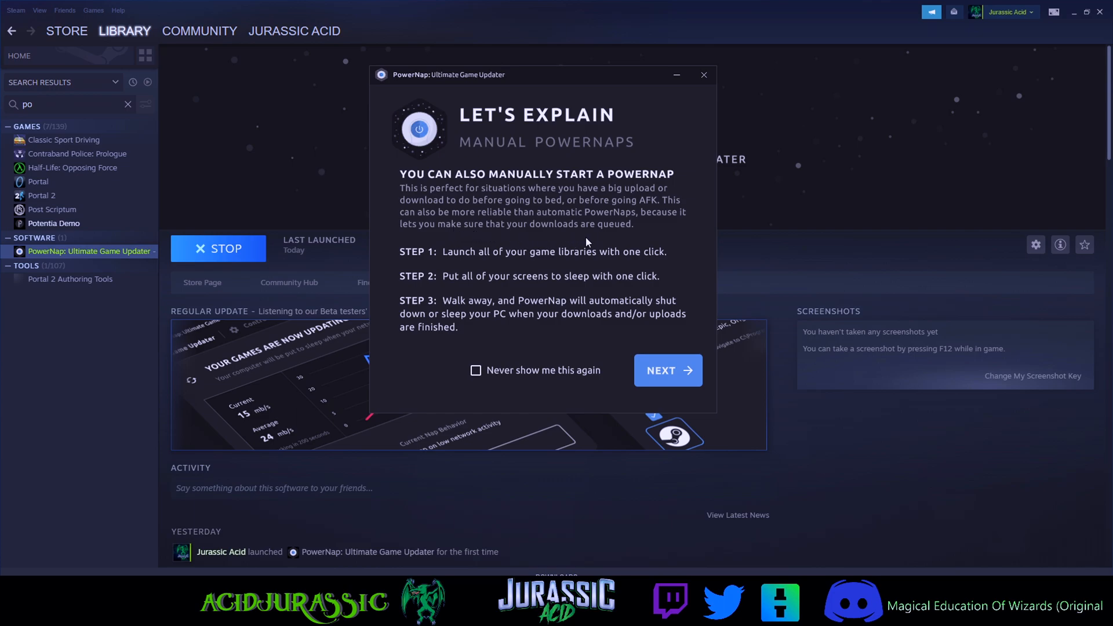
{"action": "mouse_move", "coordinate": [496, 265]}
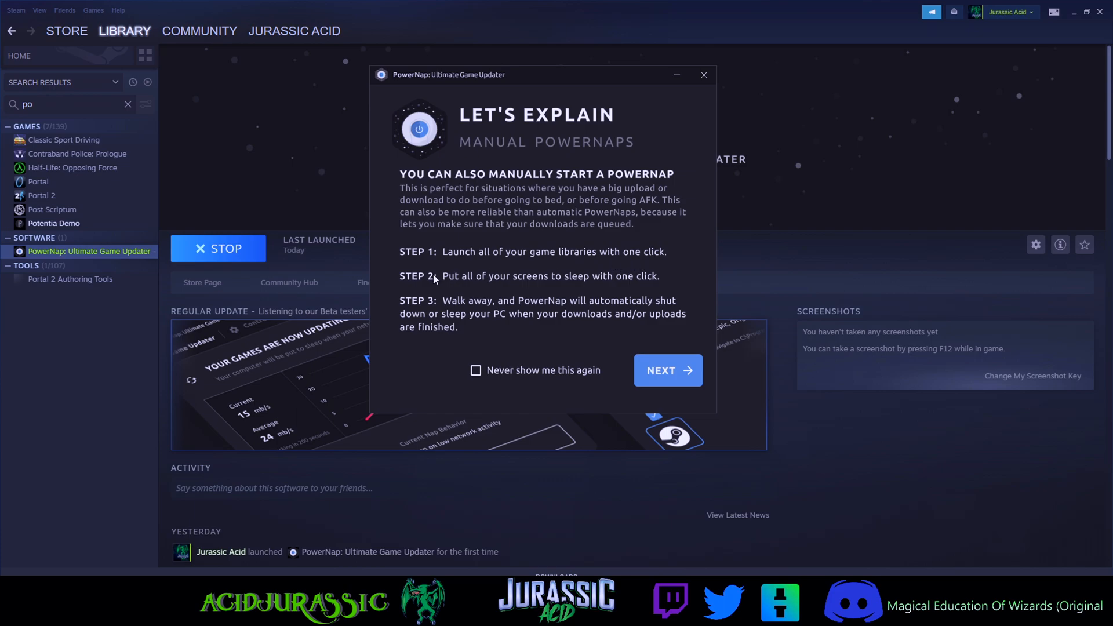
{"action": "mouse_move", "coordinate": [482, 292]}
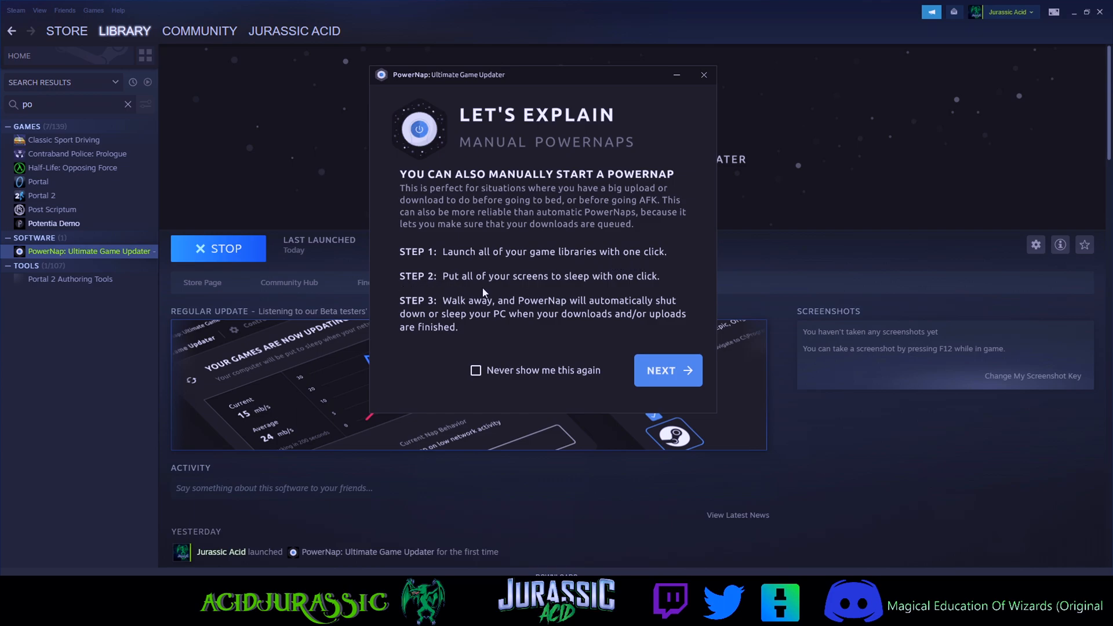
{"action": "mouse_move", "coordinate": [373, 313]}
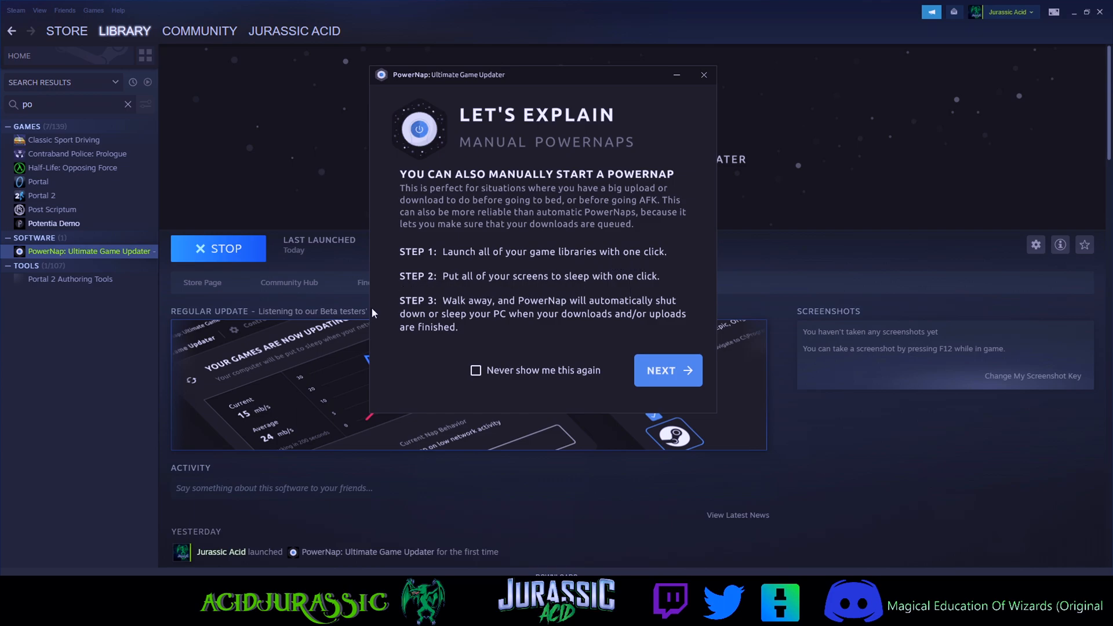
{"action": "mouse_move", "coordinate": [528, 315]}
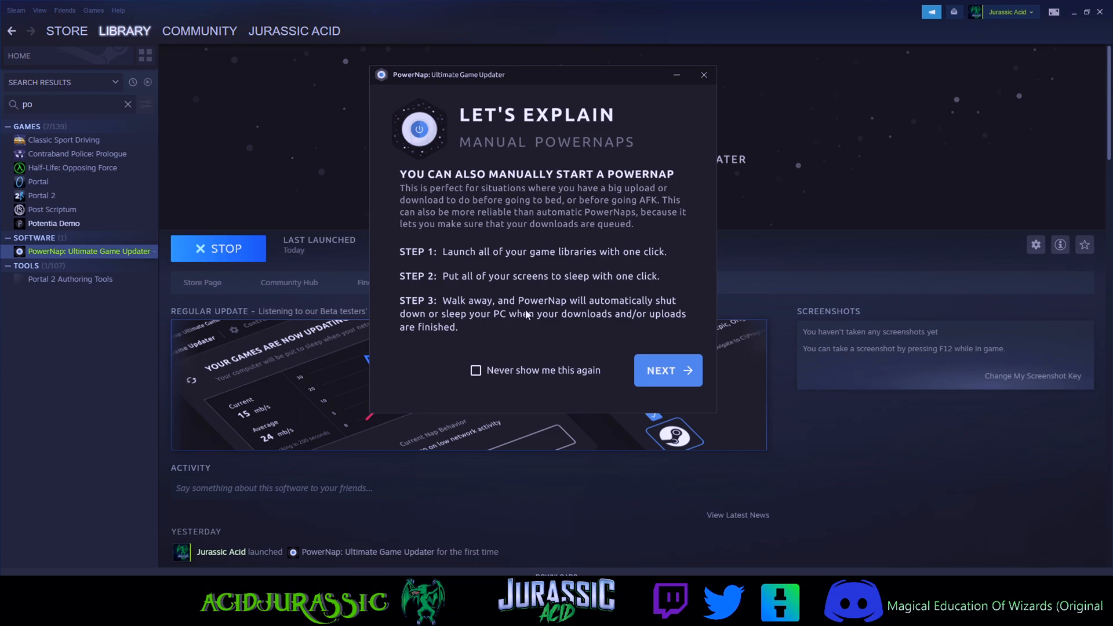
{"action": "mouse_move", "coordinate": [518, 327]}
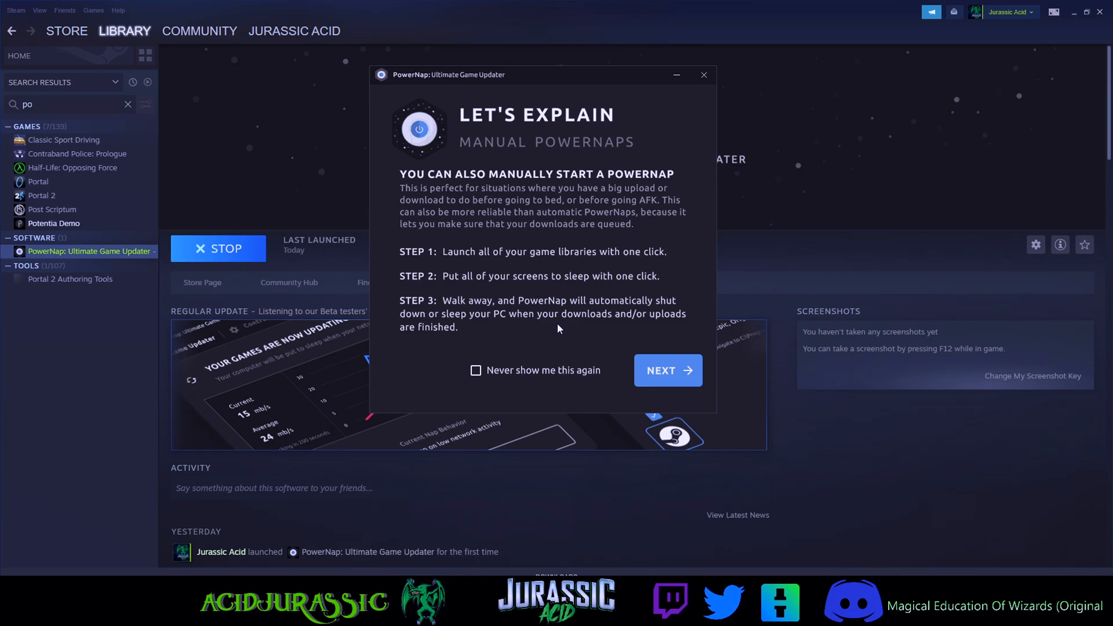
Reach the 'Important! Change this setting' page and work through its context menus
{"action": "left_click", "coordinate": [666, 370]}
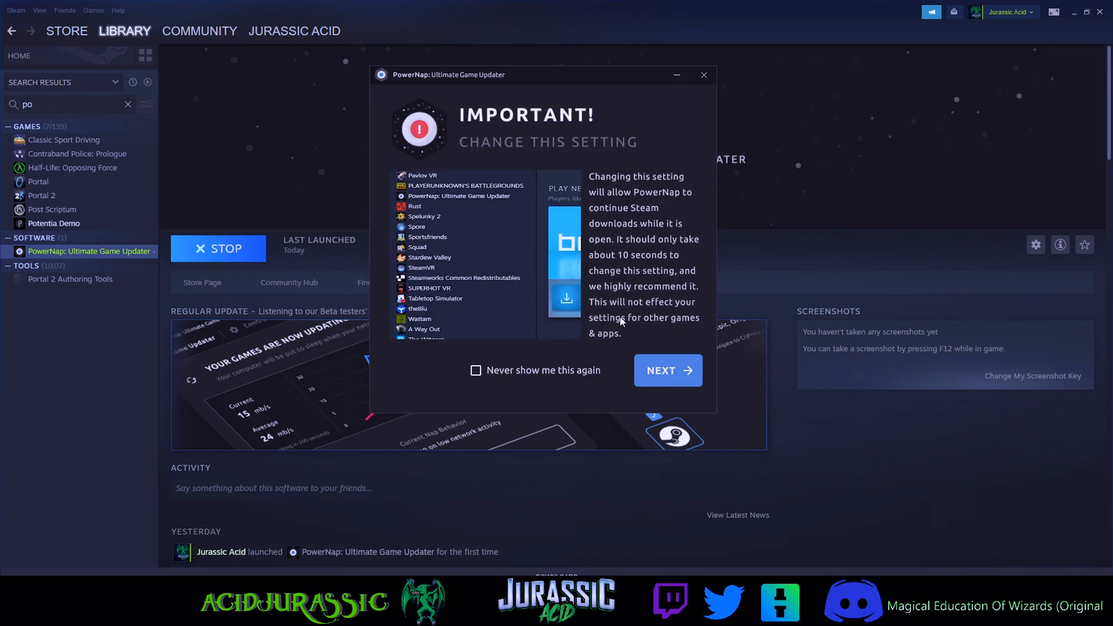
{"action": "right_click", "coordinate": [458, 195]}
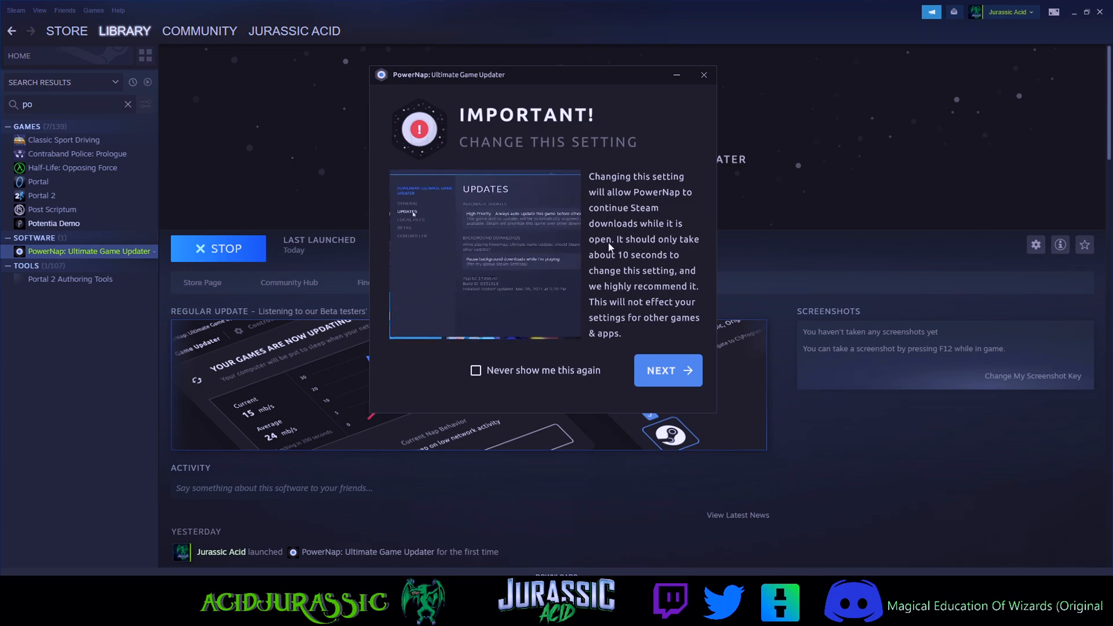
{"action": "left_click", "coordinate": [484, 256]}
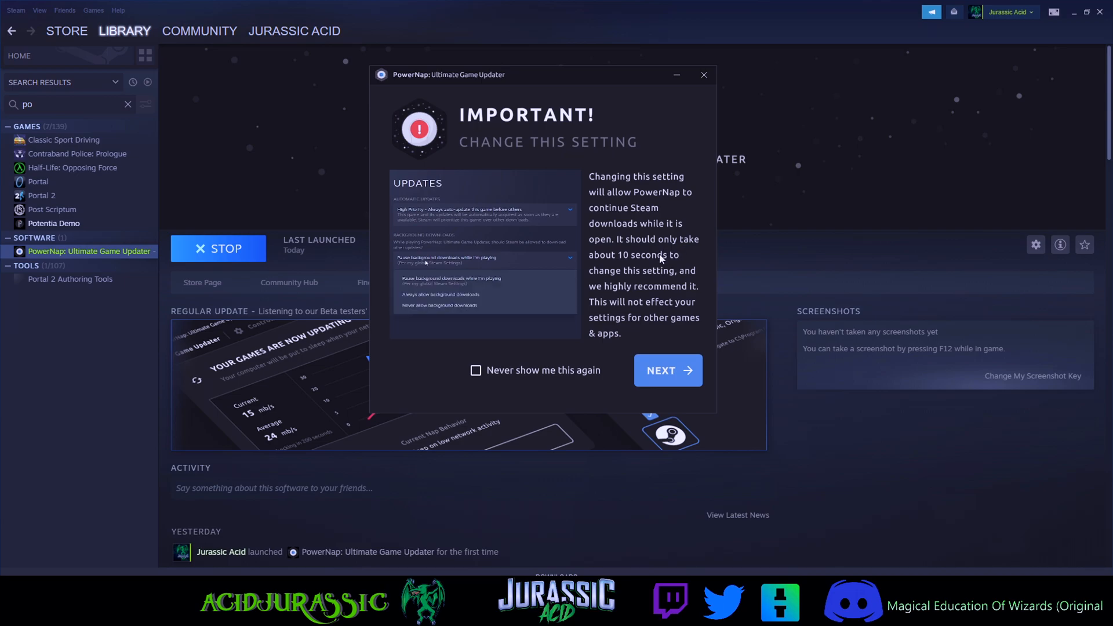
{"action": "left_click", "coordinate": [441, 294]}
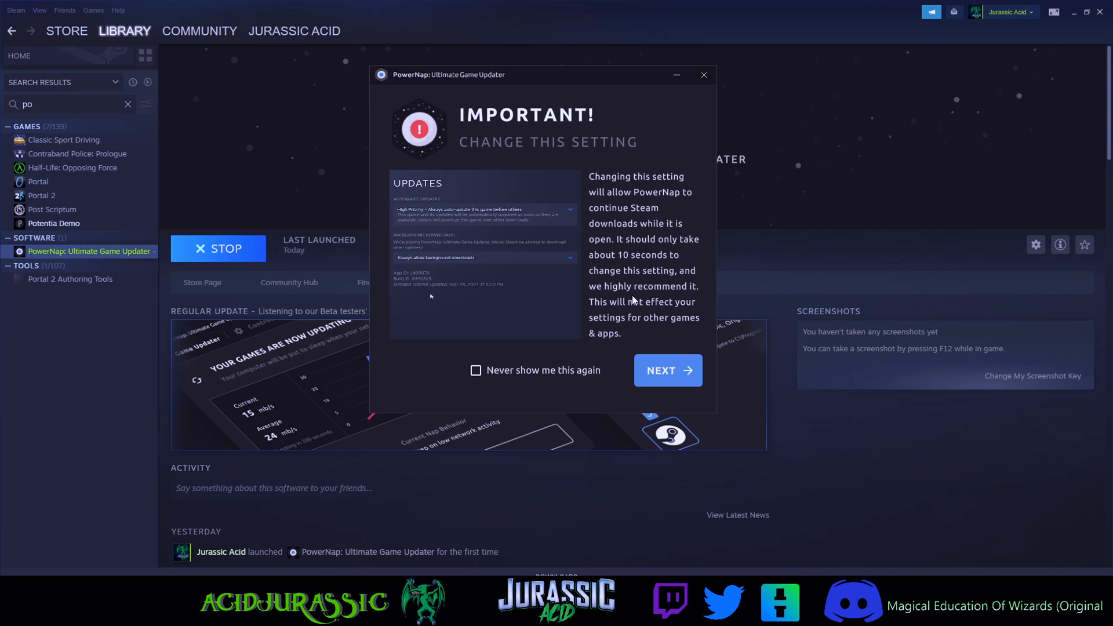
{"action": "mouse_move", "coordinate": [614, 326]}
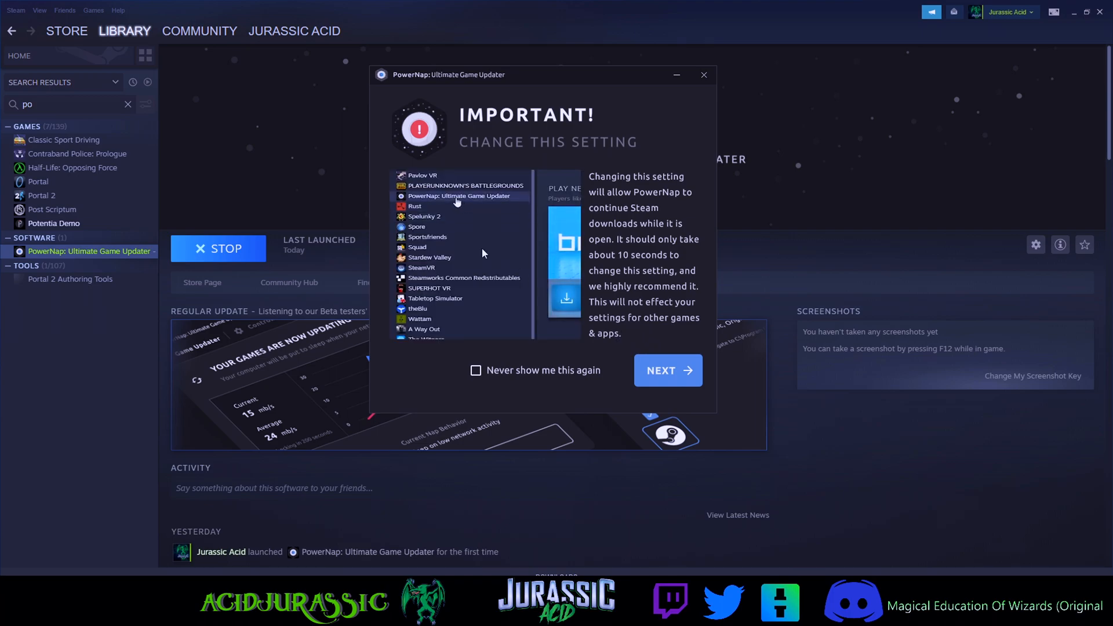
{"action": "right_click", "coordinate": [460, 195]}
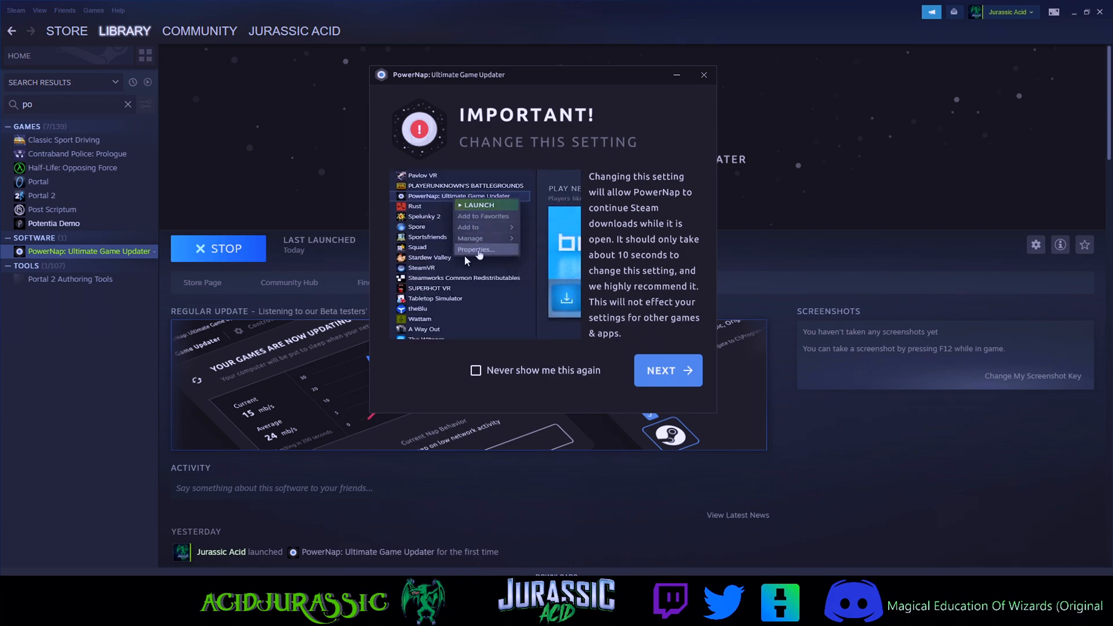
{"action": "left_click", "coordinate": [477, 250]}
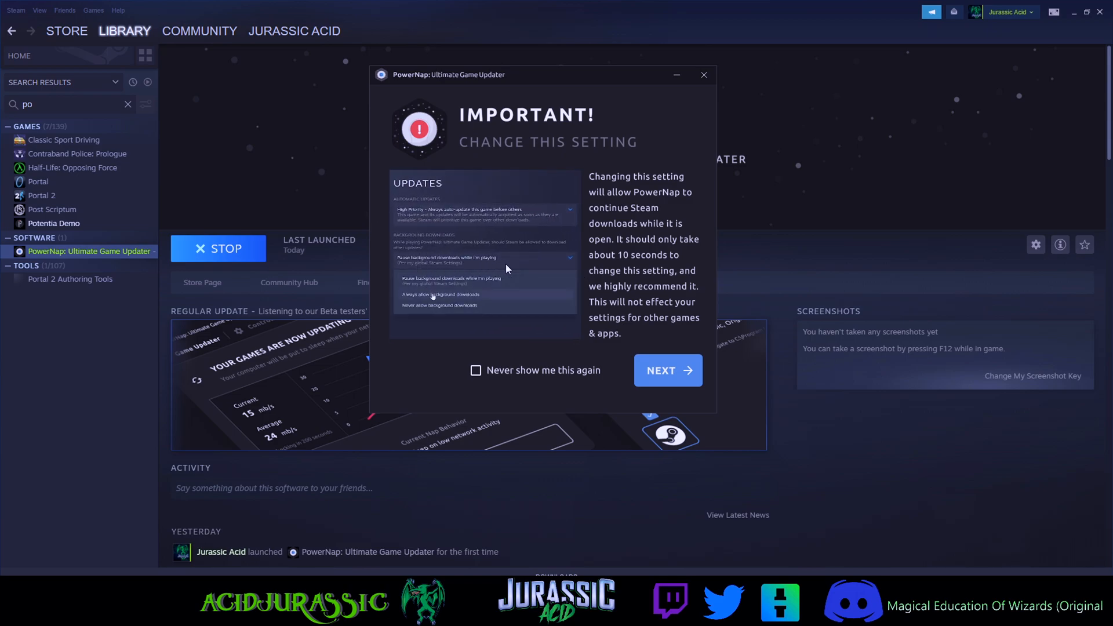
{"action": "left_click", "coordinate": [442, 294]}
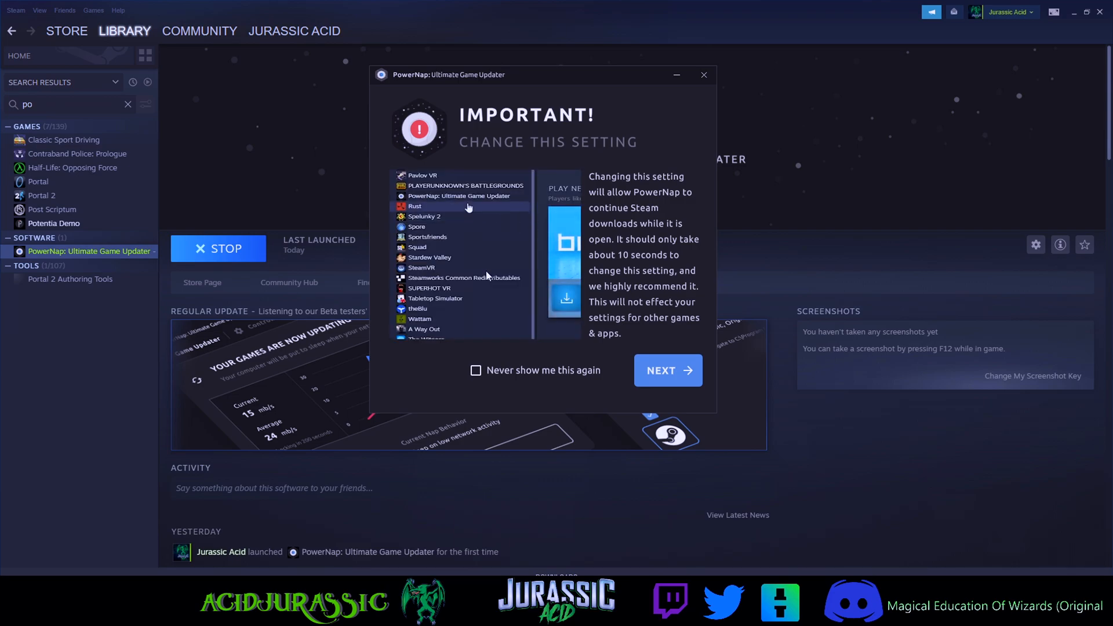
{"action": "right_click", "coordinate": [460, 195]}
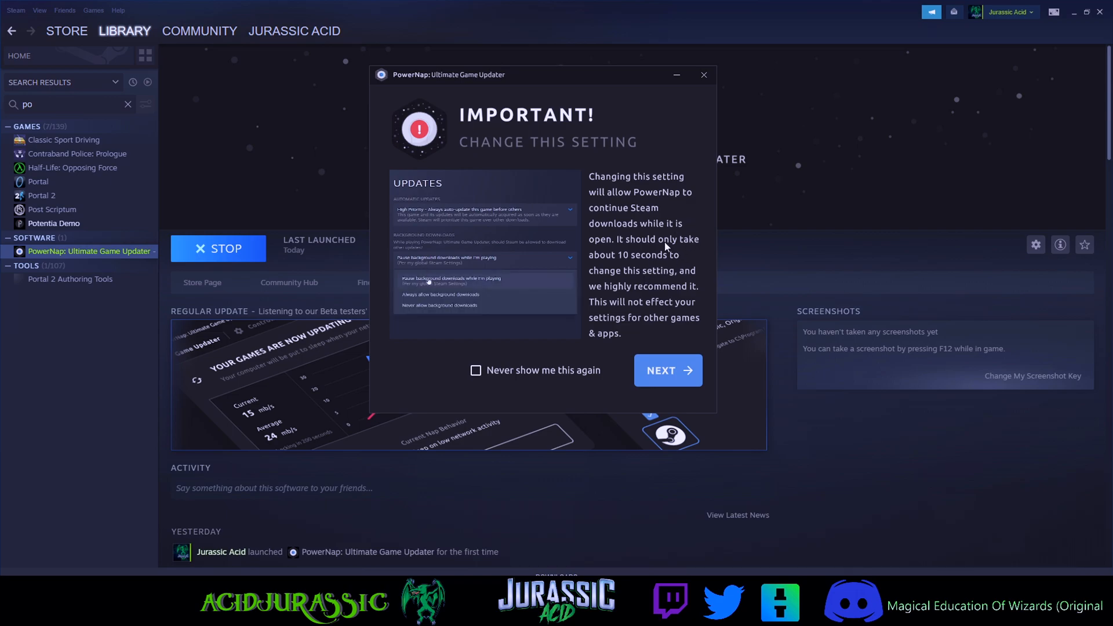
{"action": "left_click", "coordinate": [441, 293]}
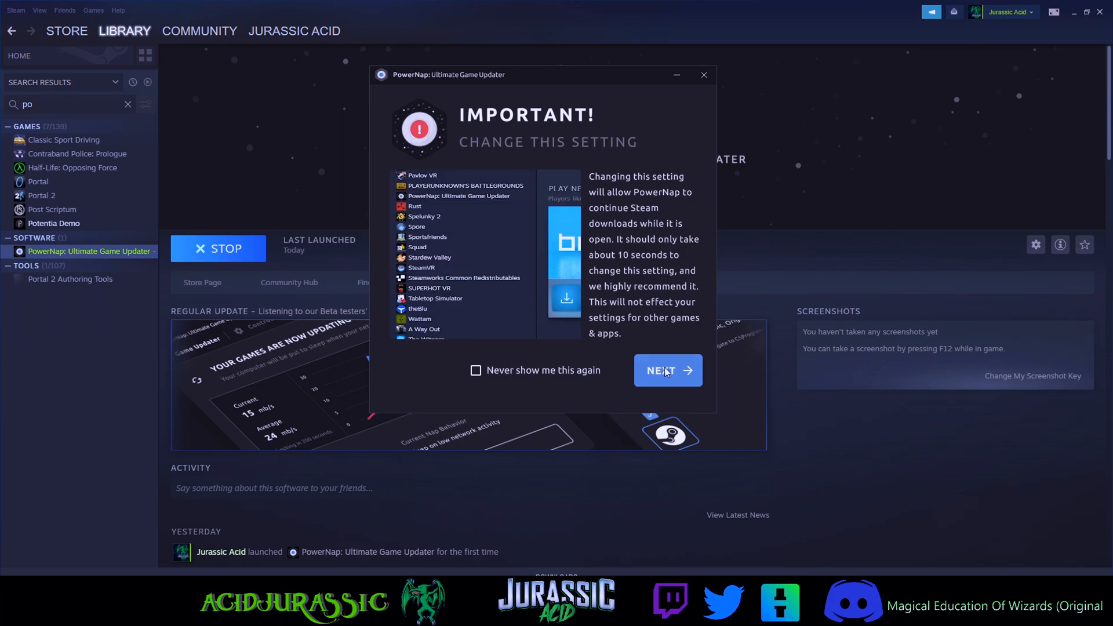
Move on to the 'Also Important' high-priority updates page and try its context menus
{"action": "left_click", "coordinate": [666, 370]}
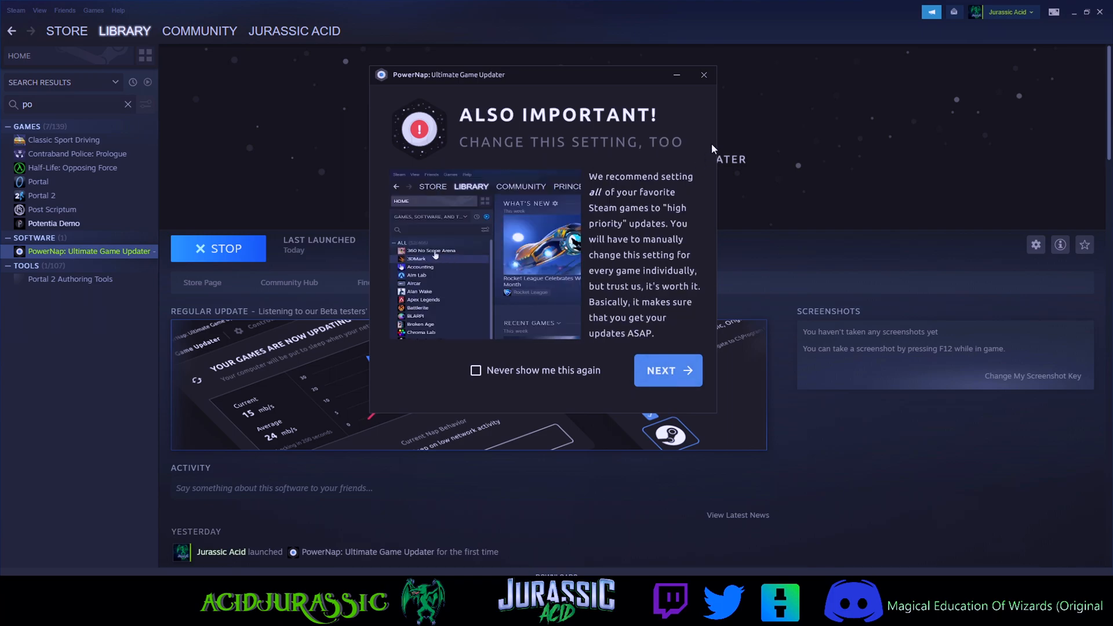
{"action": "right_click", "coordinate": [430, 250]}
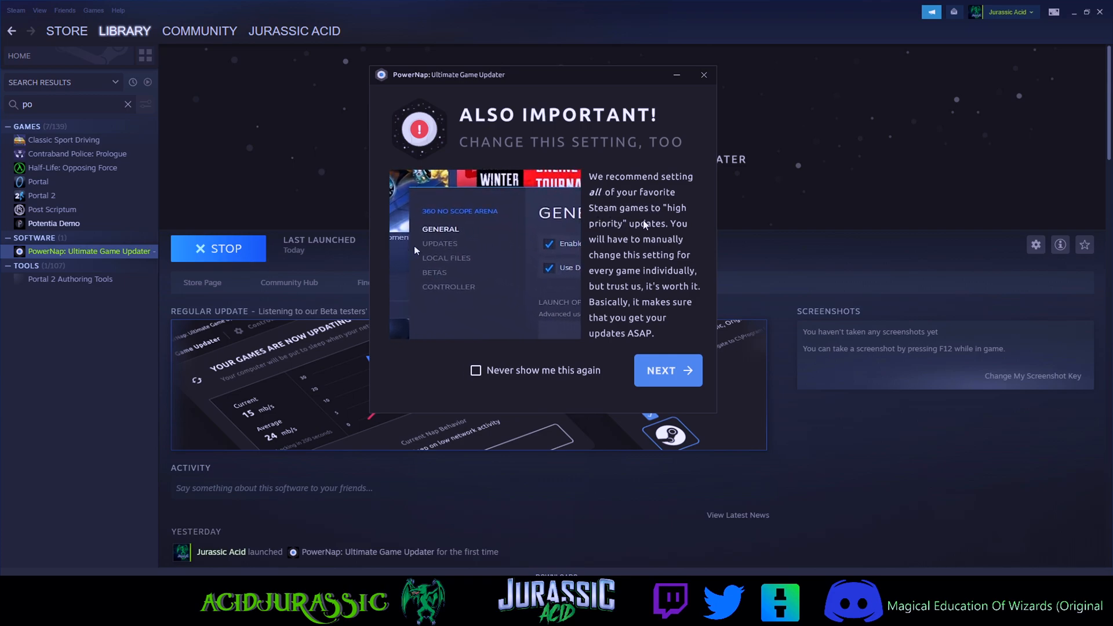
{"action": "left_click", "coordinate": [439, 243]}
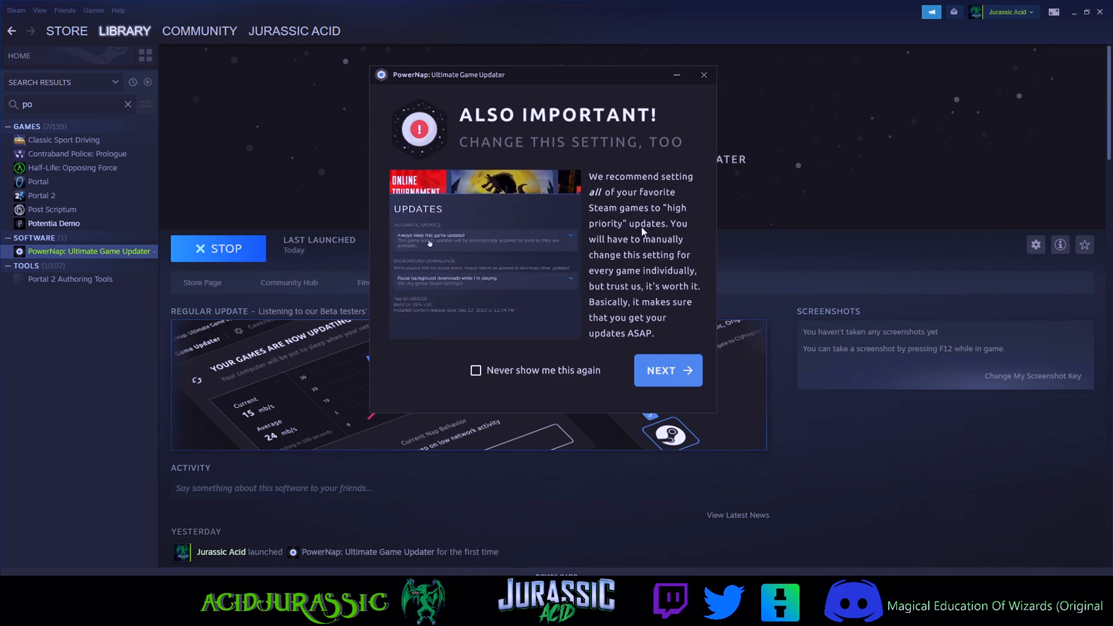
{"action": "left_click", "coordinate": [483, 234]}
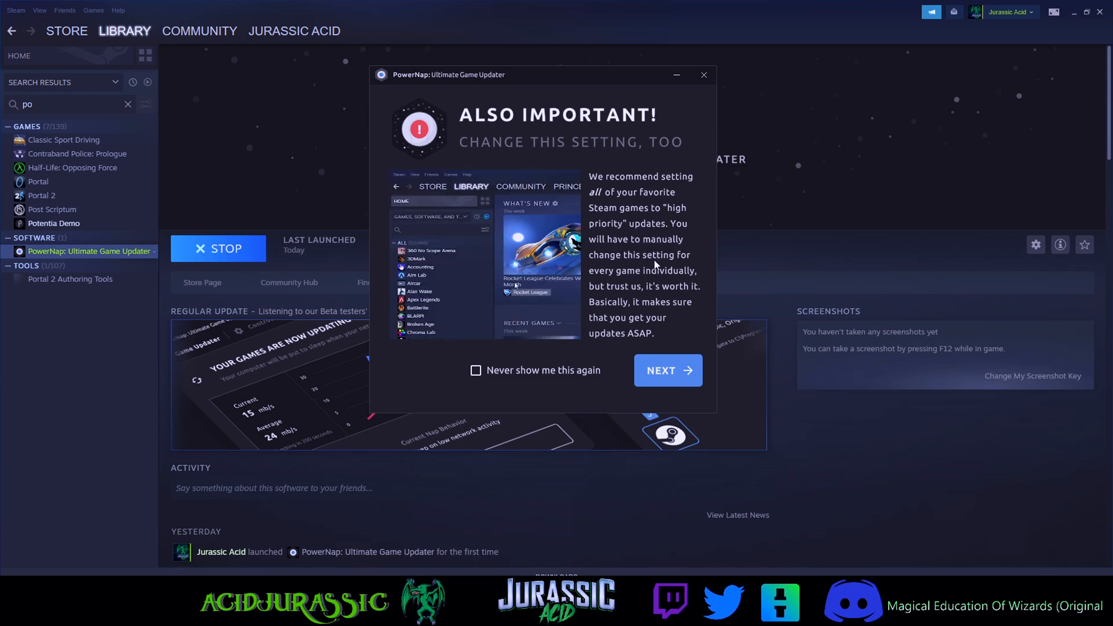
{"action": "right_click", "coordinate": [430, 249]}
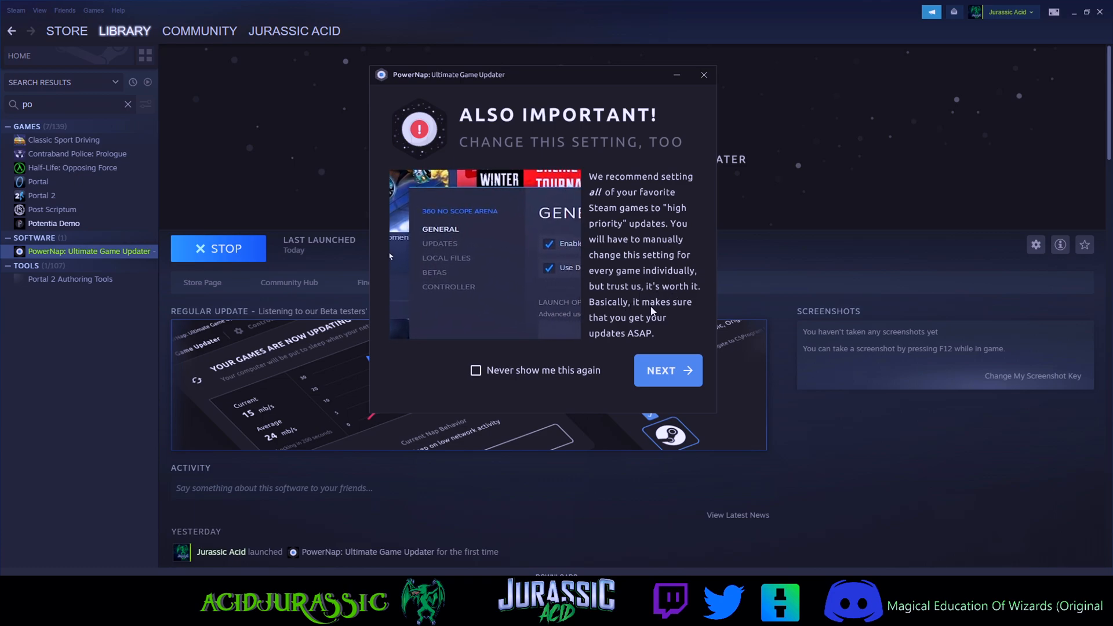
{"action": "left_click", "coordinate": [439, 243]}
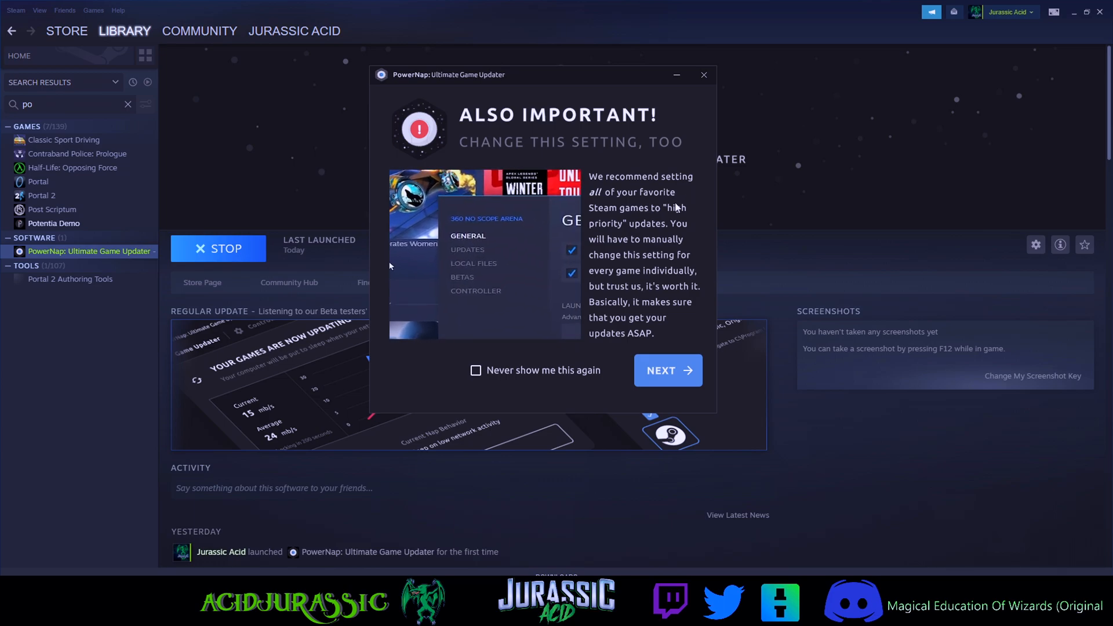
{"action": "left_click", "coordinate": [468, 249]}
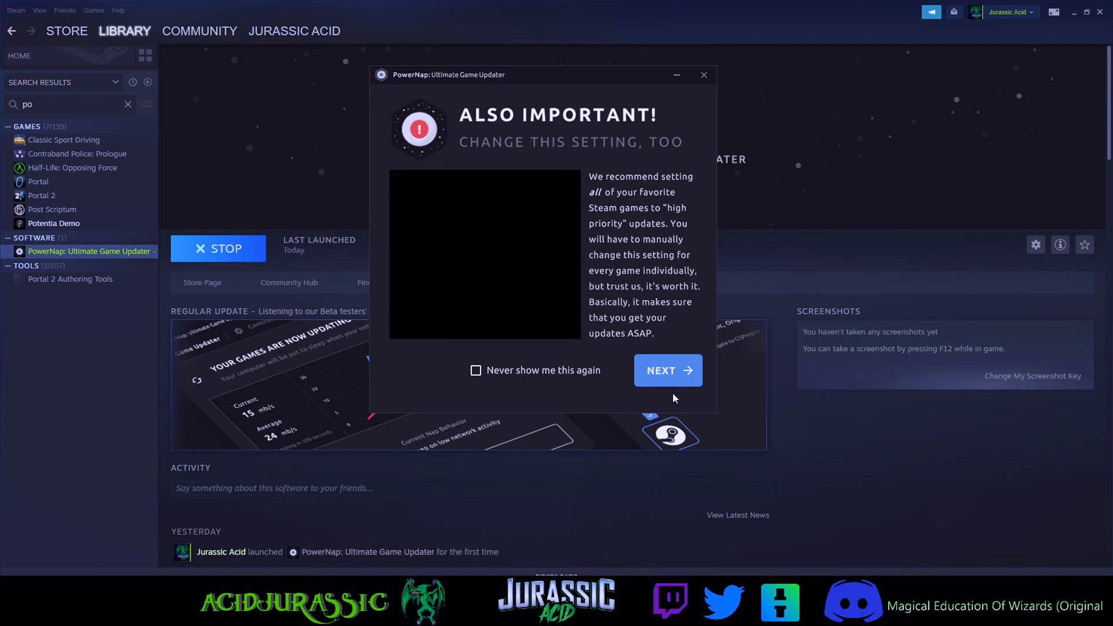
Advance past the high-priority updates page to the Tips and Tricks page
{"action": "left_click", "coordinate": [666, 369]}
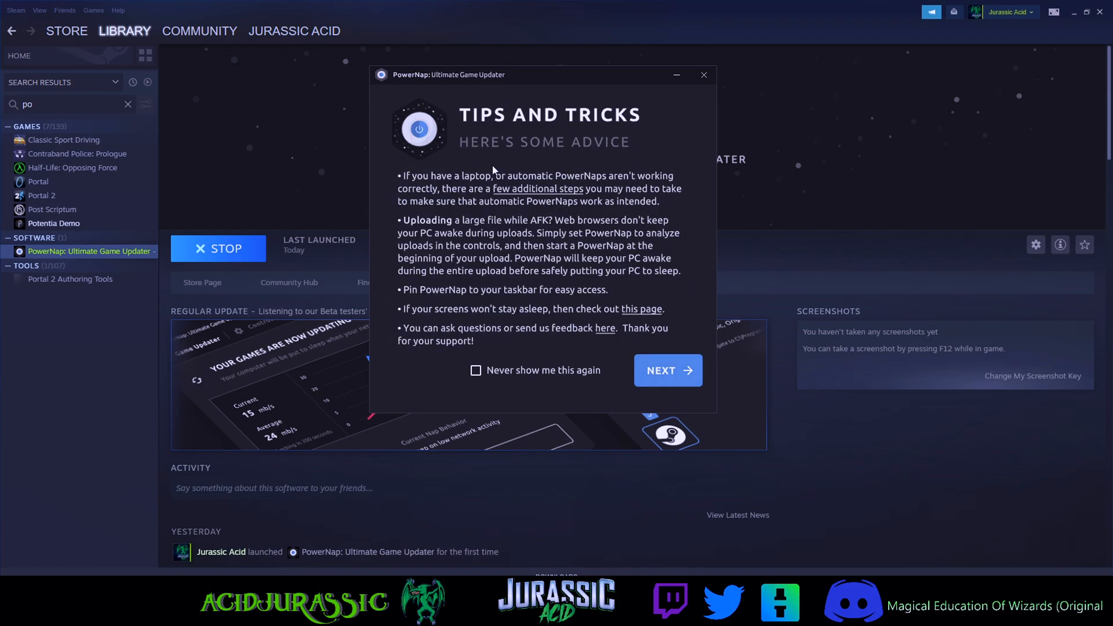
{"action": "mouse_move", "coordinate": [422, 199]}
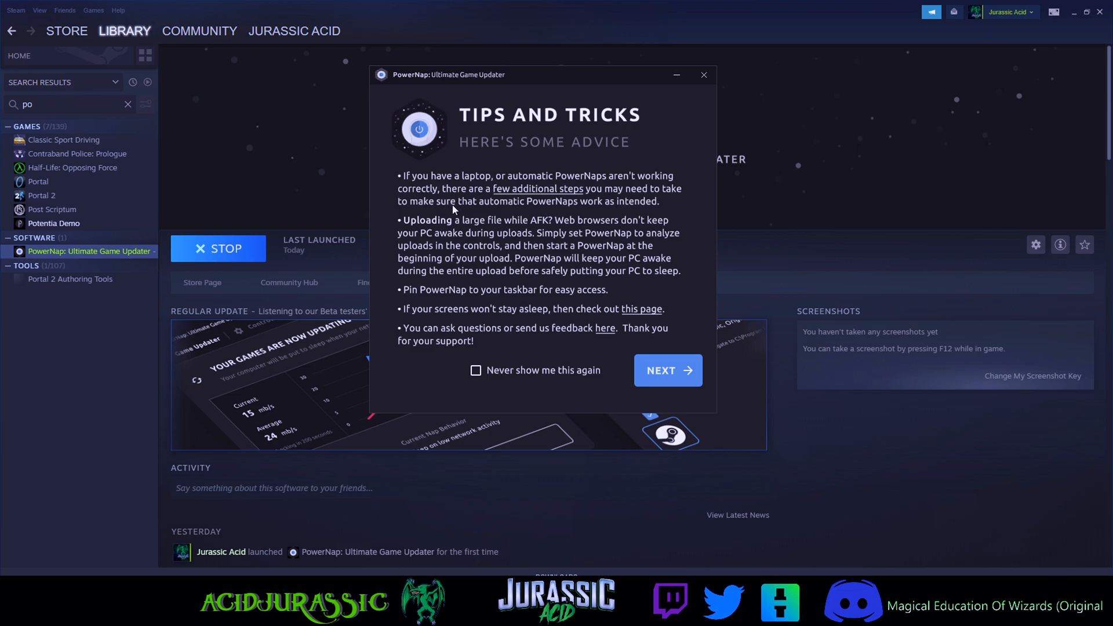
{"action": "mouse_move", "coordinate": [399, 222]}
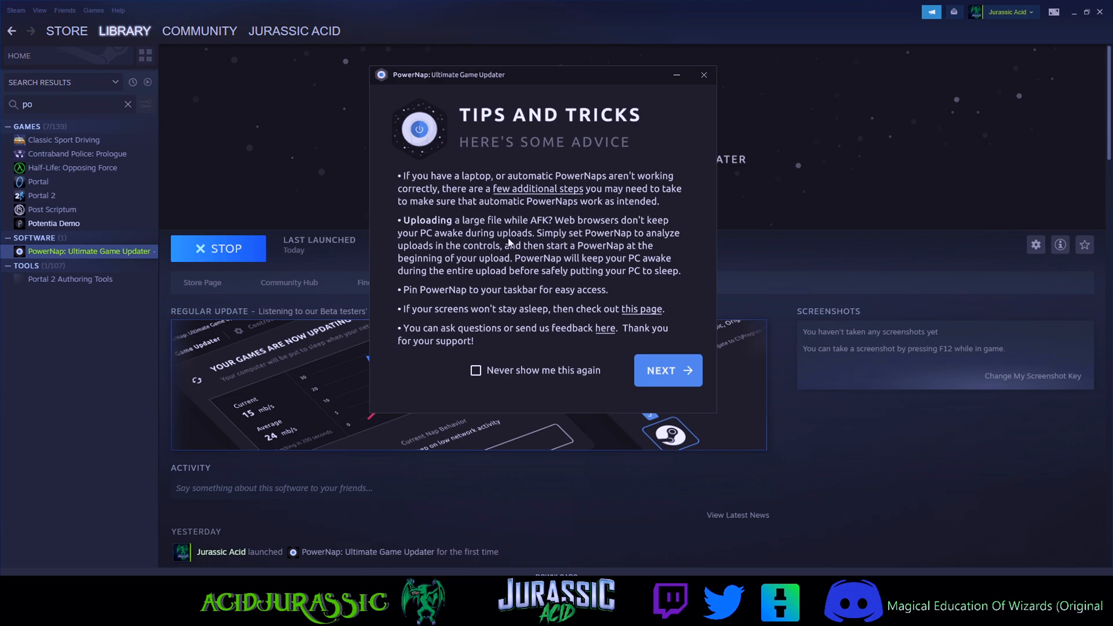
{"action": "mouse_move", "coordinate": [575, 246]}
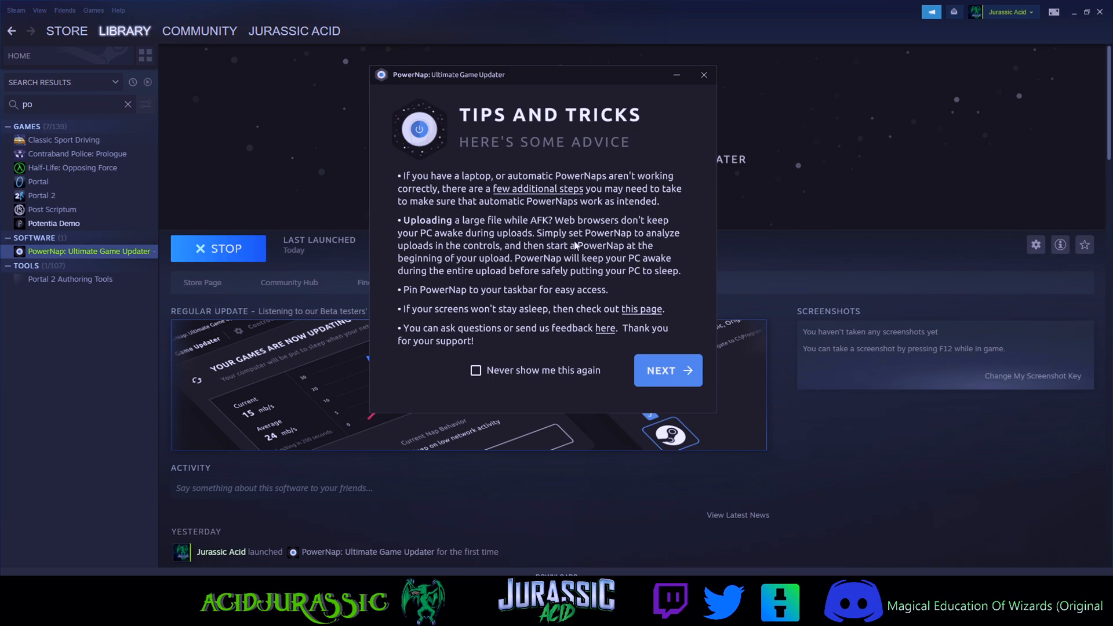
{"action": "mouse_move", "coordinate": [592, 257]}
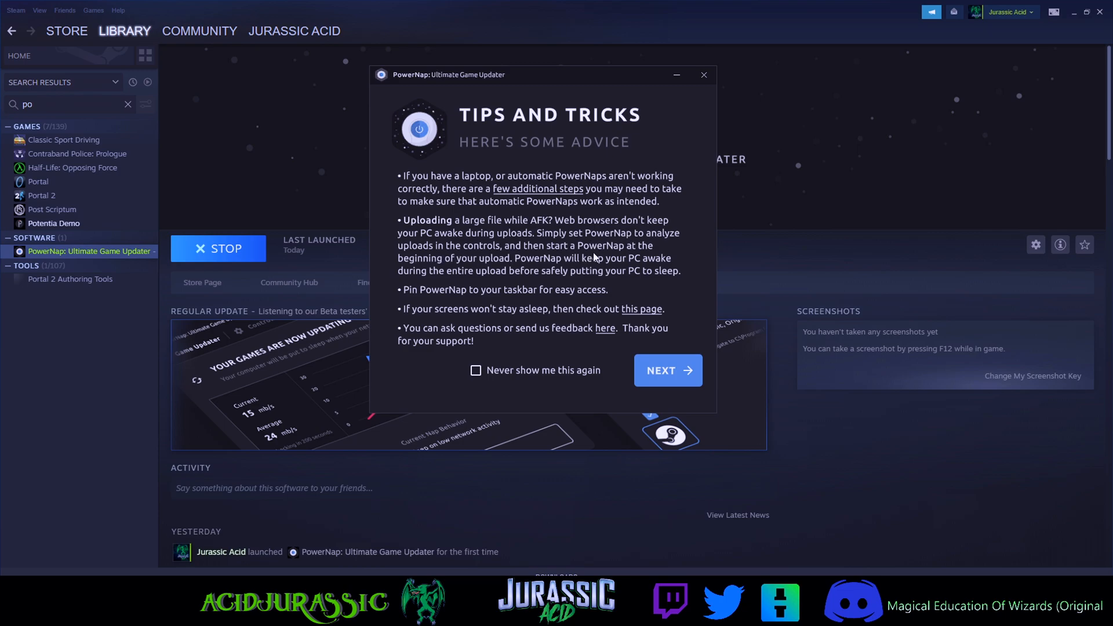
{"action": "mouse_move", "coordinate": [550, 270]}
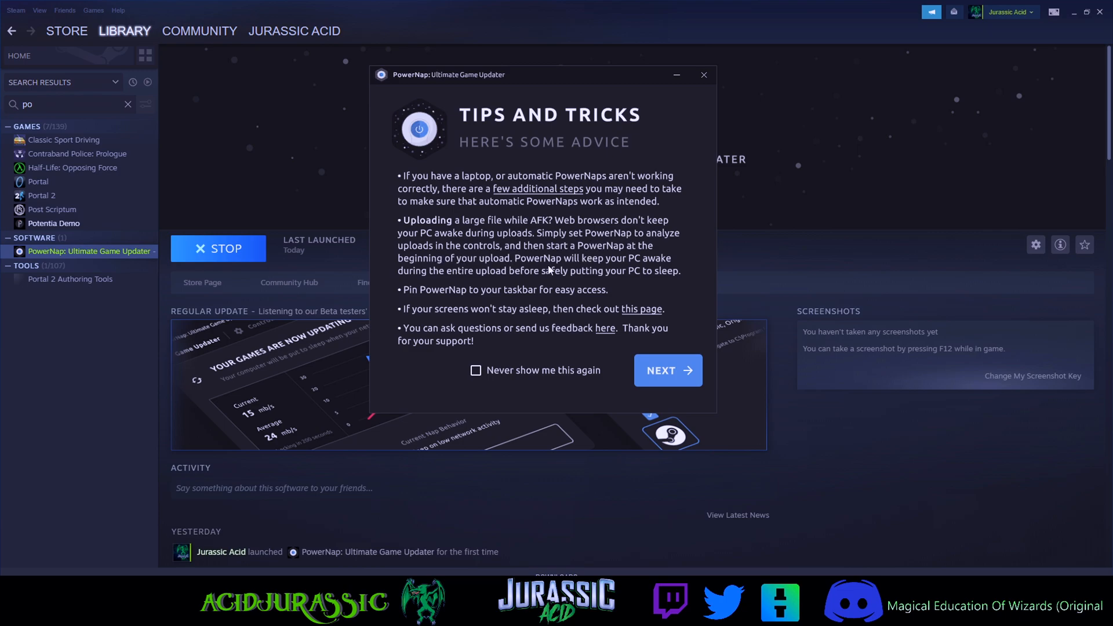
{"action": "mouse_move", "coordinate": [490, 284]}
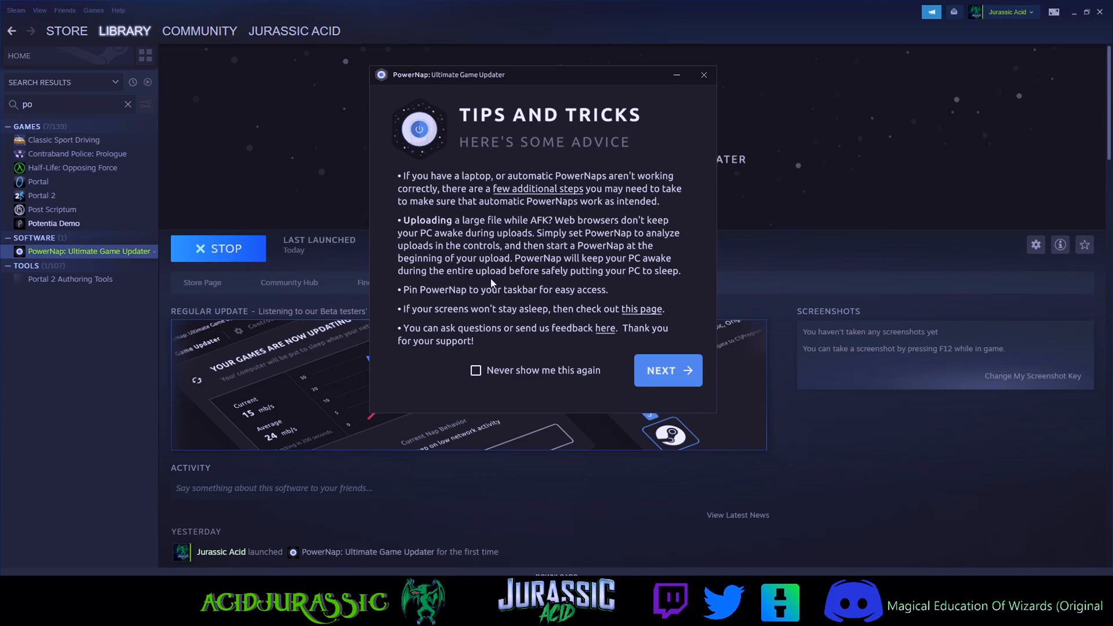
{"action": "mouse_move", "coordinate": [646, 284]}
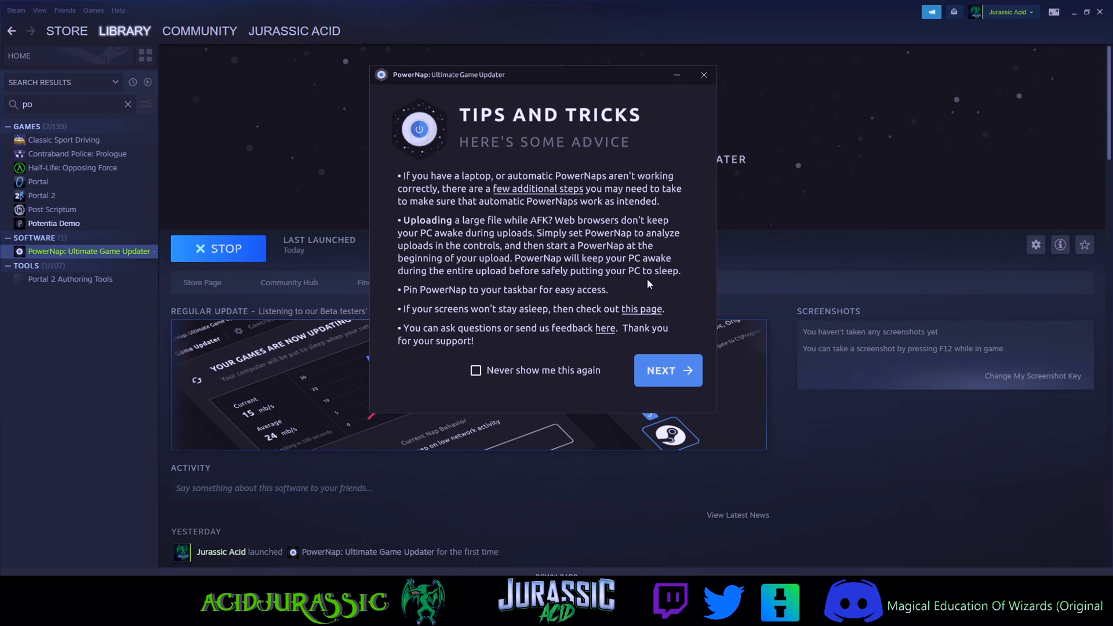
{"action": "mouse_move", "coordinate": [482, 309]}
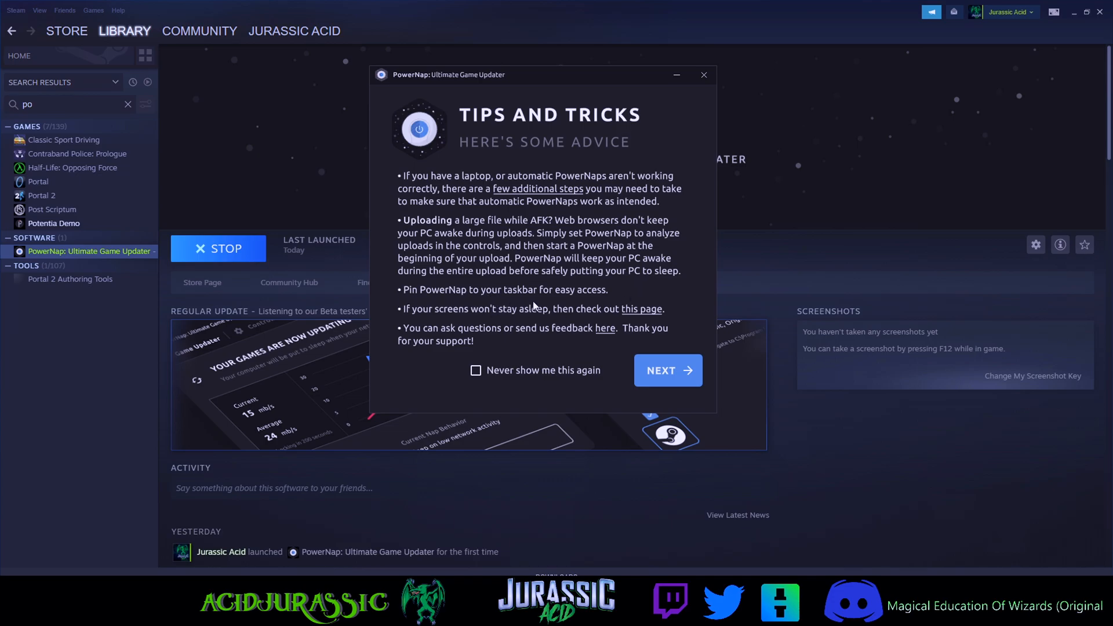
{"action": "mouse_move", "coordinate": [404, 312]}
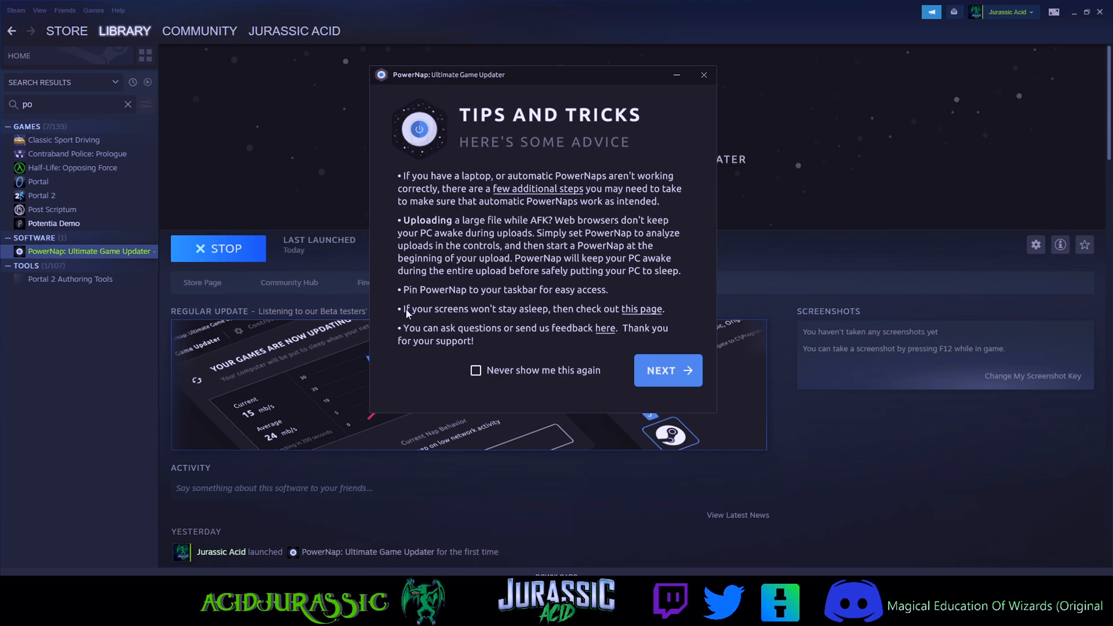
{"action": "mouse_move", "coordinate": [530, 321]}
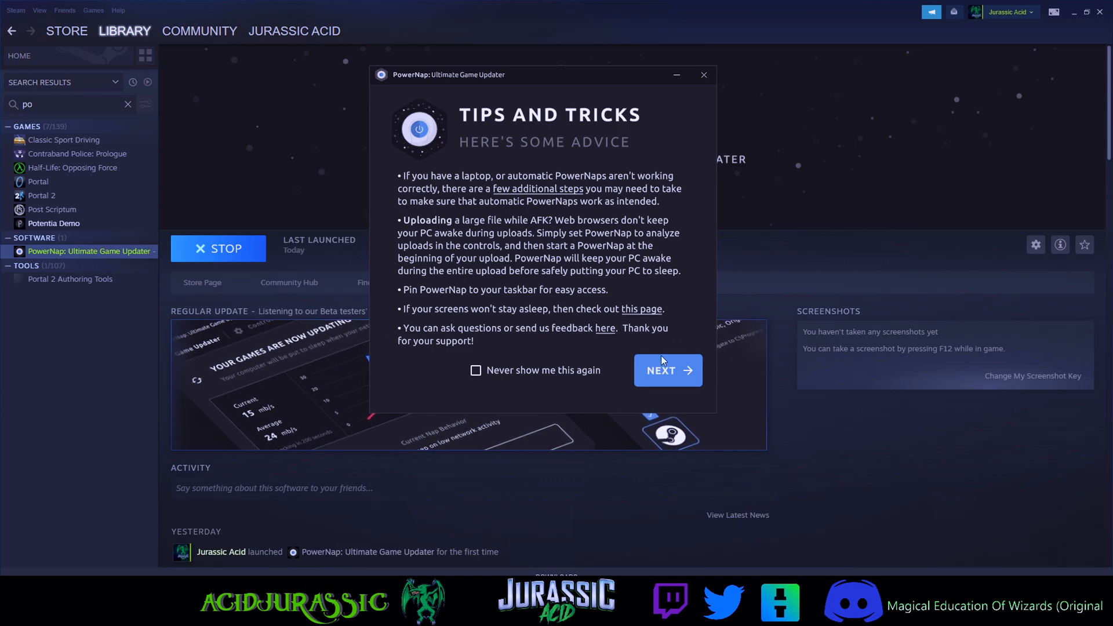
Finish the tips and view the 'When downloads are complete' options on Game Updater
{"action": "left_click", "coordinate": [667, 370]}
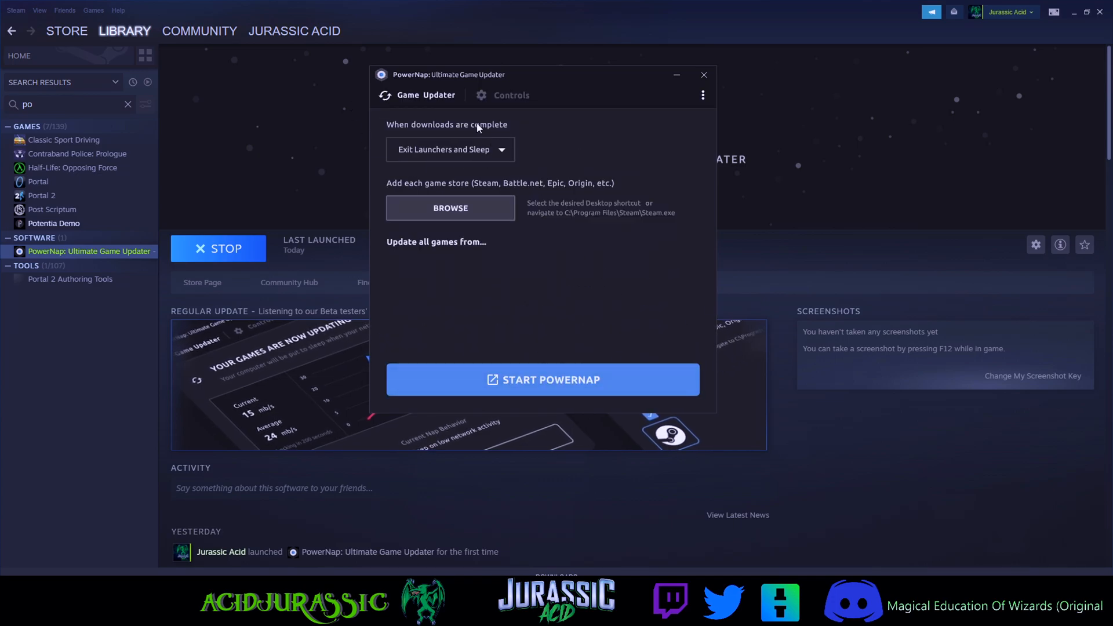
{"action": "mouse_move", "coordinate": [434, 161]}
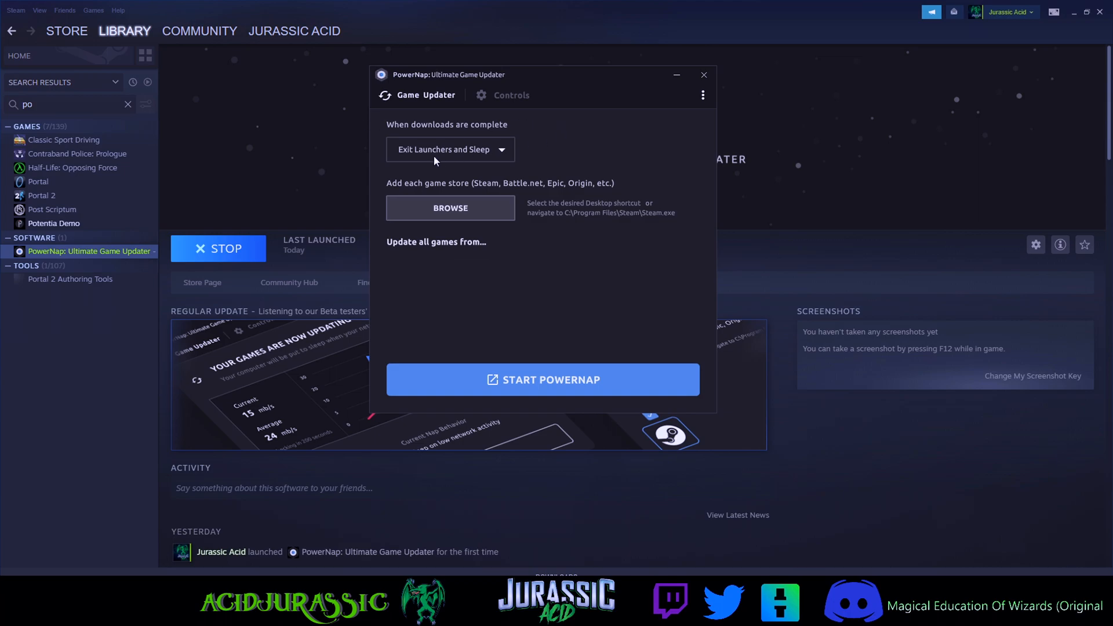
{"action": "left_click", "coordinate": [450, 149]}
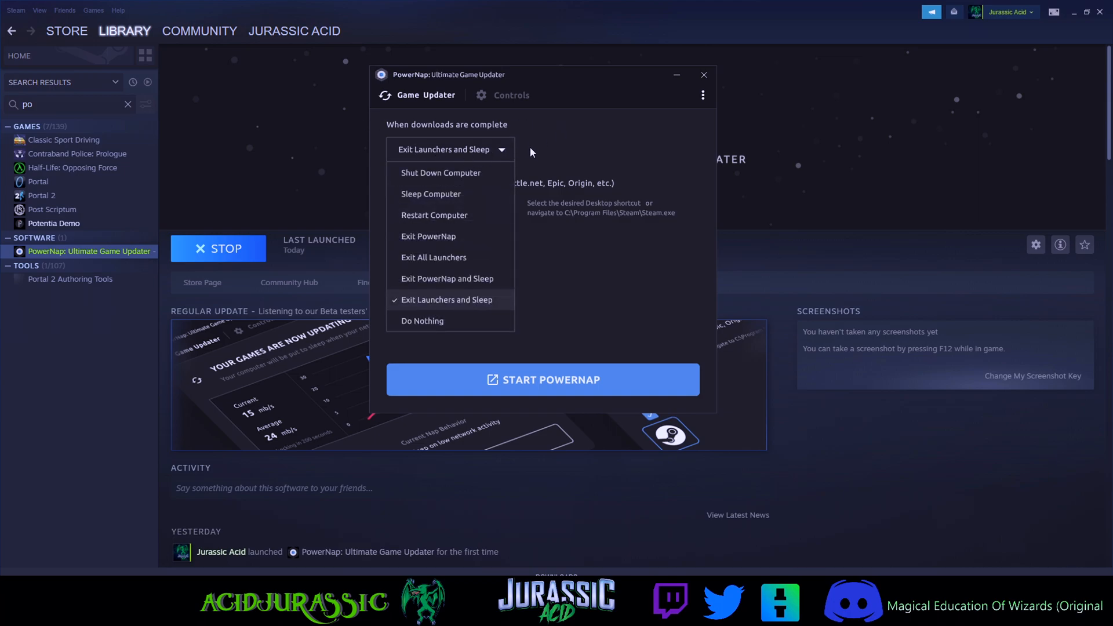
{"action": "mouse_move", "coordinate": [448, 211]}
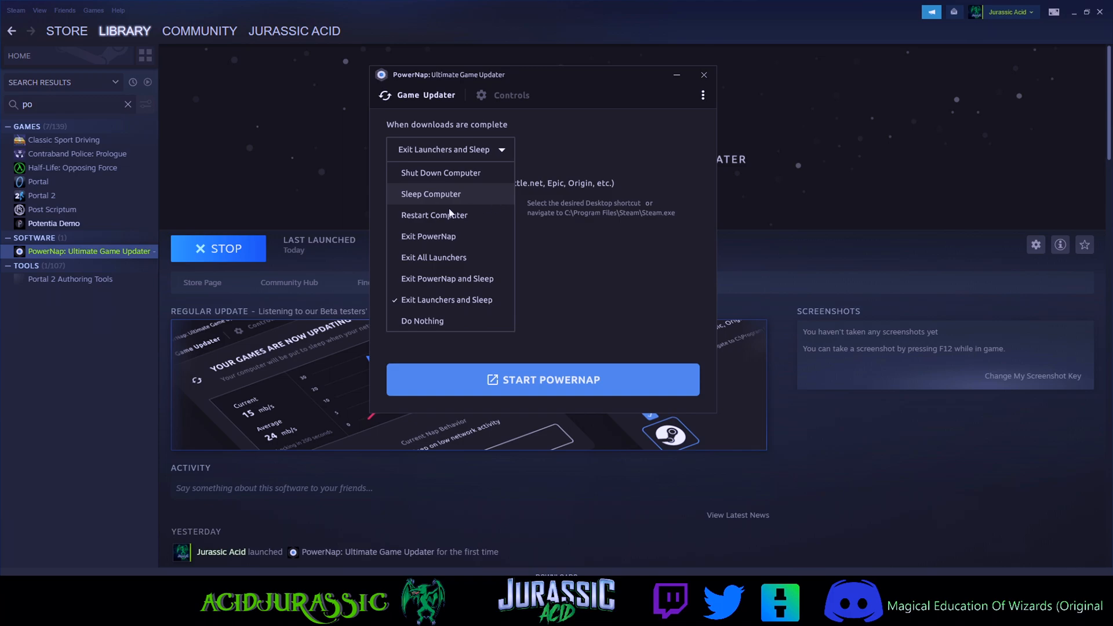
{"action": "mouse_move", "coordinate": [405, 266]}
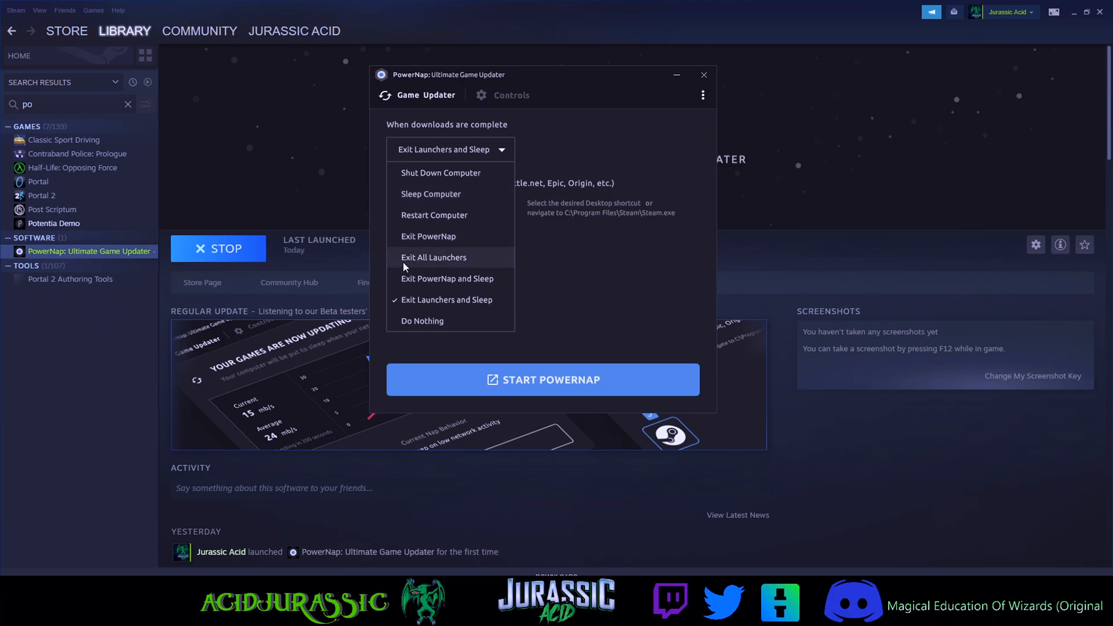
{"action": "mouse_move", "coordinate": [516, 288]}
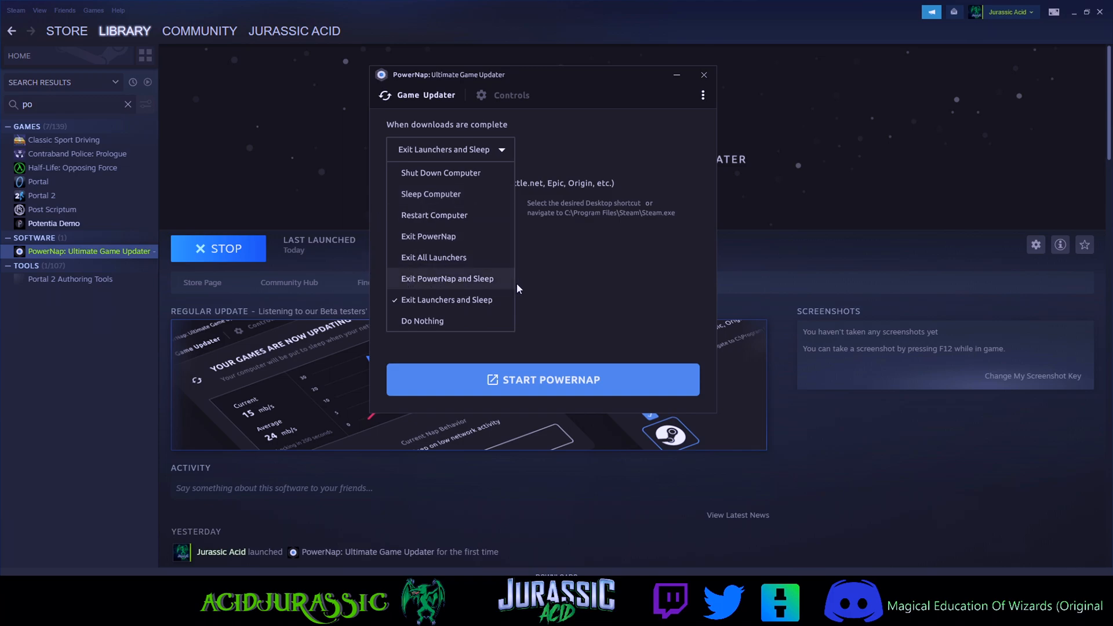
{"action": "mouse_move", "coordinate": [417, 322]}
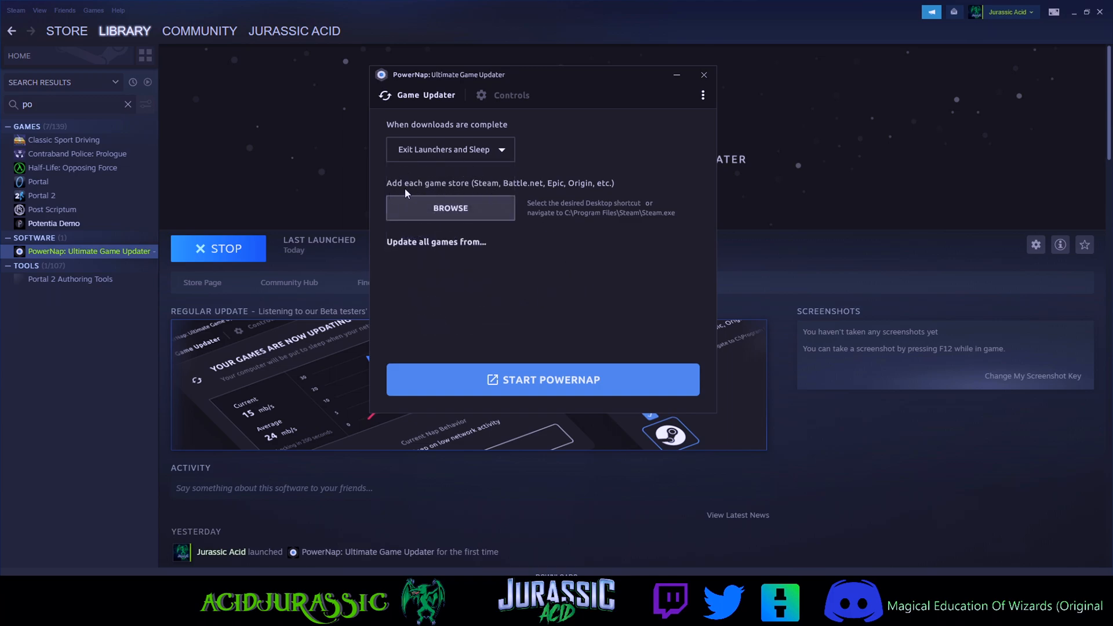
{"action": "mouse_move", "coordinate": [601, 196]}
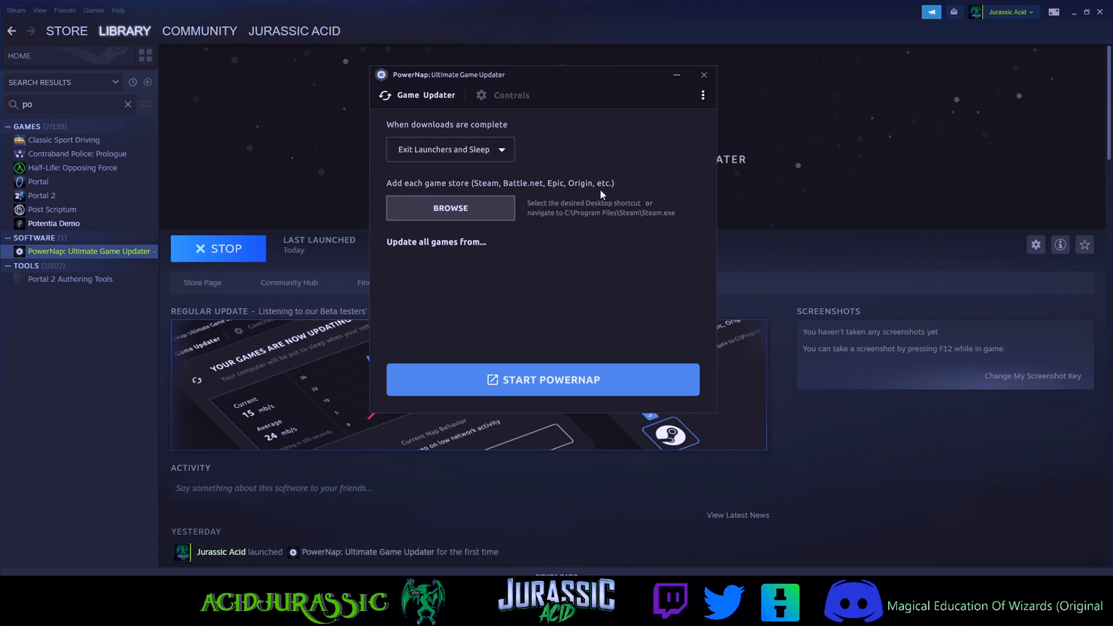
{"action": "mouse_move", "coordinate": [547, 167]}
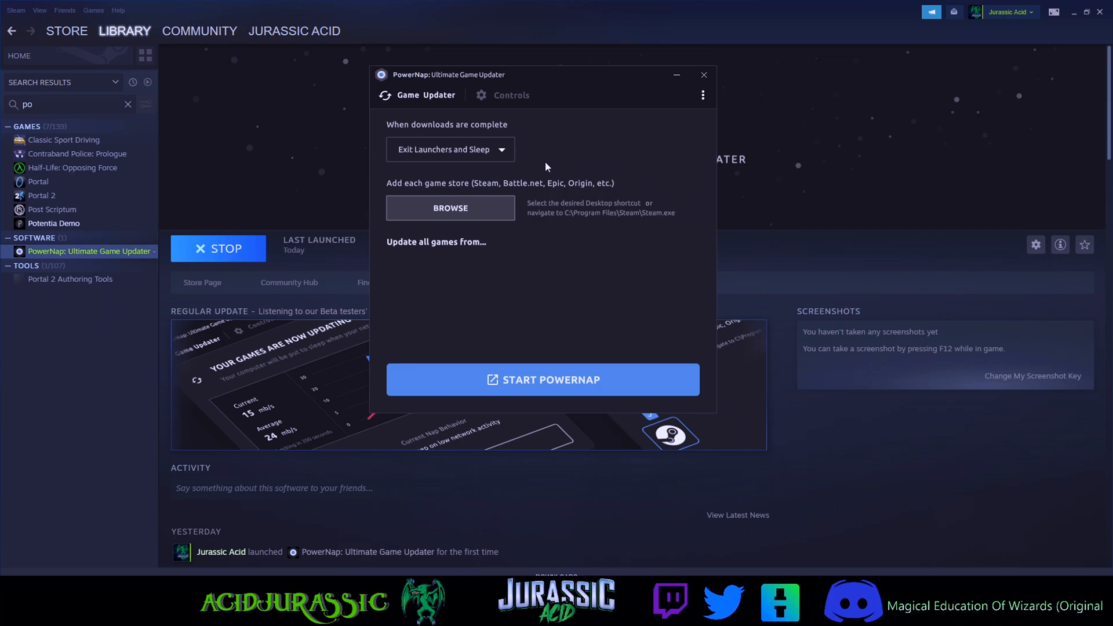
{"action": "mouse_move", "coordinate": [475, 189]}
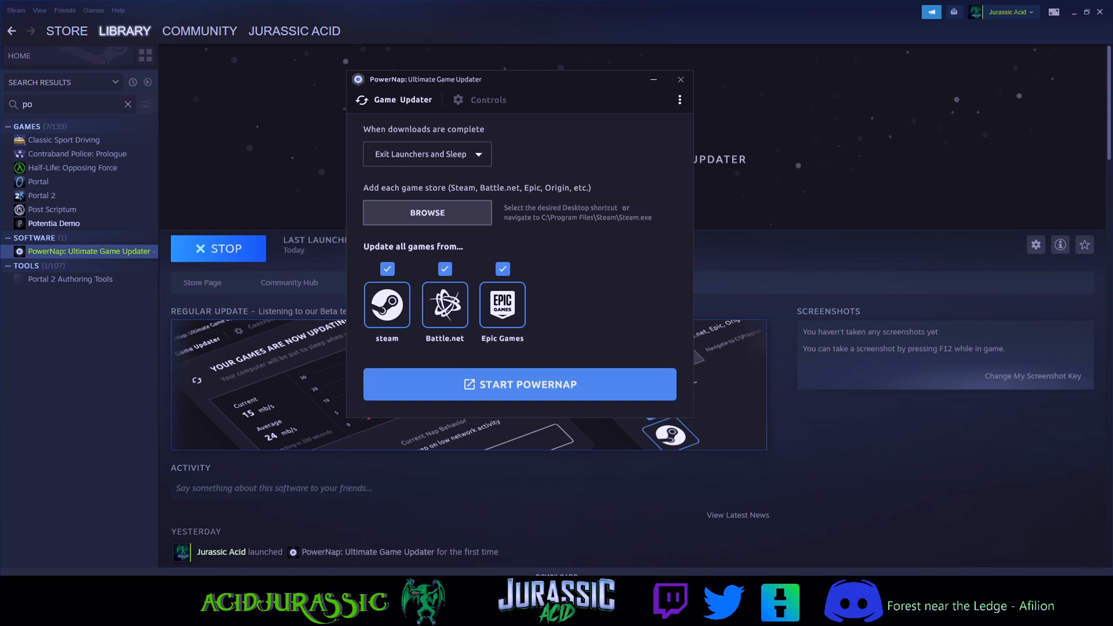
{"action": "mouse_move", "coordinate": [721, 471]}
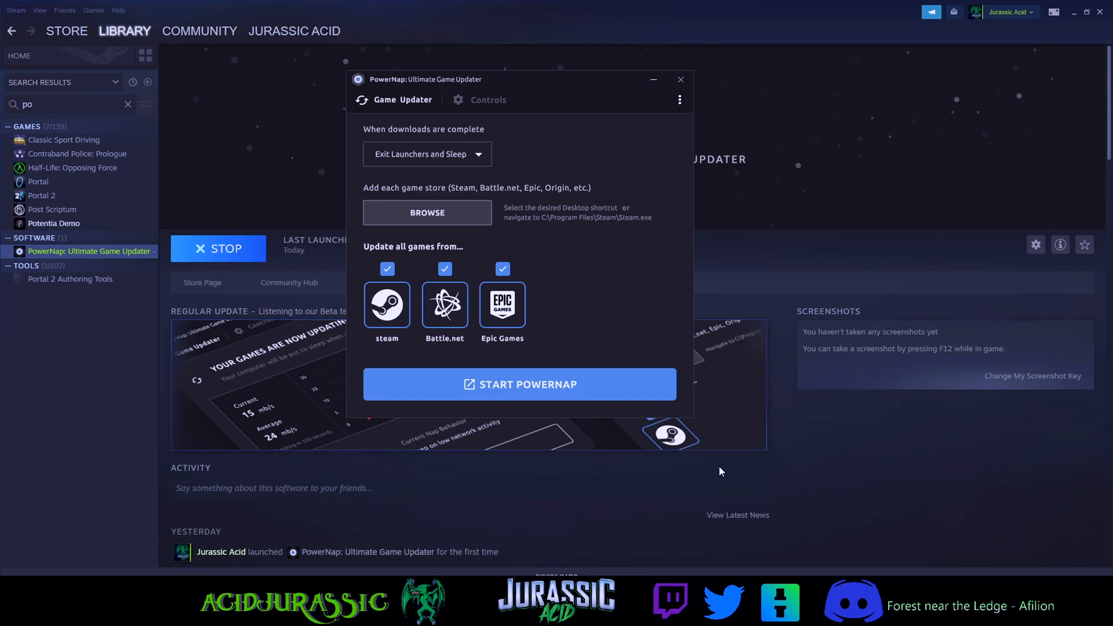
{"action": "mouse_move", "coordinate": [485, 271]}
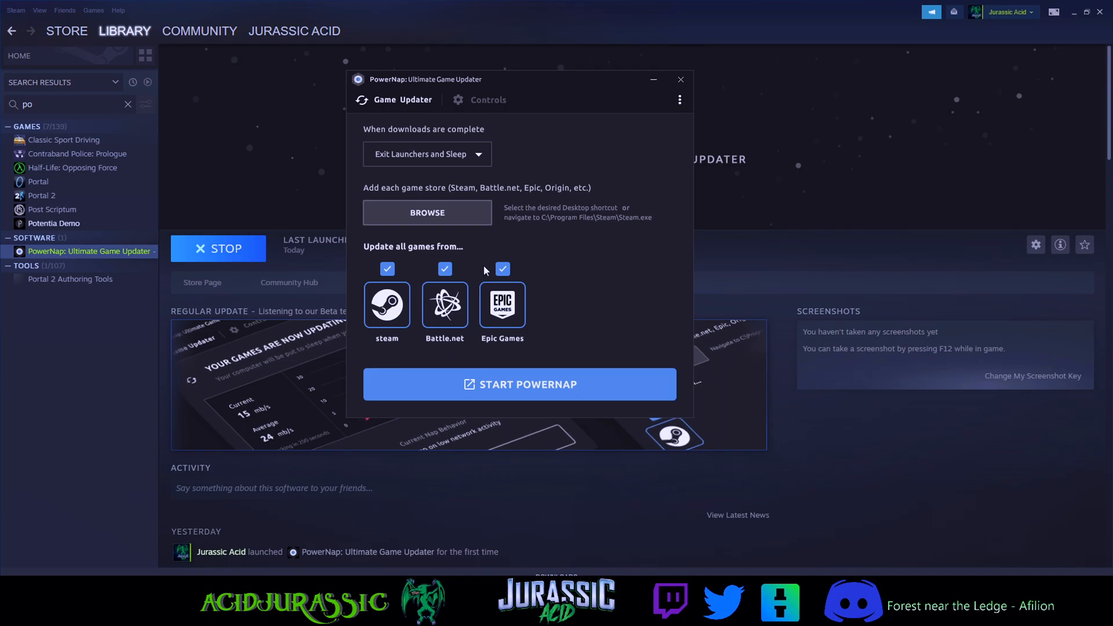
{"action": "left_click", "coordinate": [426, 212]}
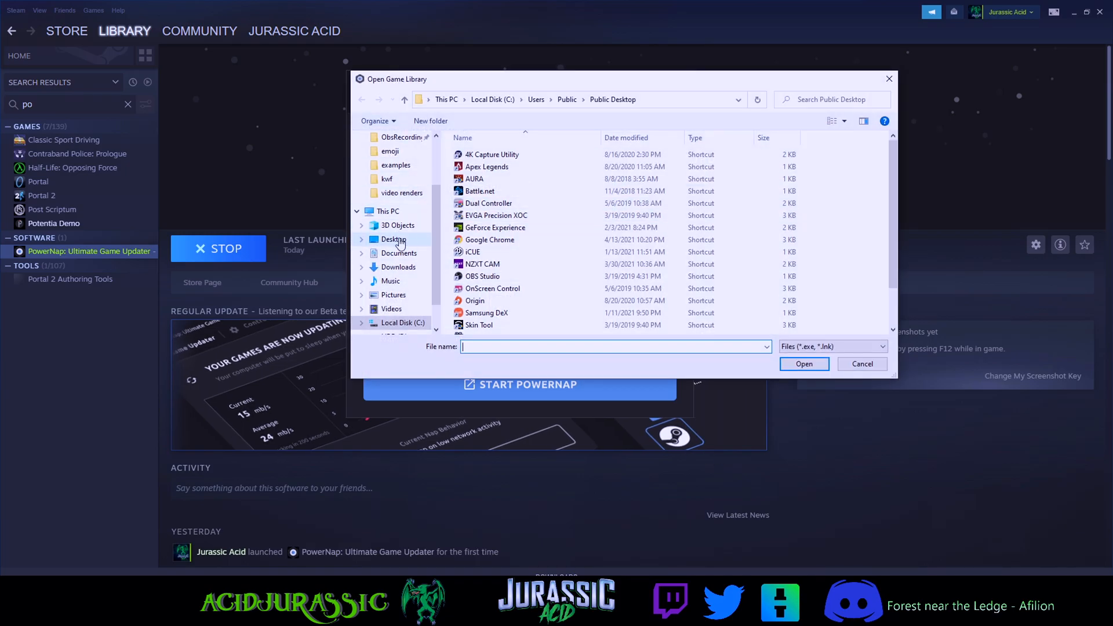
{"action": "left_click", "coordinate": [393, 239]}
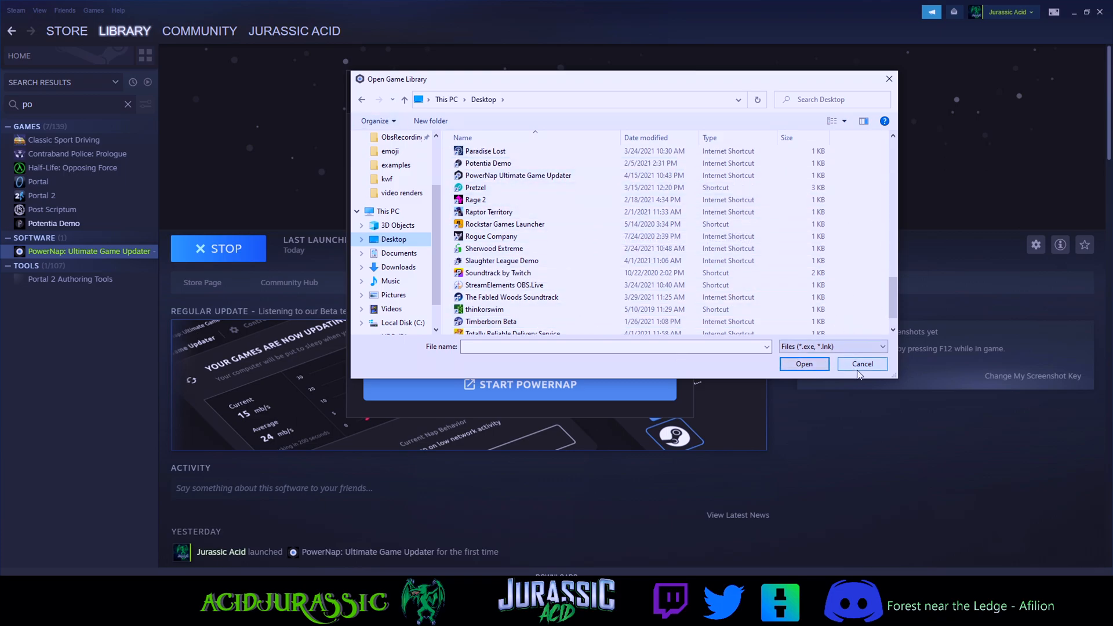
{"action": "left_click", "coordinate": [860, 363]}
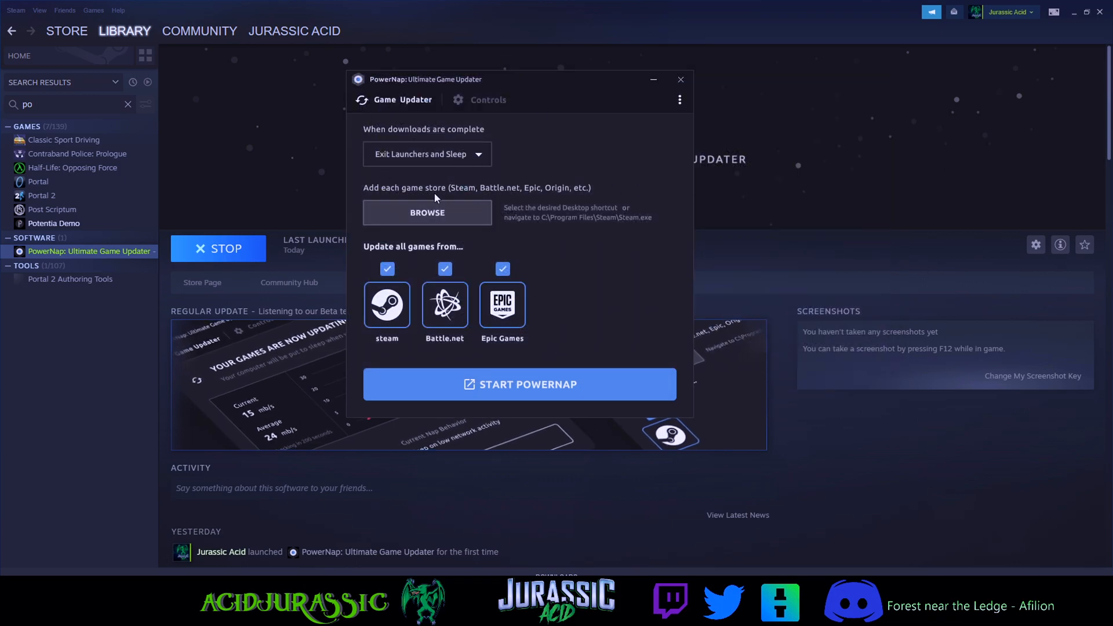
{"action": "mouse_move", "coordinate": [600, 198]}
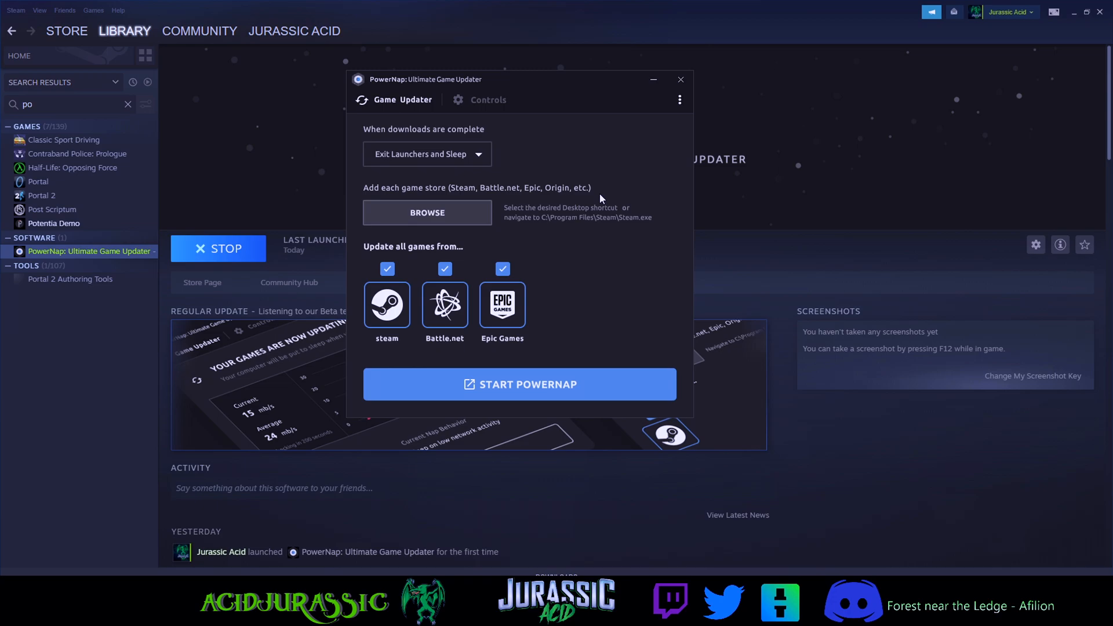
{"action": "mouse_move", "coordinate": [525, 391]}
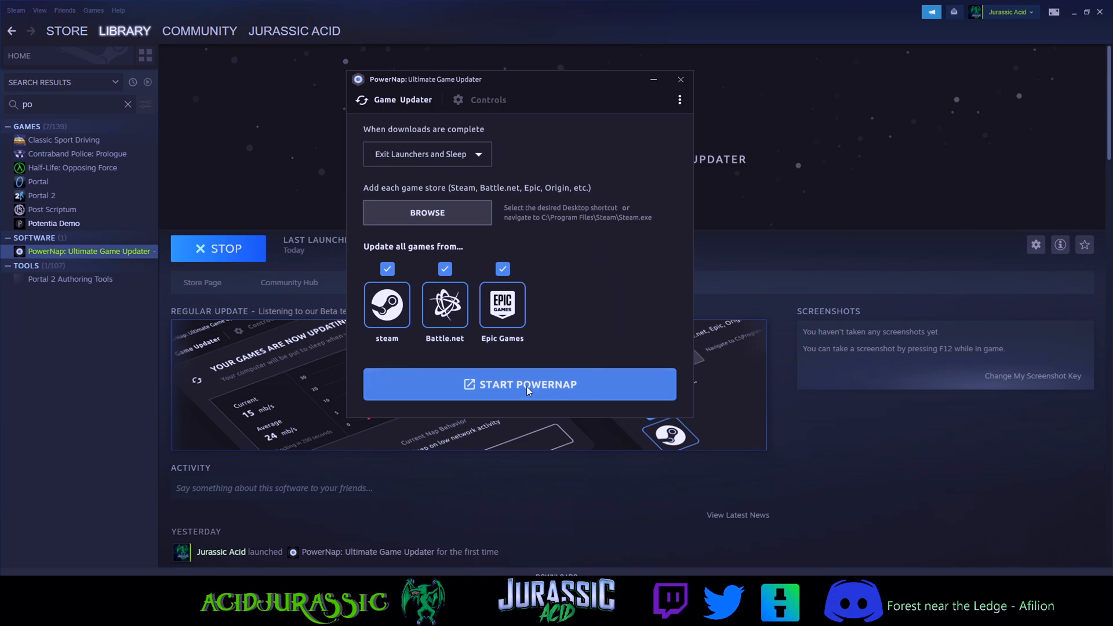
{"action": "mouse_move", "coordinate": [409, 165]}
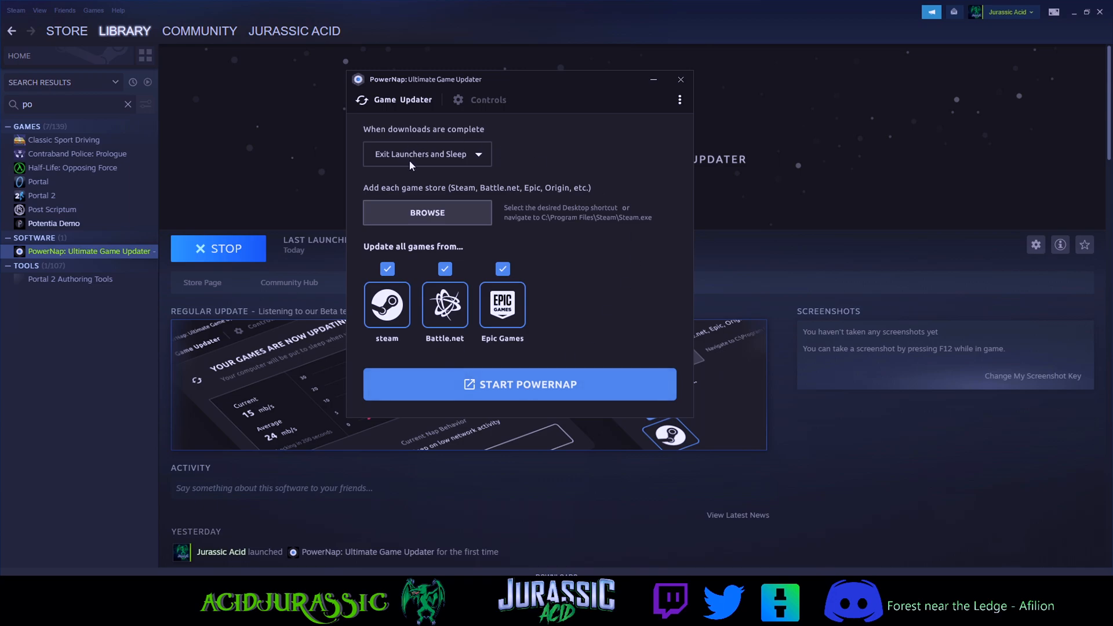
Set 'When downloads are complete' to Exit All Launchers and start the PowerNap
{"action": "left_click", "coordinate": [426, 154]}
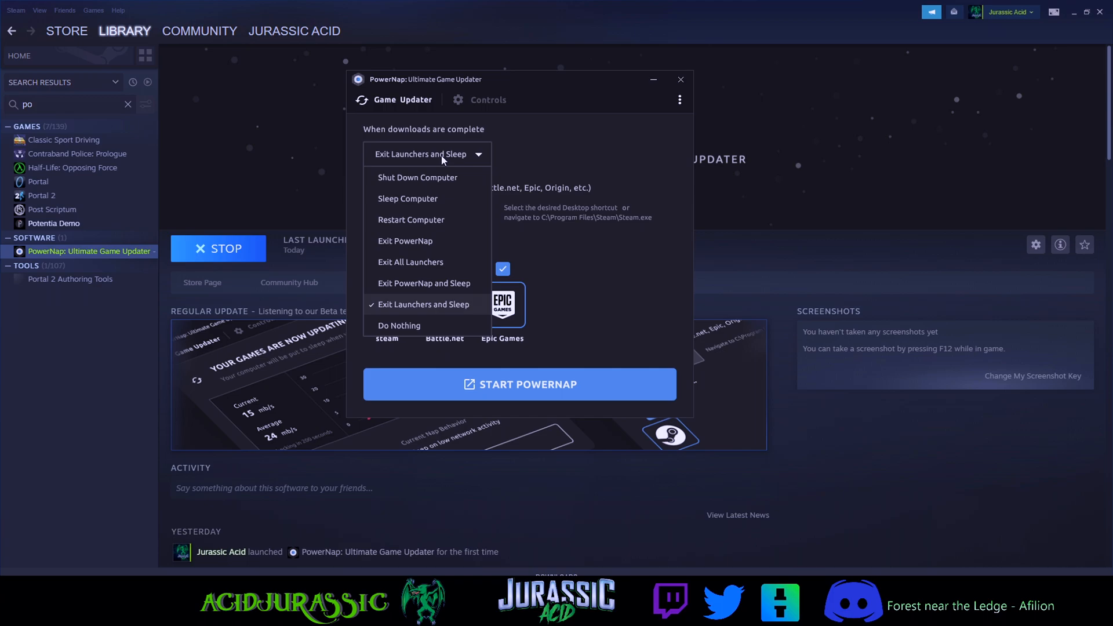
{"action": "mouse_move", "coordinate": [423, 284]}
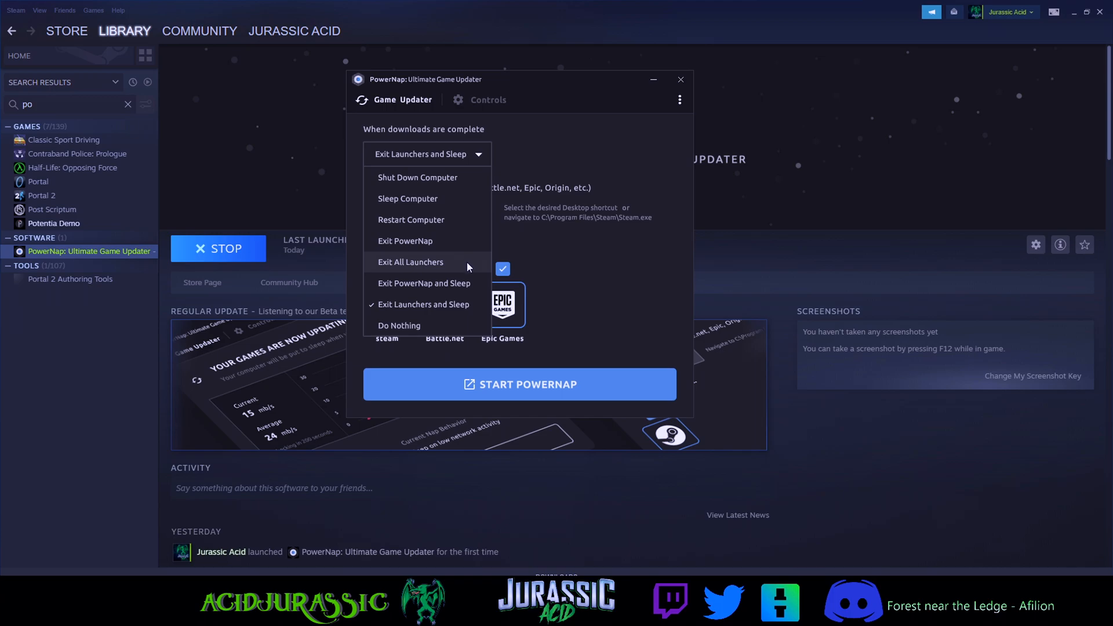
{"action": "left_click", "coordinate": [410, 262]}
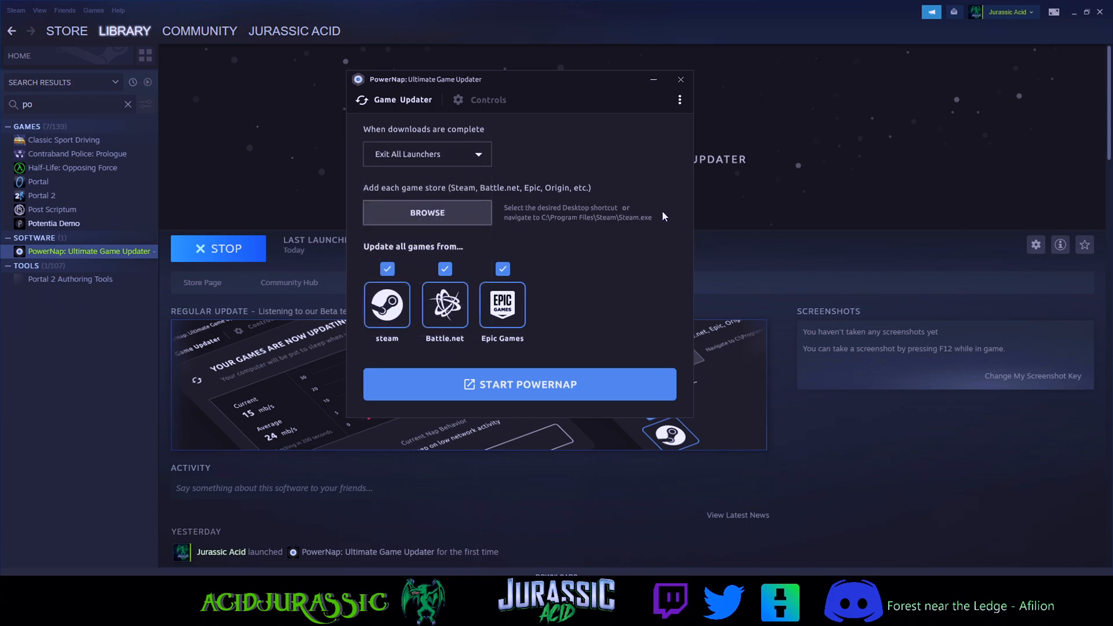
{"action": "mouse_move", "coordinate": [564, 388]}
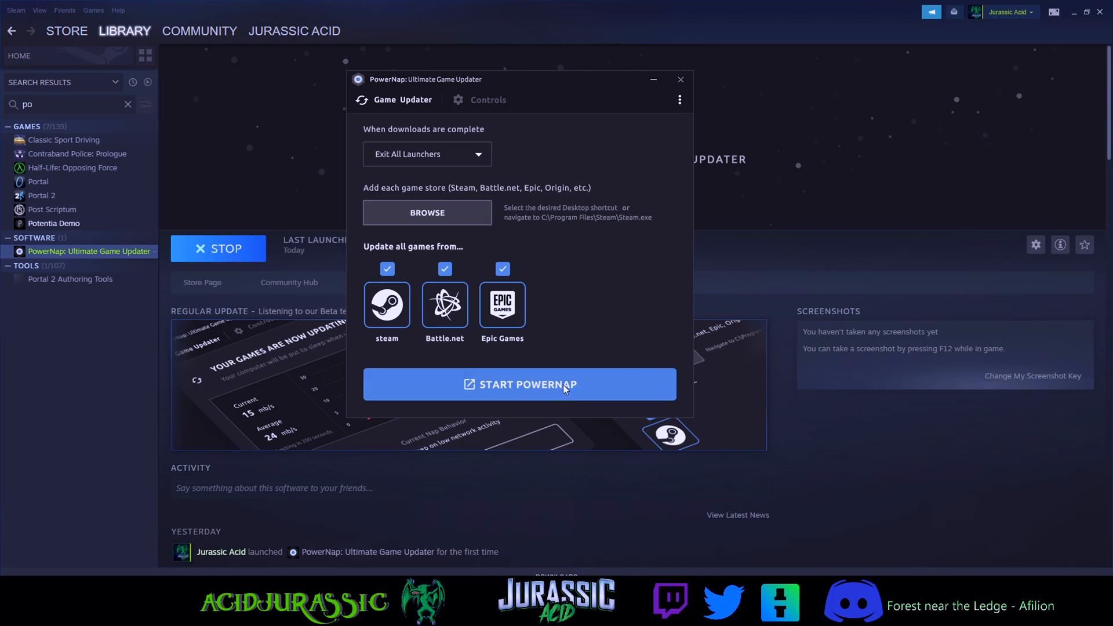
{"action": "left_click", "coordinate": [518, 384]}
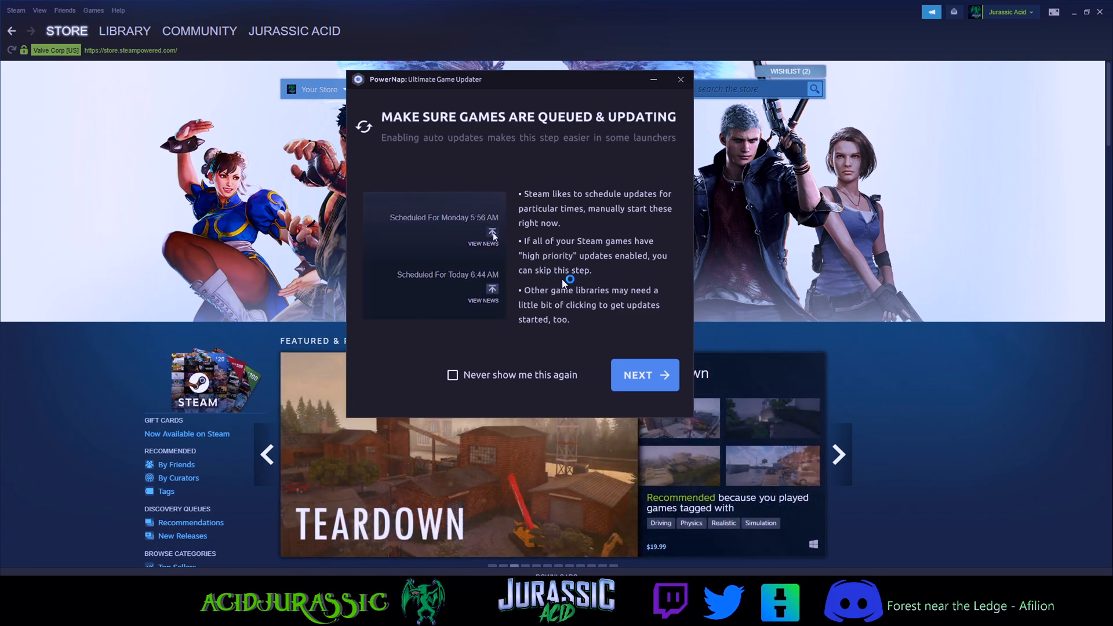
Reach the 'Make sure games are queued & updating' page, then open Steam's library home
{"action": "left_click", "coordinate": [492, 234]}
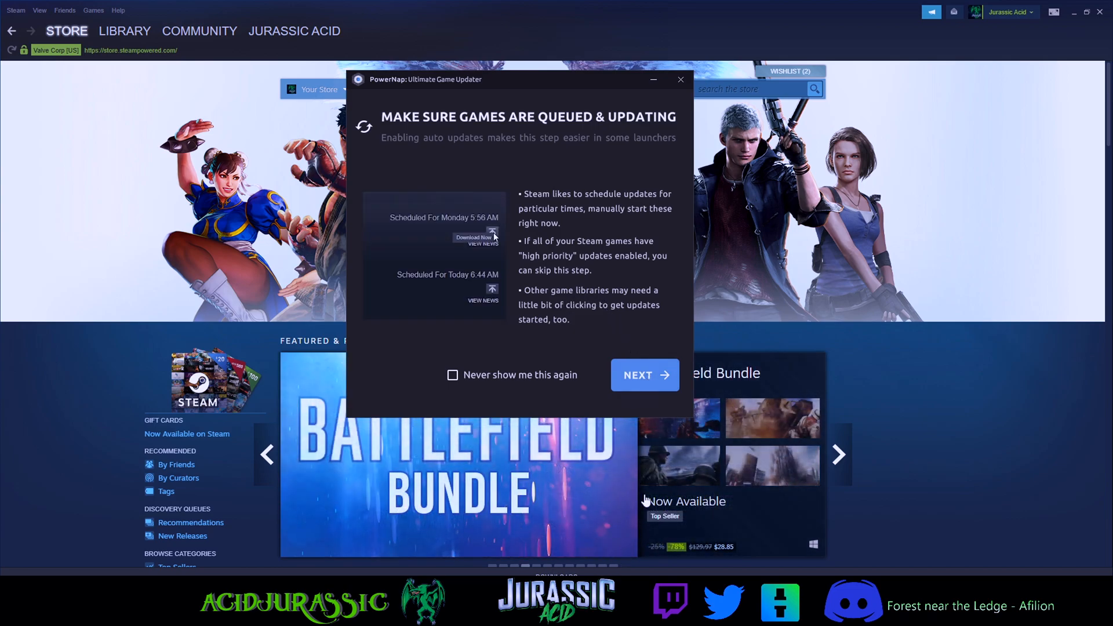
{"action": "left_click", "coordinate": [126, 31]}
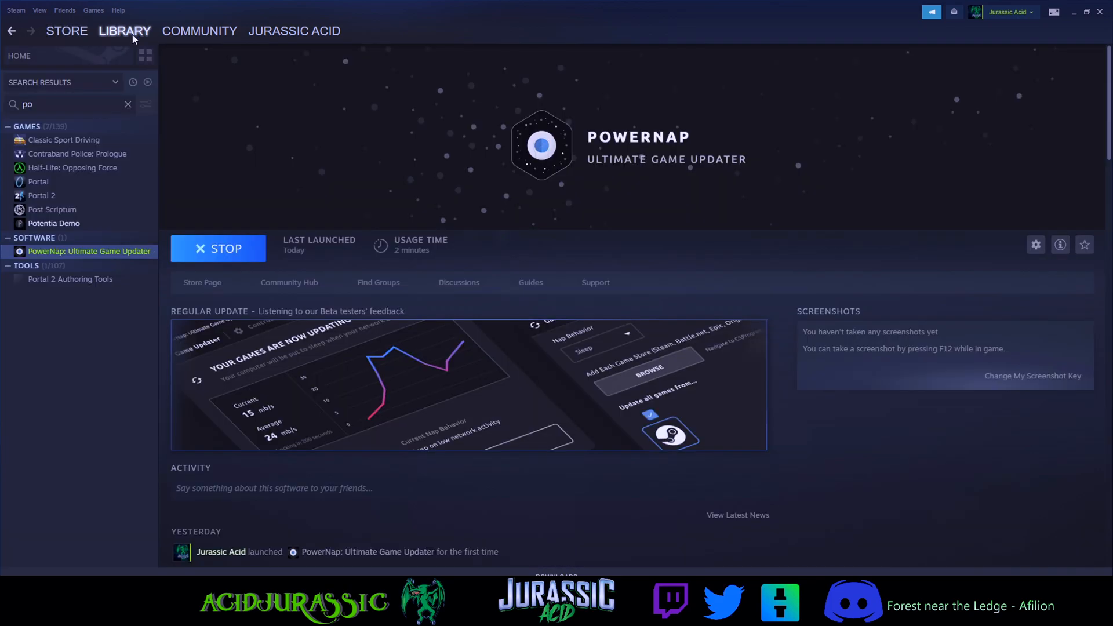
{"action": "left_click", "coordinate": [128, 104]}
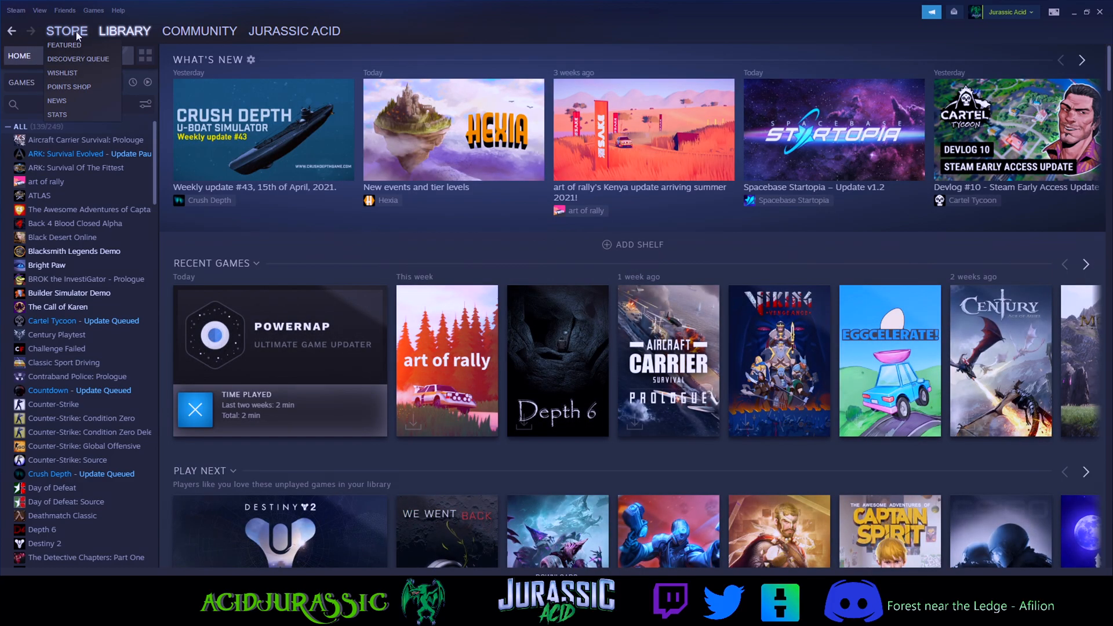
Open Steam Downloads, choose Download Now on scheduled updates, then continue the guide
{"action": "left_click", "coordinate": [66, 31]}
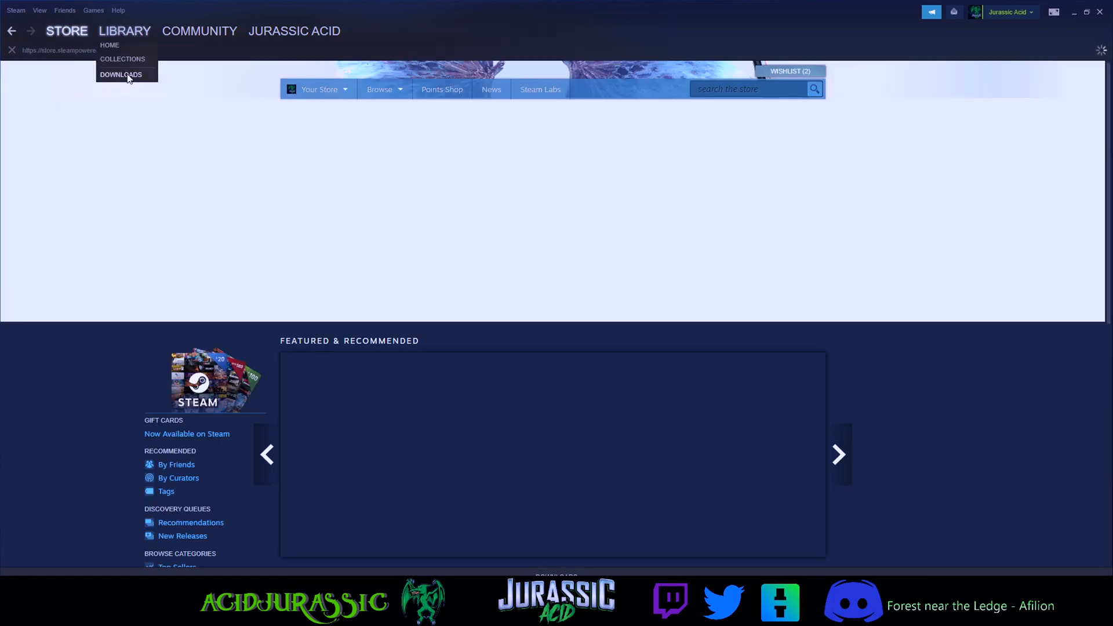
{"action": "left_click", "coordinate": [121, 75]}
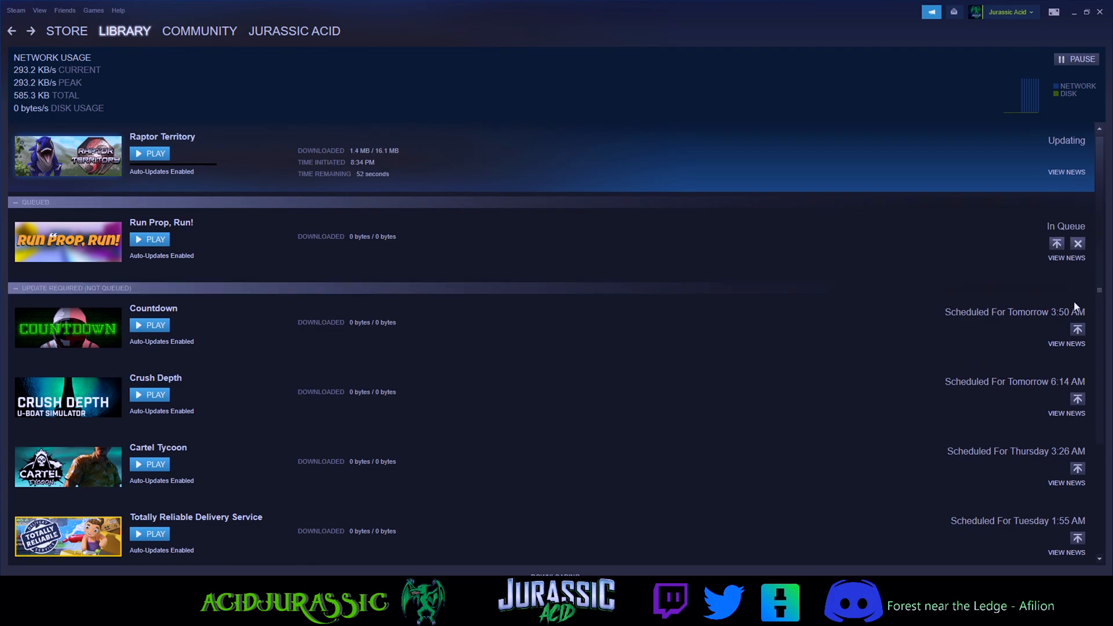
{"action": "left_click", "coordinate": [1076, 398]}
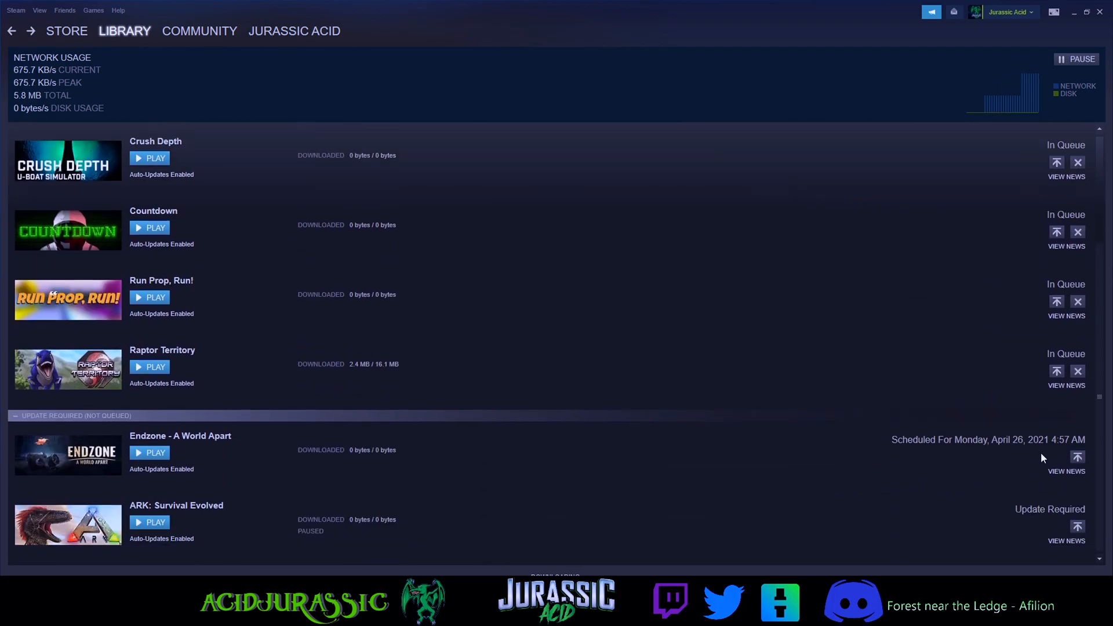
{"action": "scroll", "scroll_direction": "down", "scroll_amount": 3}
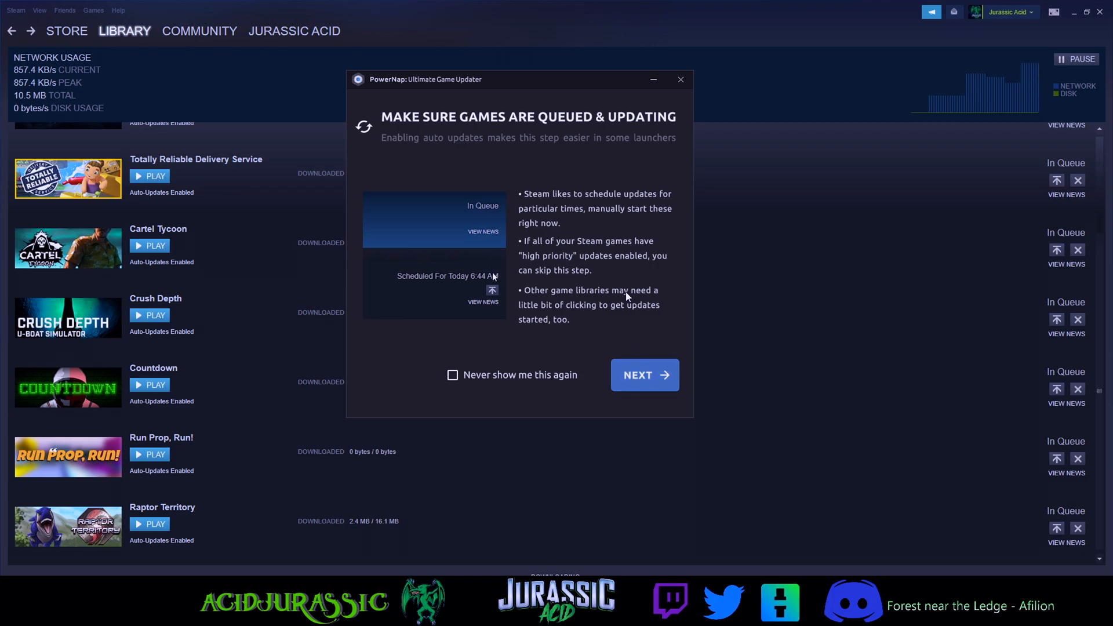
{"action": "left_click", "coordinate": [642, 375]}
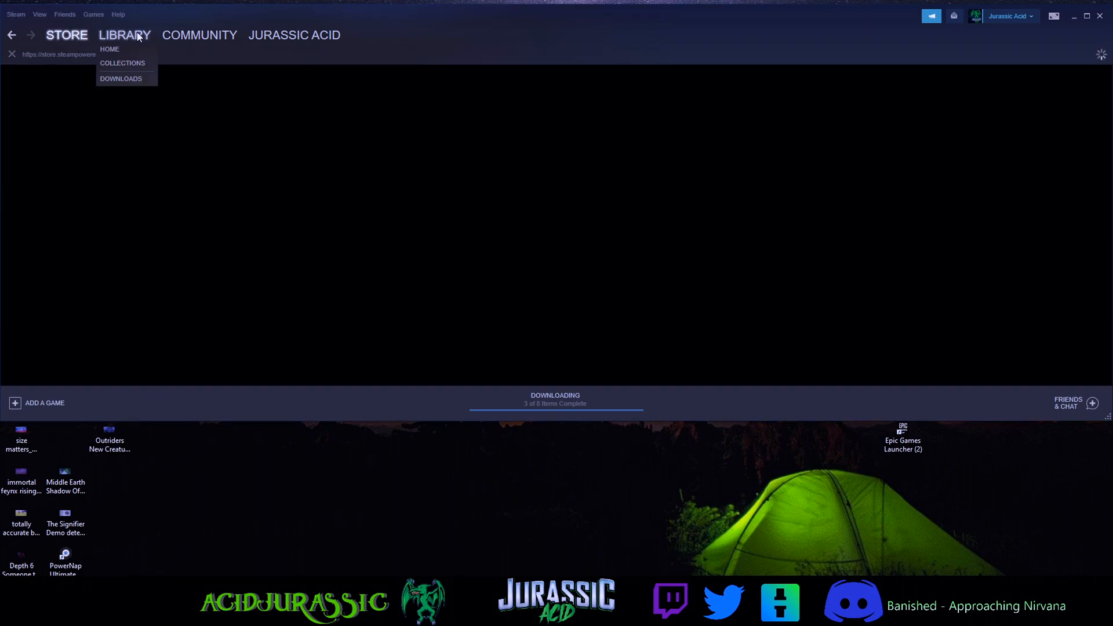
Open ARK: Survival Evolved from the library home and bring up its context menu
{"action": "left_click", "coordinate": [110, 48]}
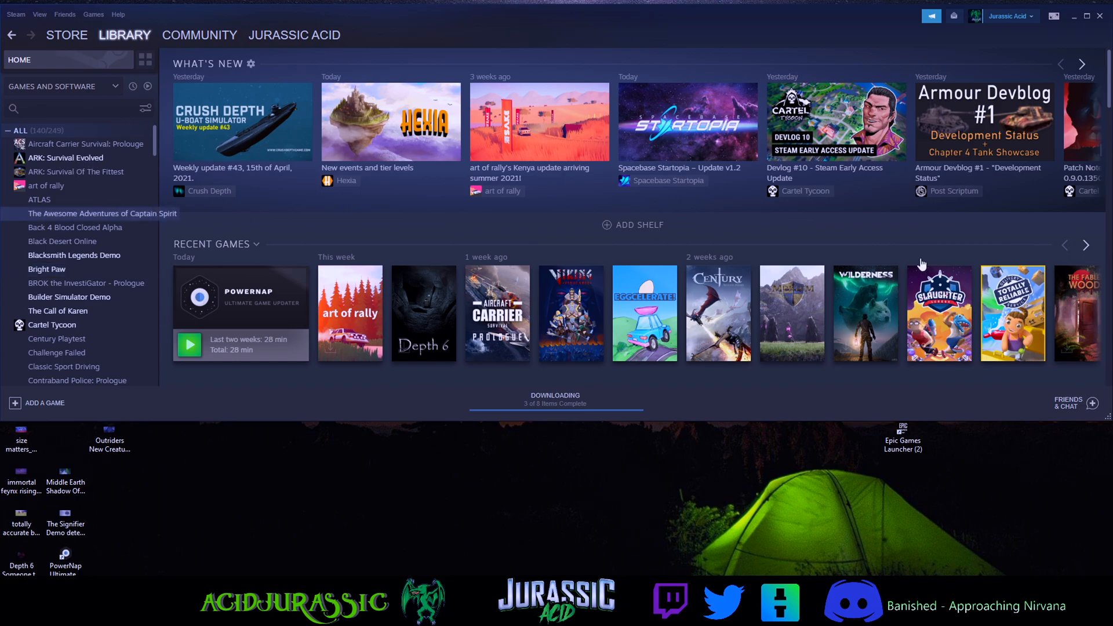
{"action": "left_click", "coordinate": [66, 158]}
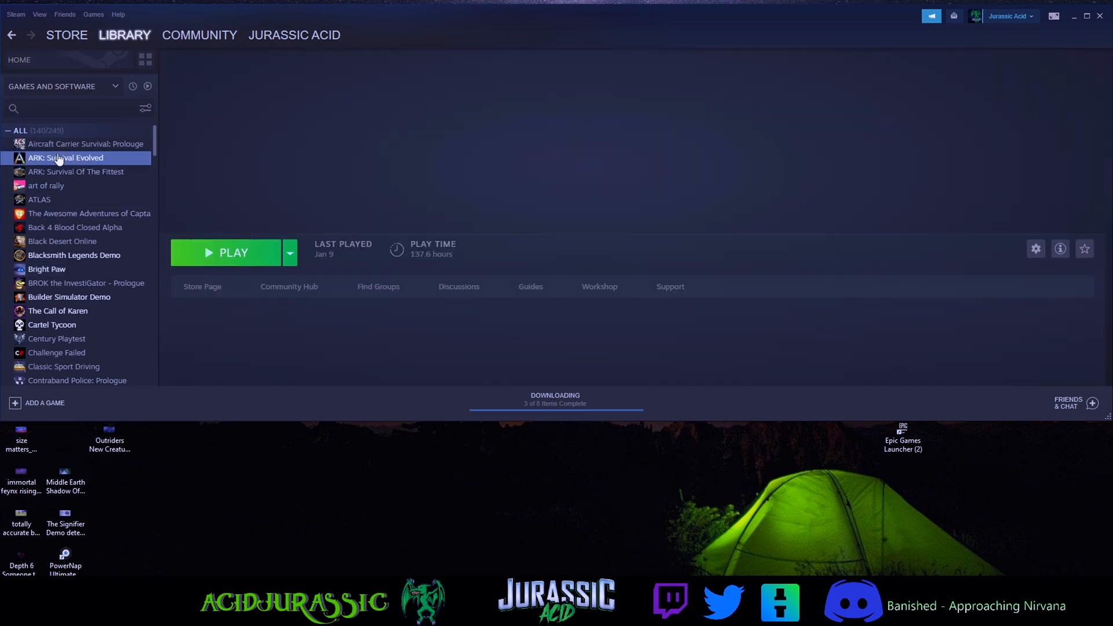
{"action": "right_click", "coordinate": [65, 158]}
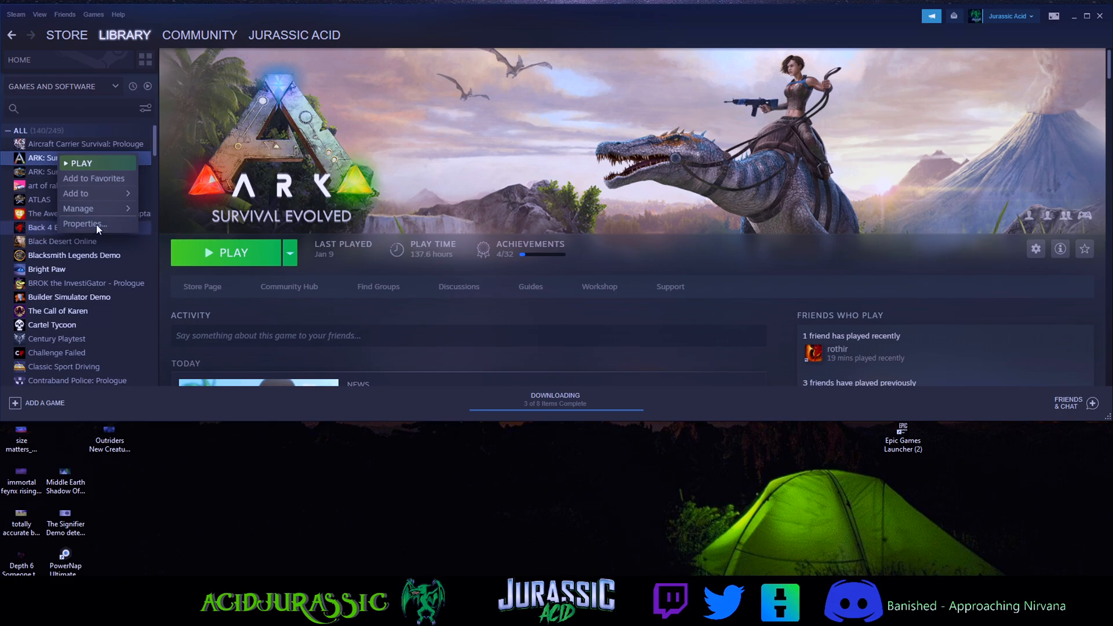
{"action": "left_click", "coordinate": [84, 224]}
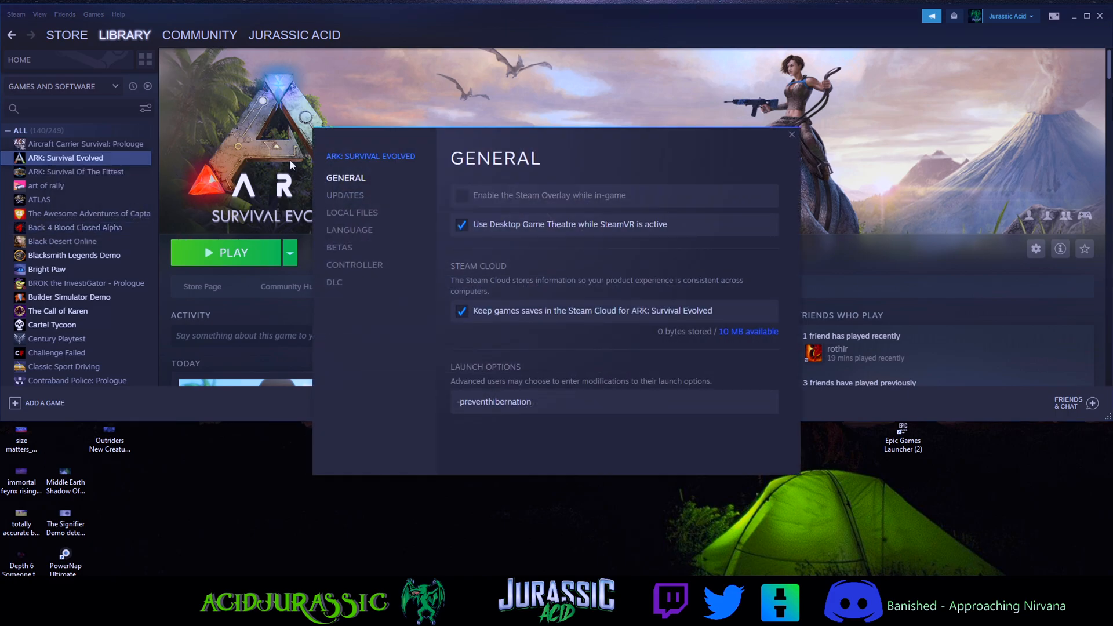
{"action": "left_click", "coordinate": [345, 195]}
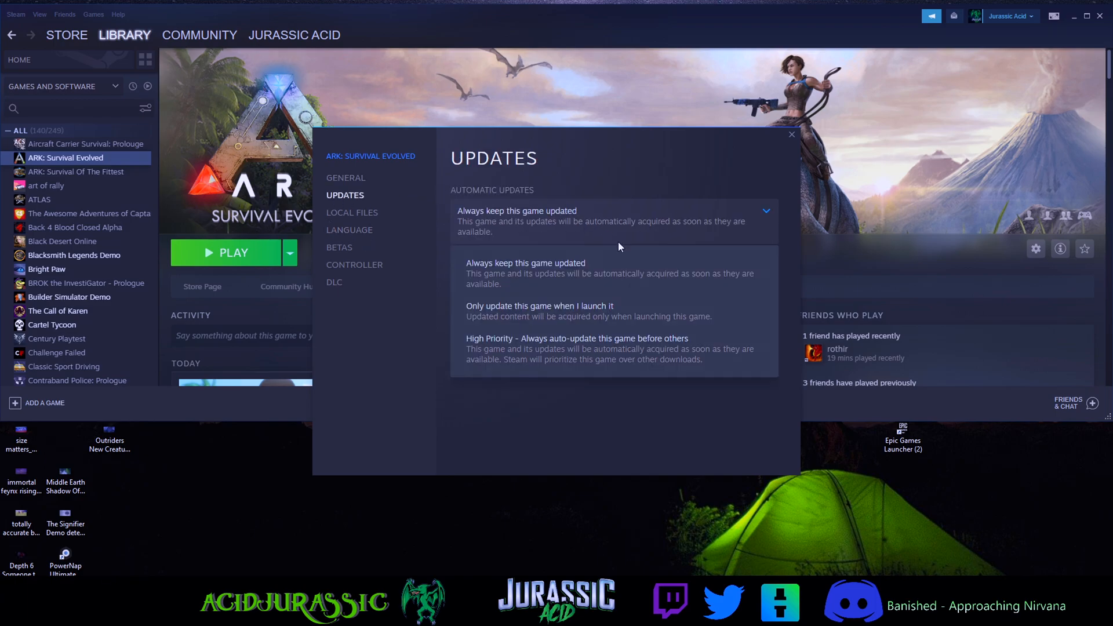
{"action": "mouse_move", "coordinate": [496, 349]}
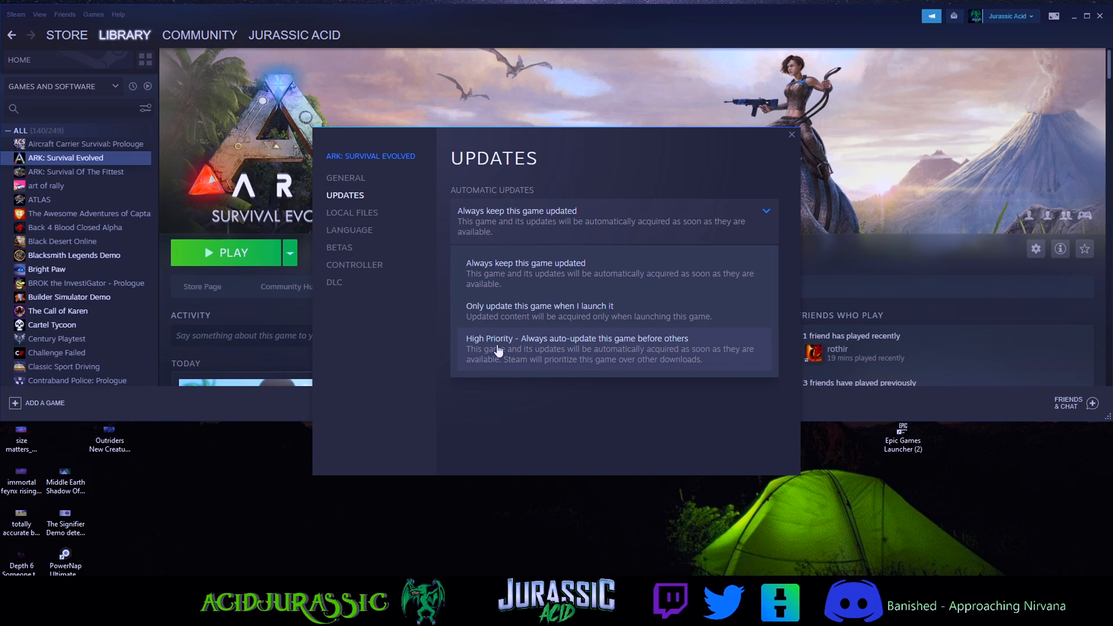
{"action": "mouse_move", "coordinate": [694, 348]}
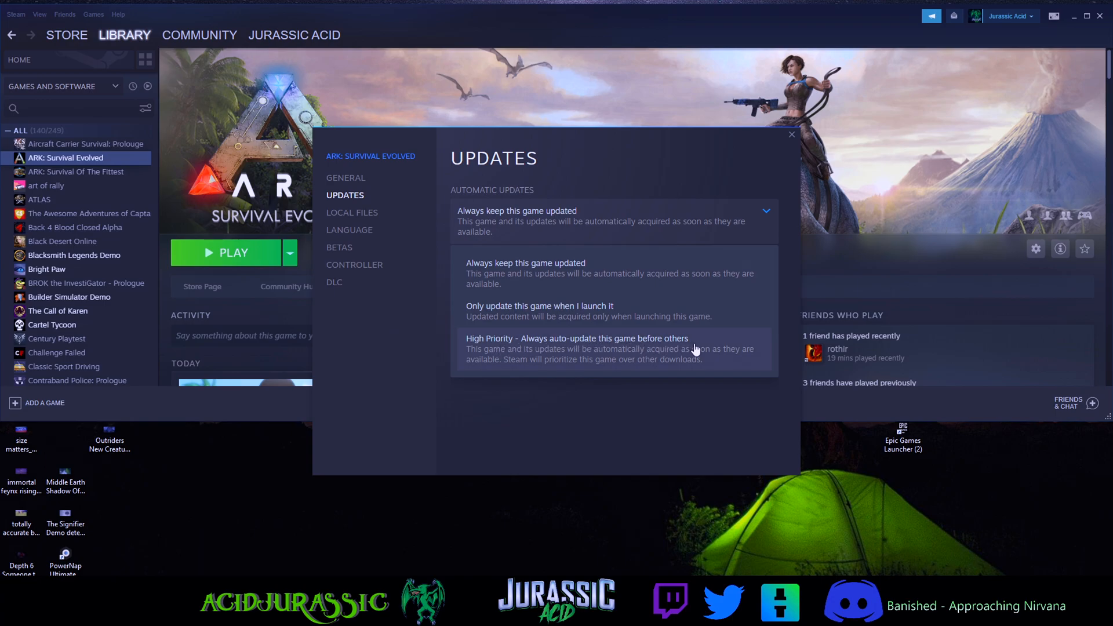
{"action": "mouse_move", "coordinate": [585, 354]}
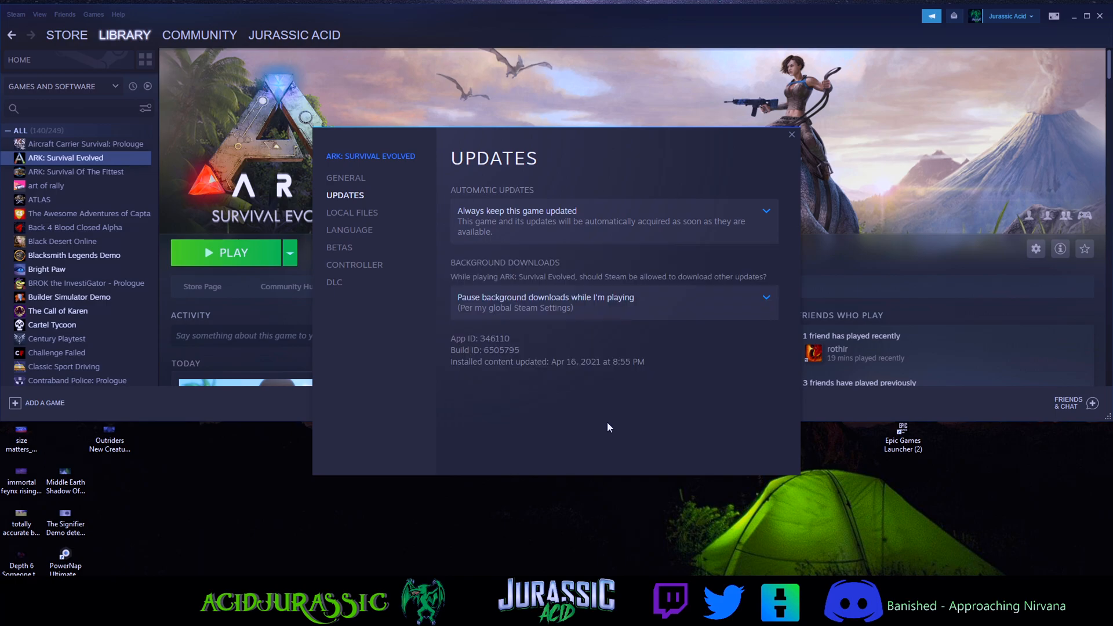
{"action": "mouse_move", "coordinate": [465, 307]}
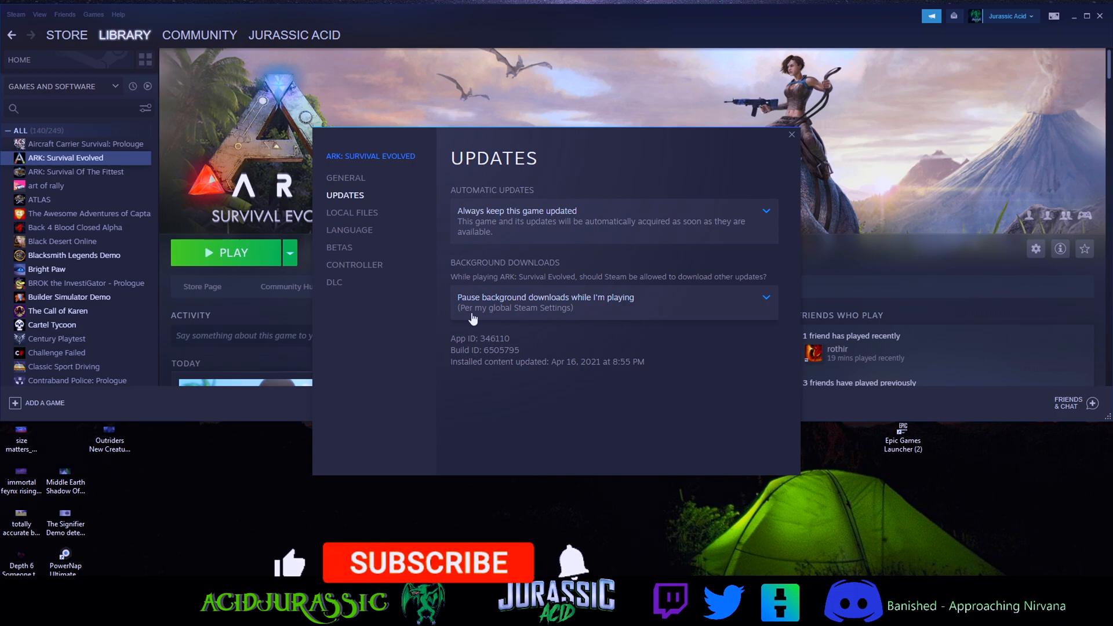
{"action": "mouse_move", "coordinate": [600, 355]}
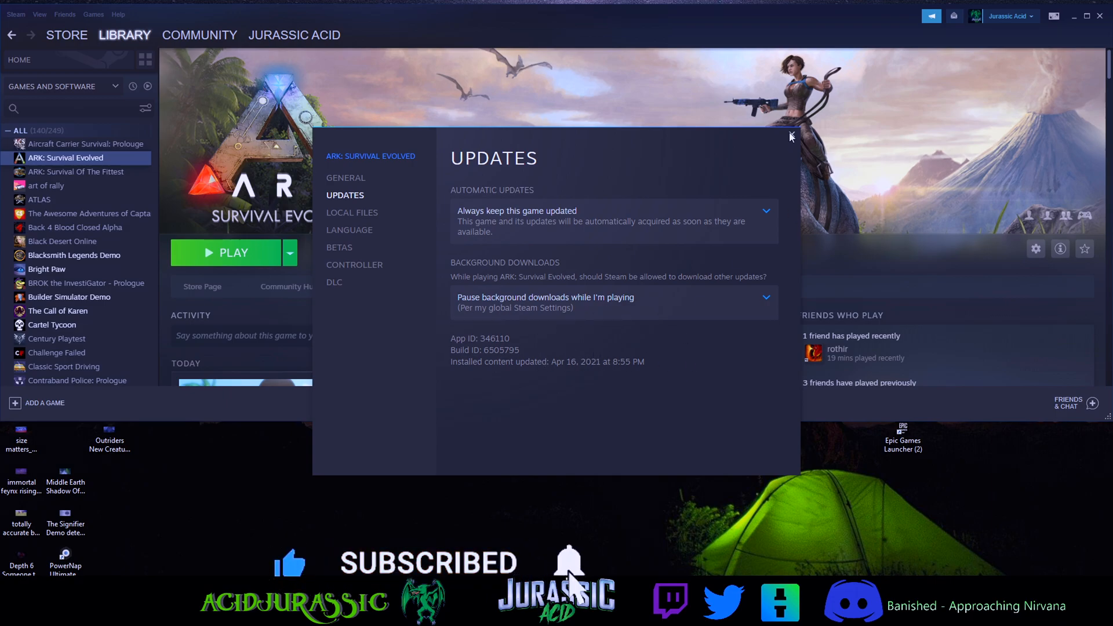
{"action": "left_click", "coordinate": [791, 136]}
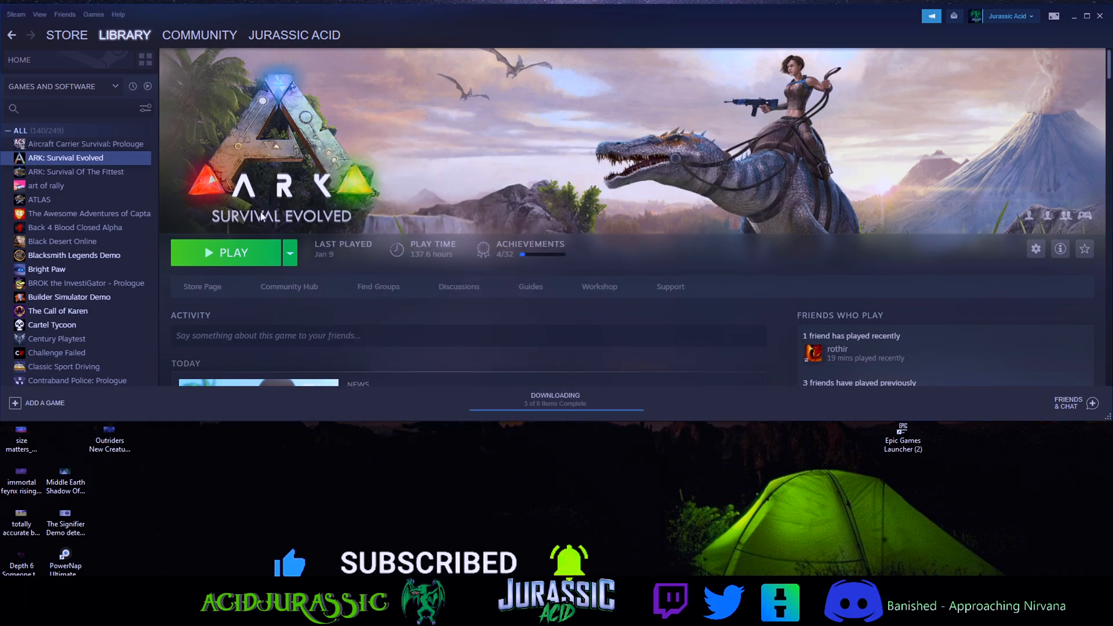
{"action": "scroll", "scroll_direction": "down", "scroll_amount": 3}
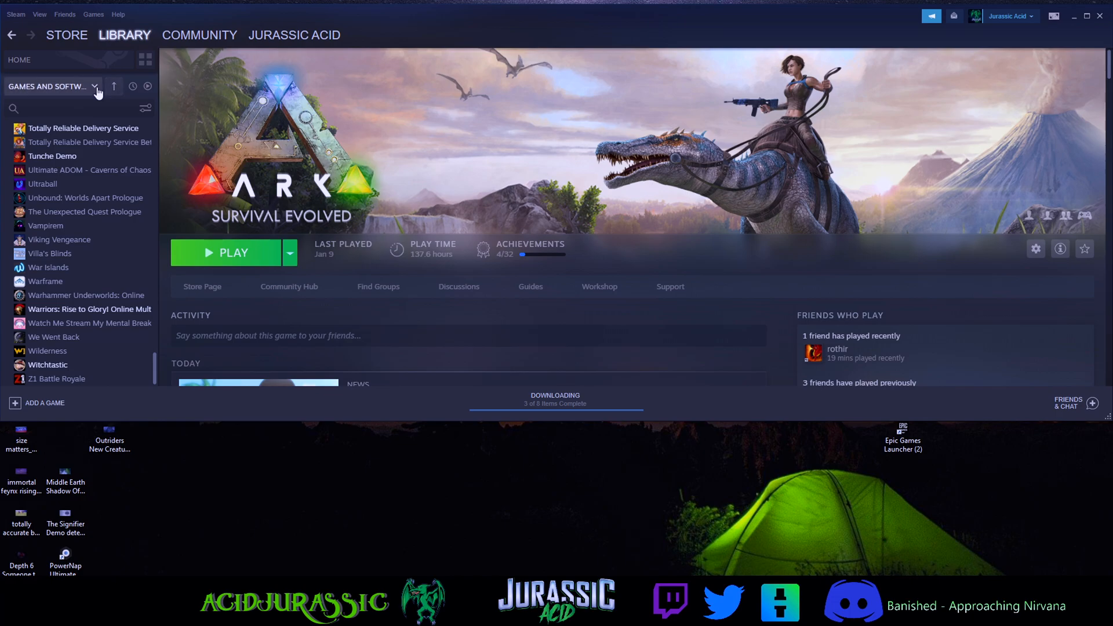
{"action": "left_click", "coordinate": [93, 86]}
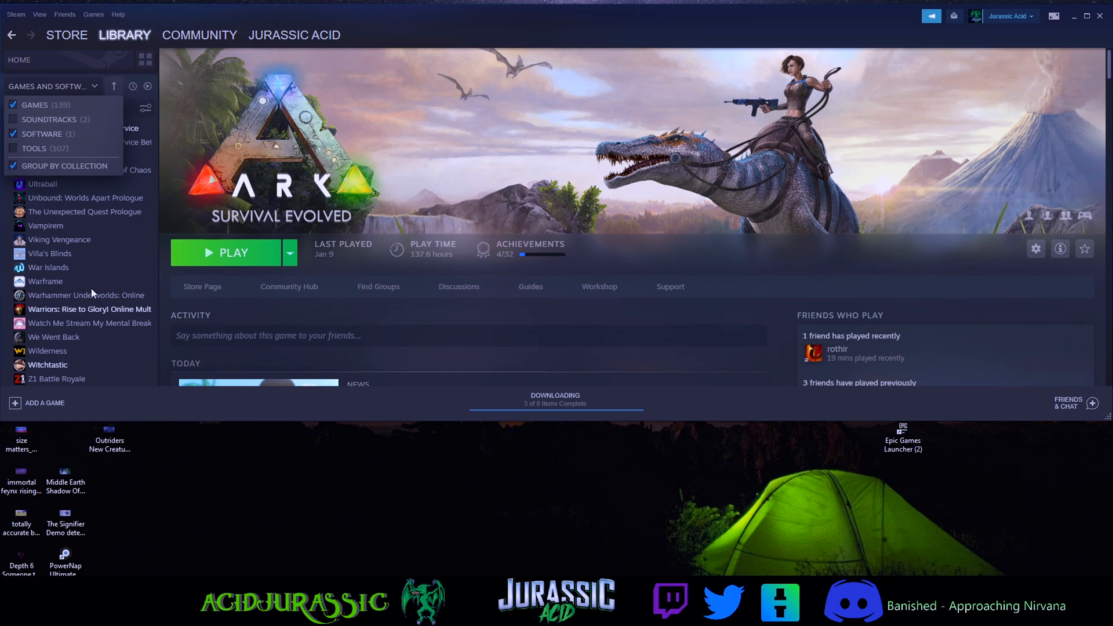
{"action": "scroll", "scroll_direction": "up", "scroll_amount": 3}
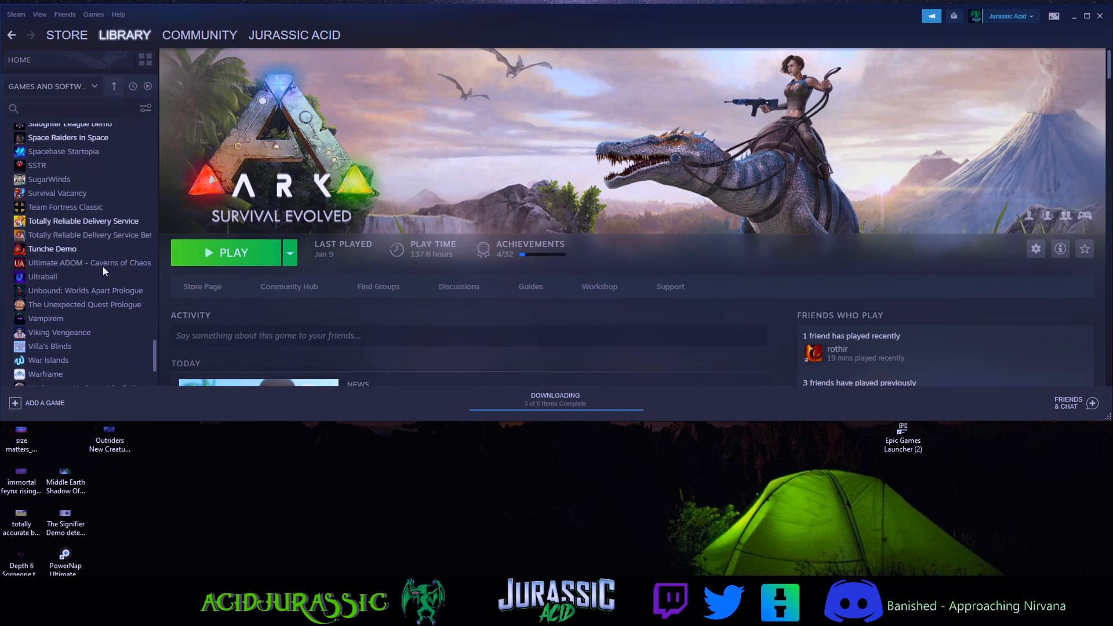
{"action": "scroll", "scroll_direction": "up", "scroll_amount": 3}
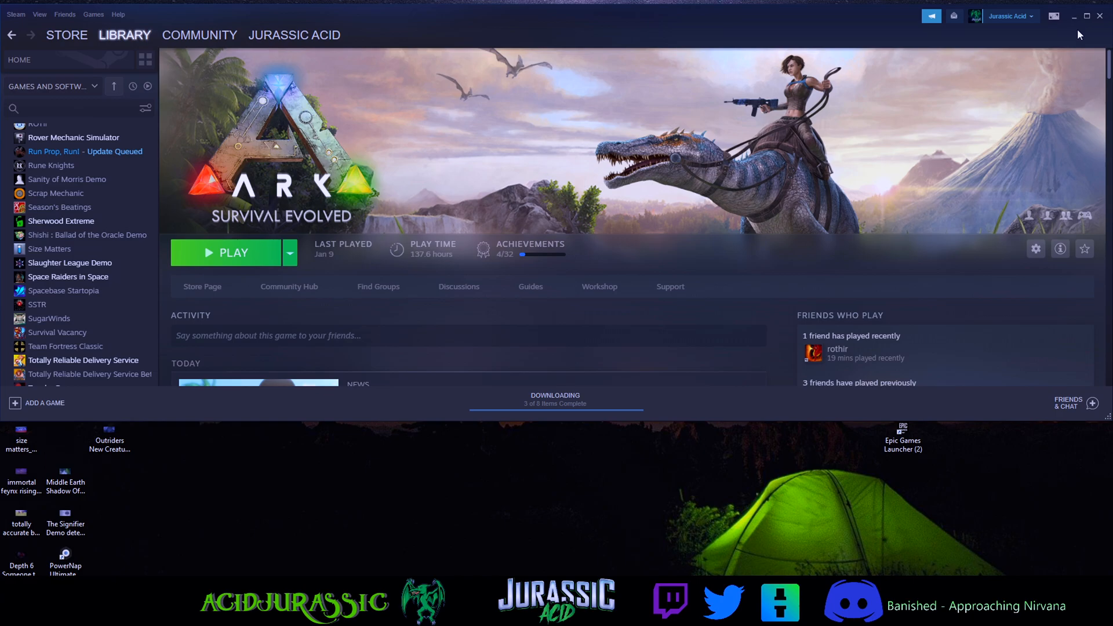
{"action": "mouse_move", "coordinate": [1043, 67]}
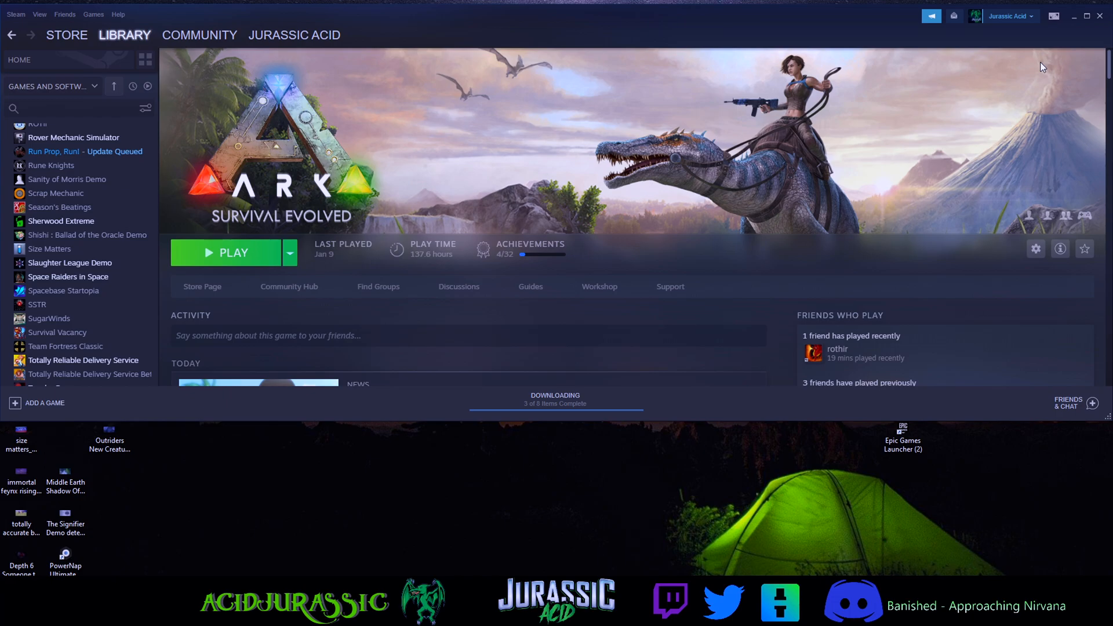
{"action": "mouse_move", "coordinate": [641, 93]}
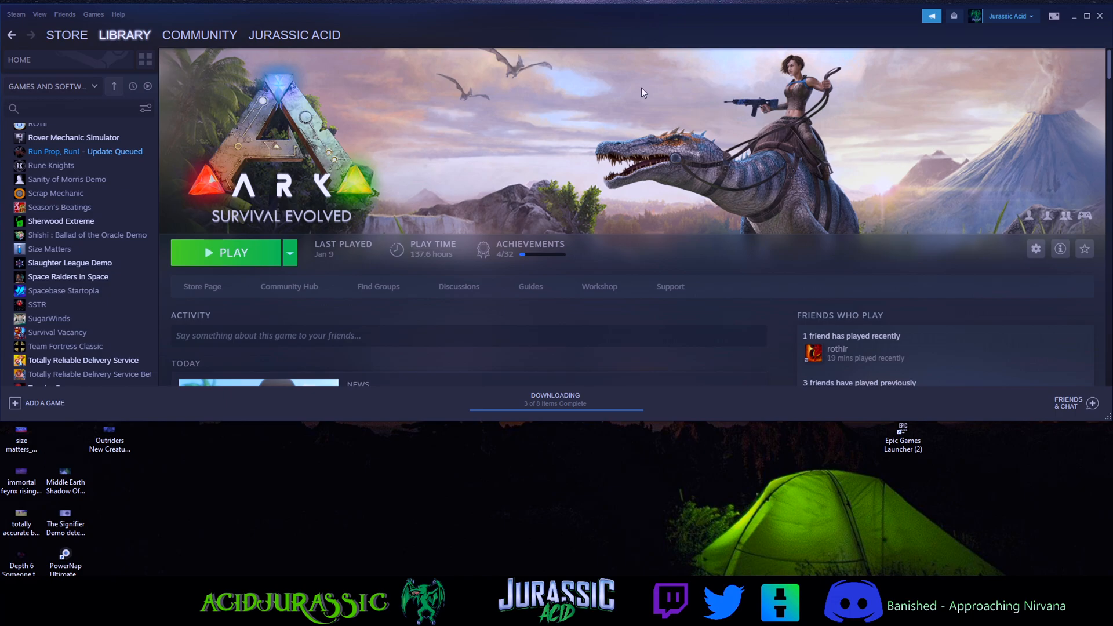